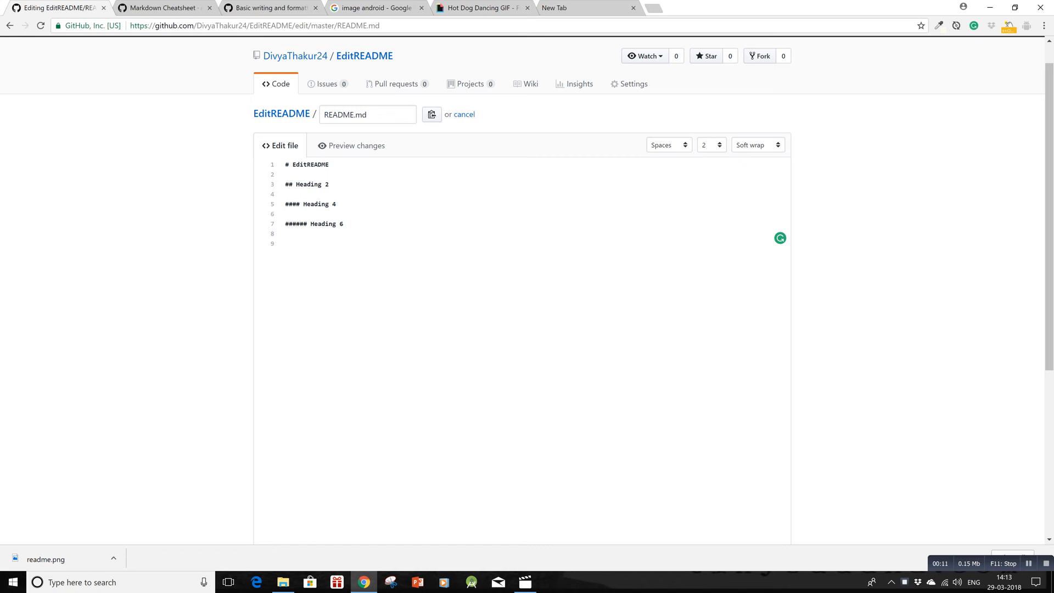
# - Add a 'Plain Text' line below the README headings
pyautogui.write('Plain')
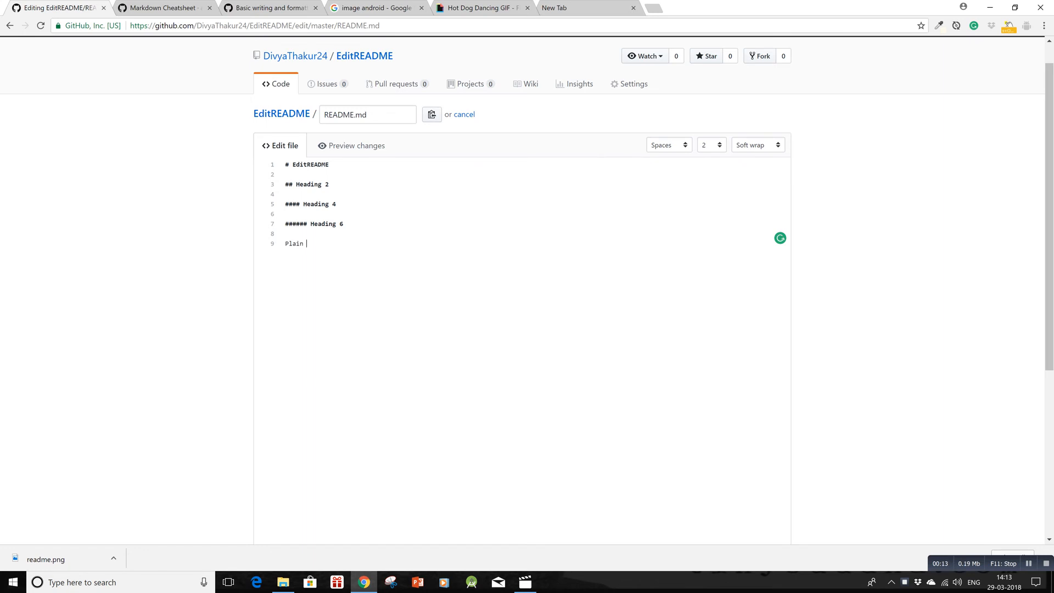
pyautogui.write('Text')
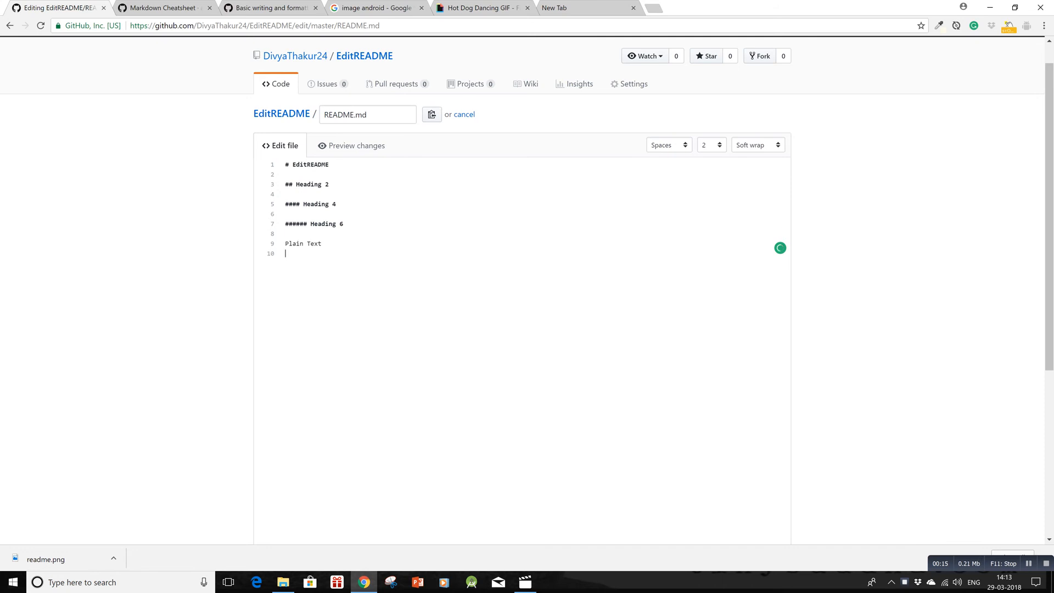
pyautogui.press('enter')
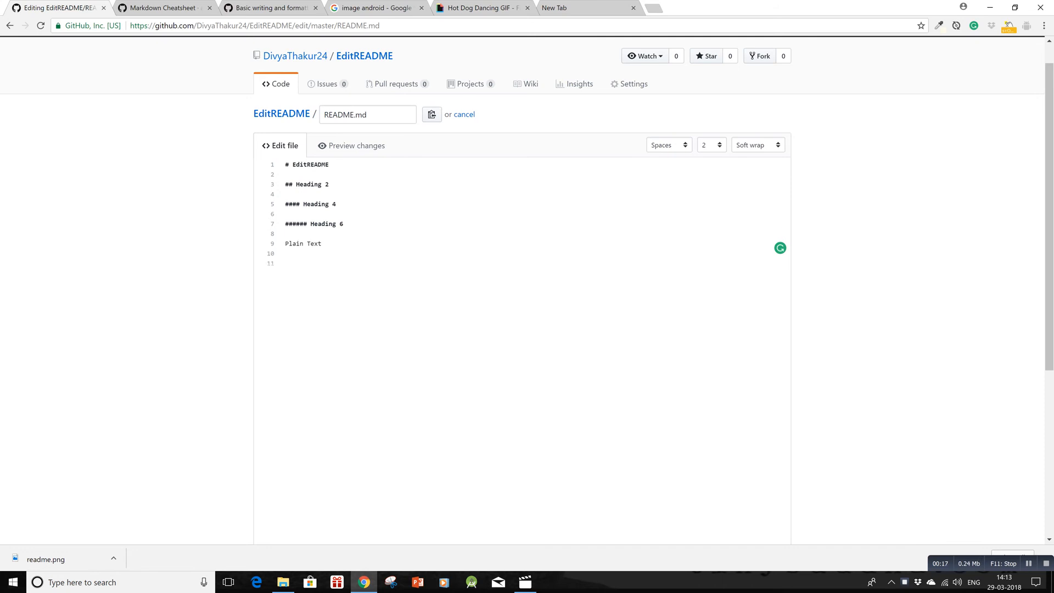
# - Write 'This is **emphasised** text' and 'There's one more __method__' bold lines
pyautogui.write('This is an')
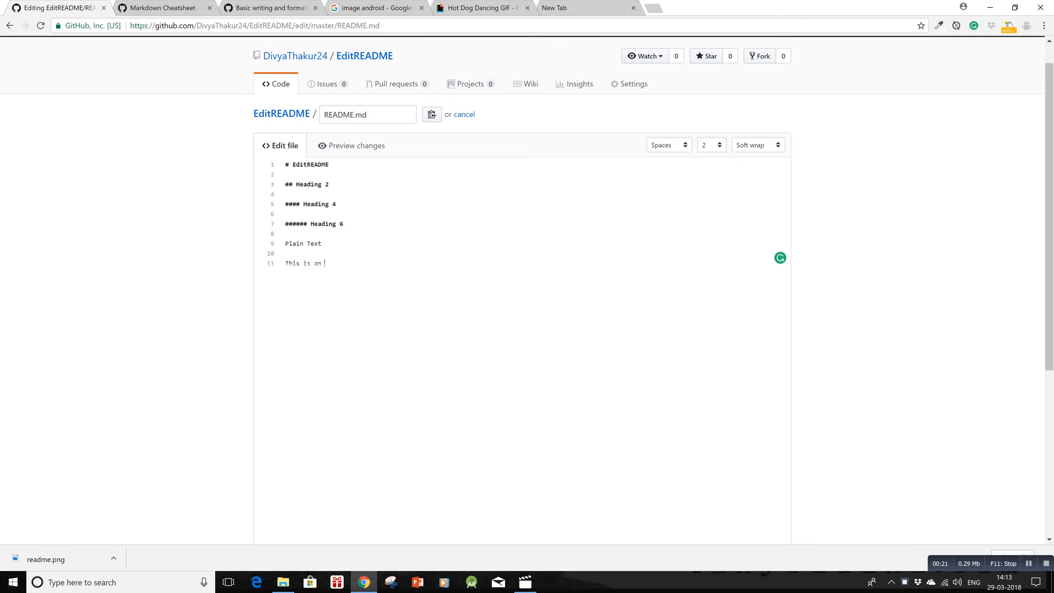
pyautogui.write('**')
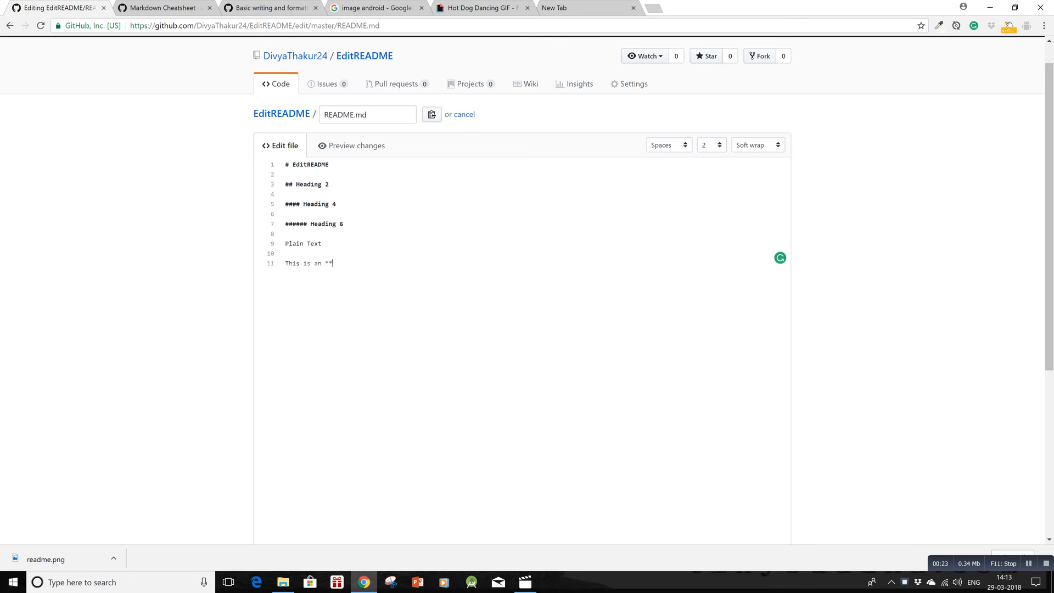
pyautogui.write('emphasised**')
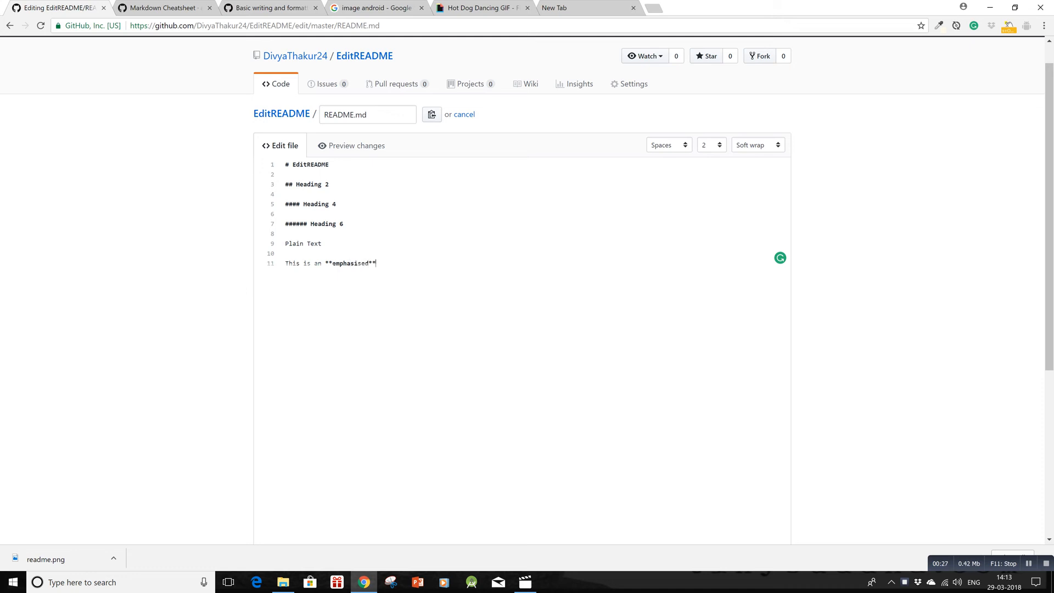
pyautogui.write('text')
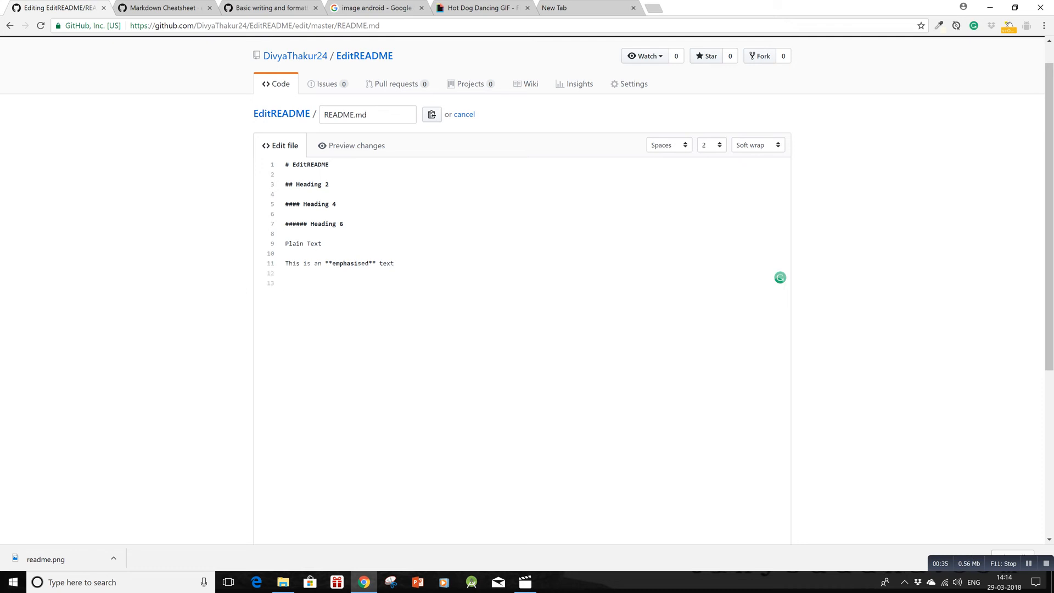
pyautogui.write("There's one more")
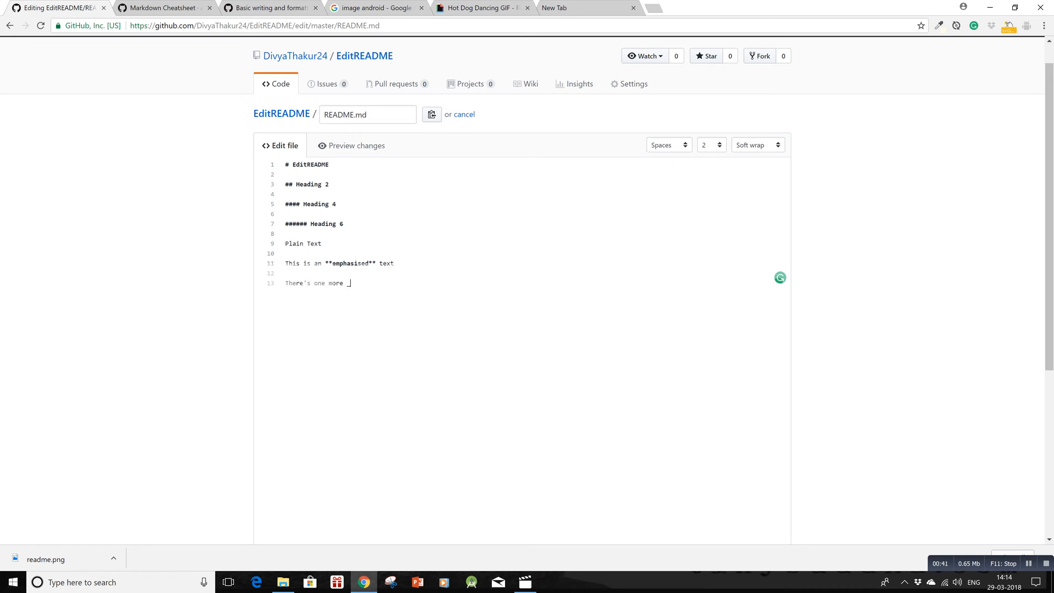
pyautogui.write('__metho')
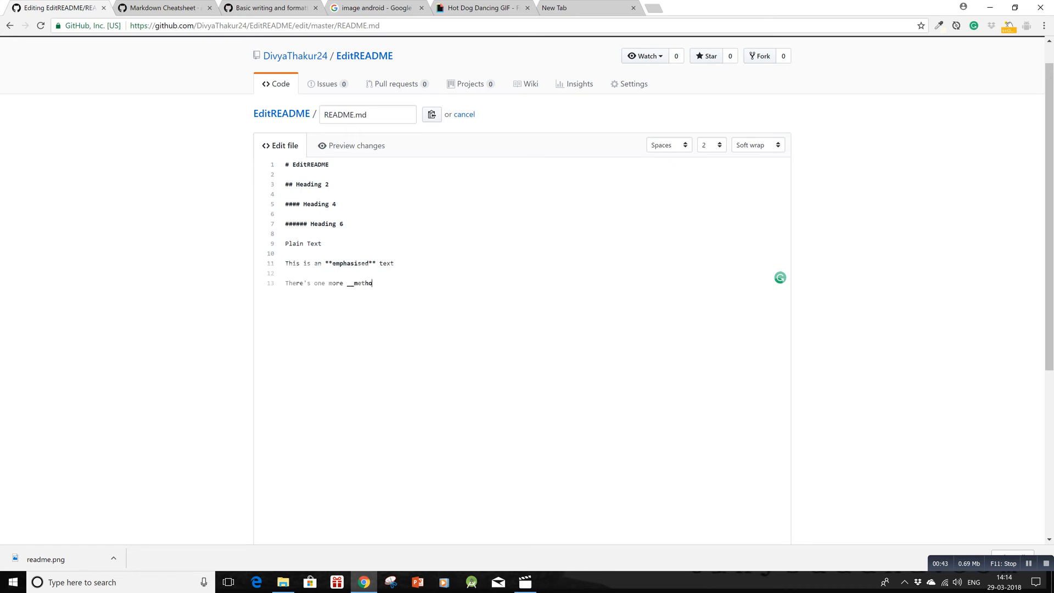
pyautogui.write('d__')
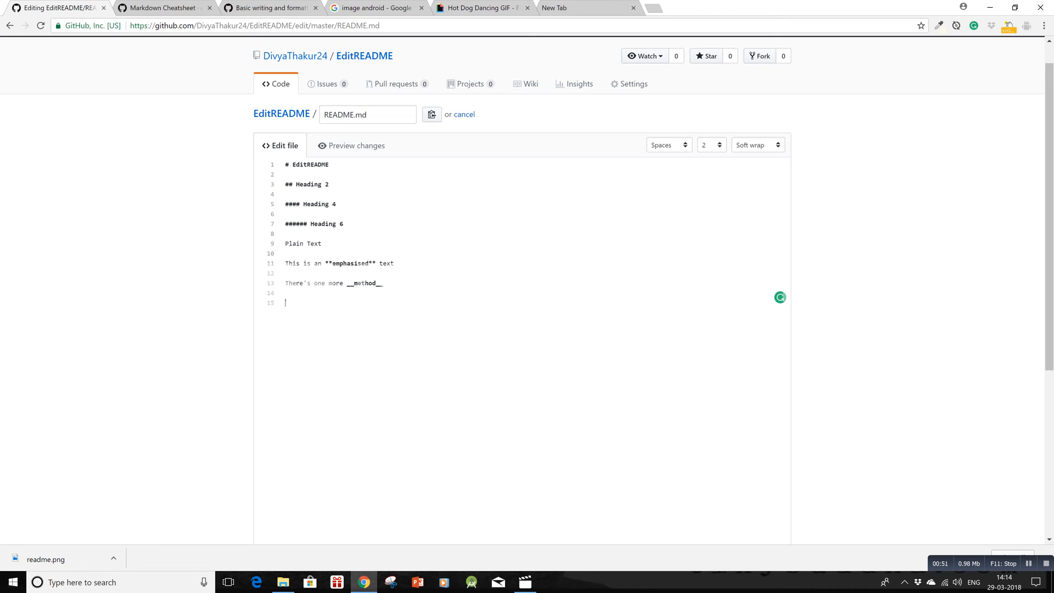
# - Type the line 'This is _italicised_ text.'
pyautogui.write('t')
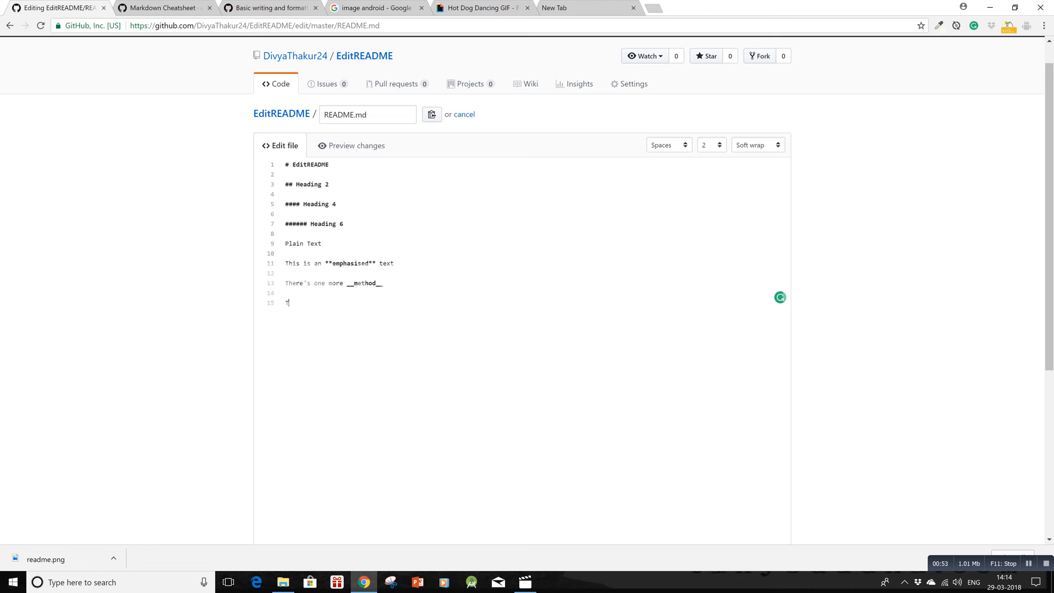
pyautogui.write('his is')
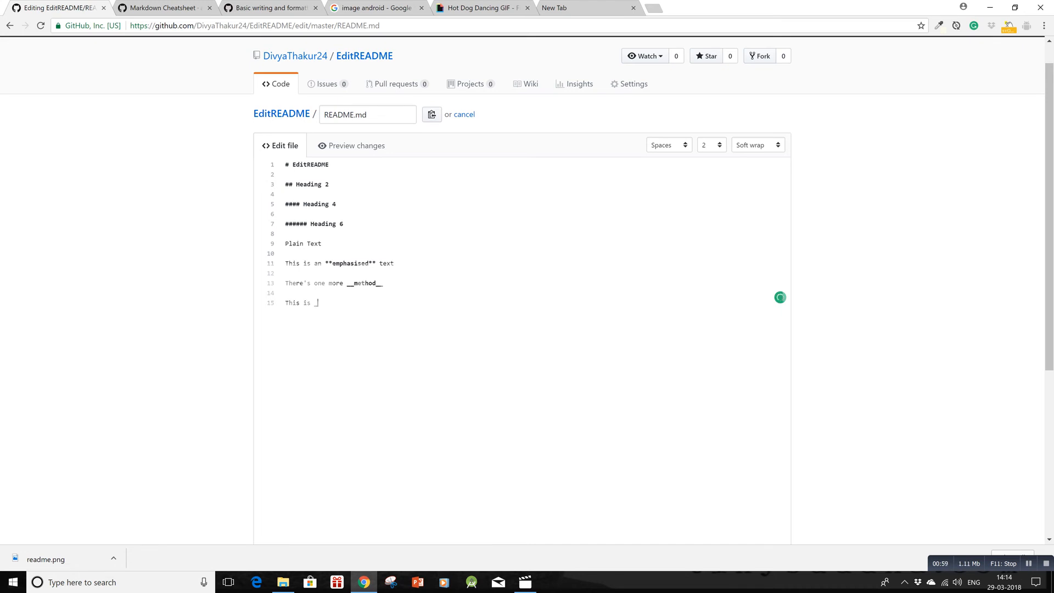
pyautogui.write('_italicised_')
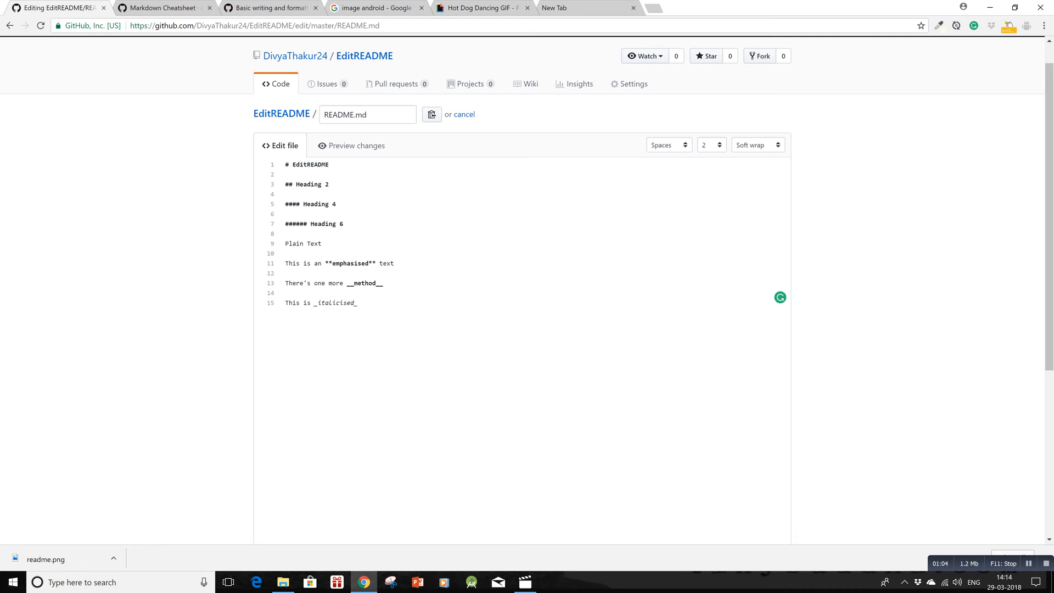
pyautogui.write('text.')
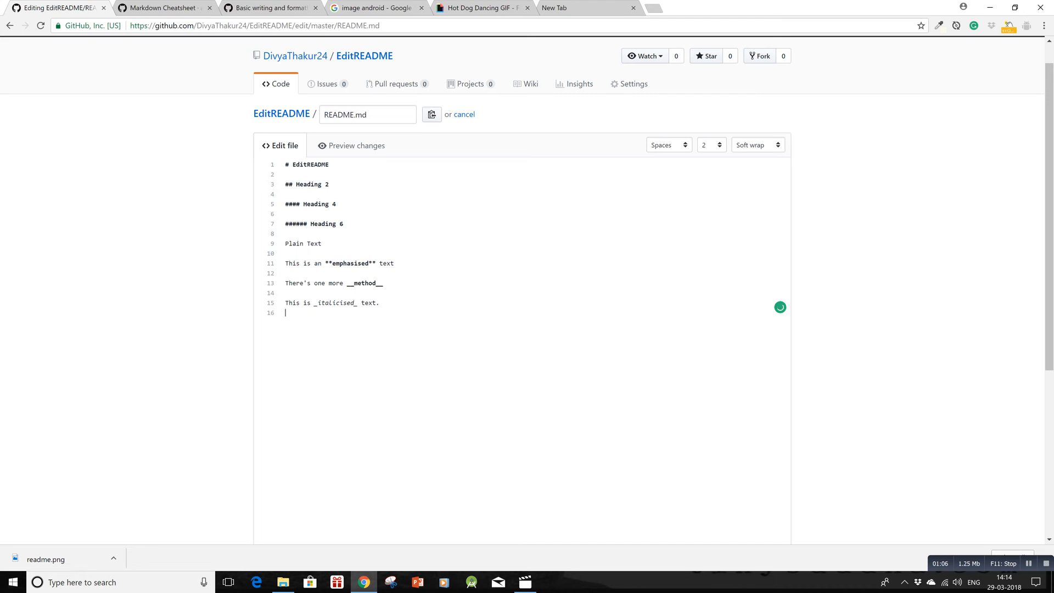
# - Add 'There's one more *method*.' and remove the half-typed 'Bullet' word
pyautogui.write("There's one")
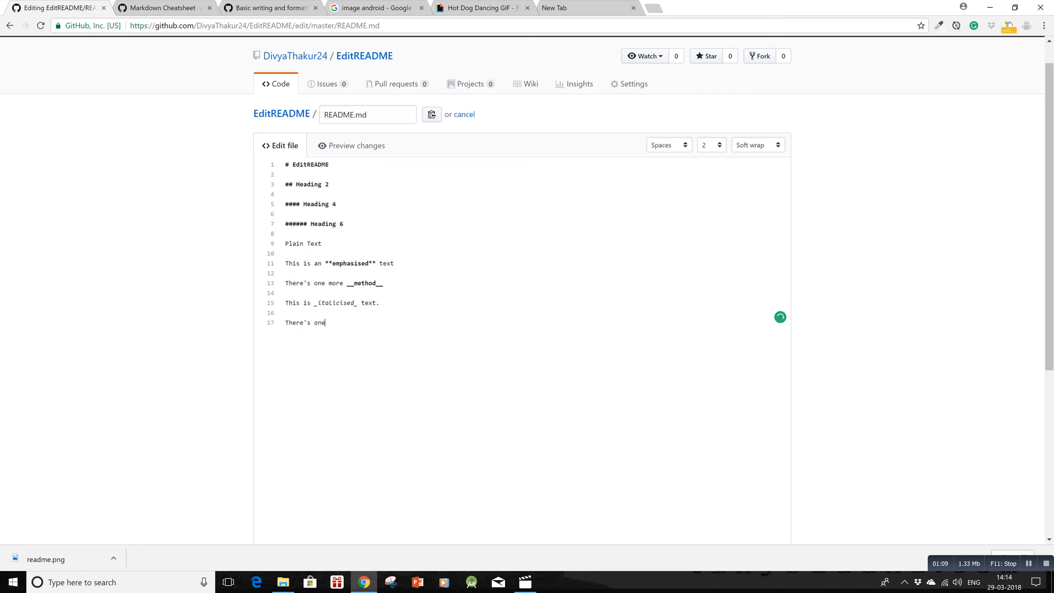
pyautogui.write('more')
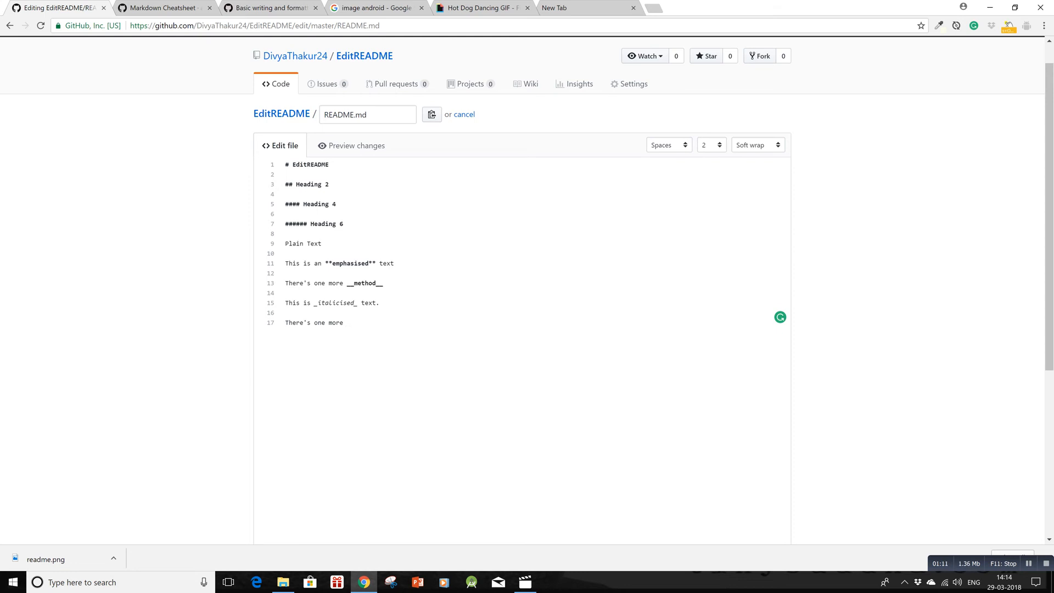
pyautogui.write('*me')
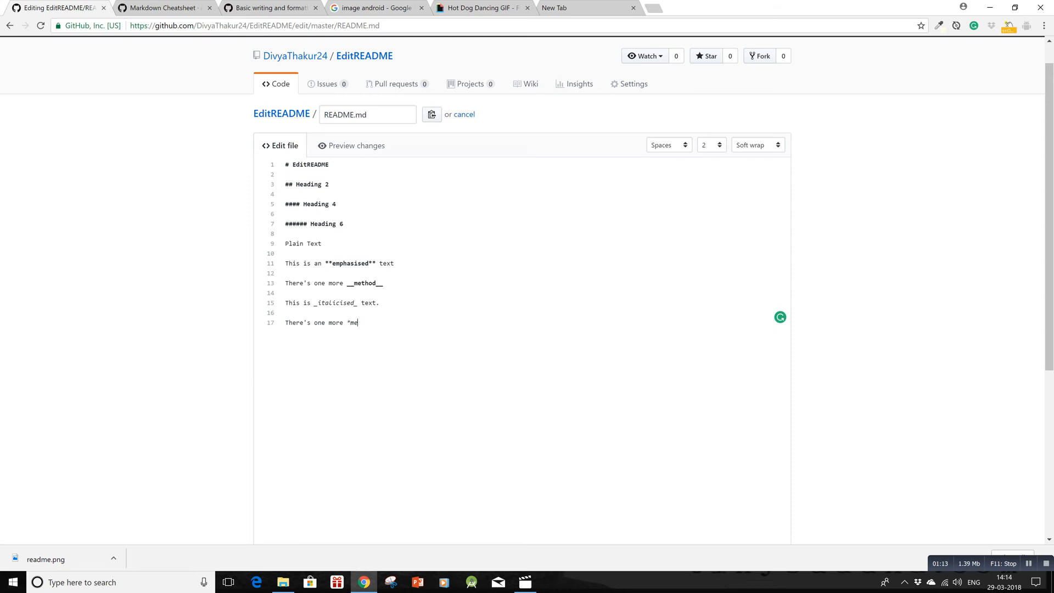
pyautogui.write('thod*.')
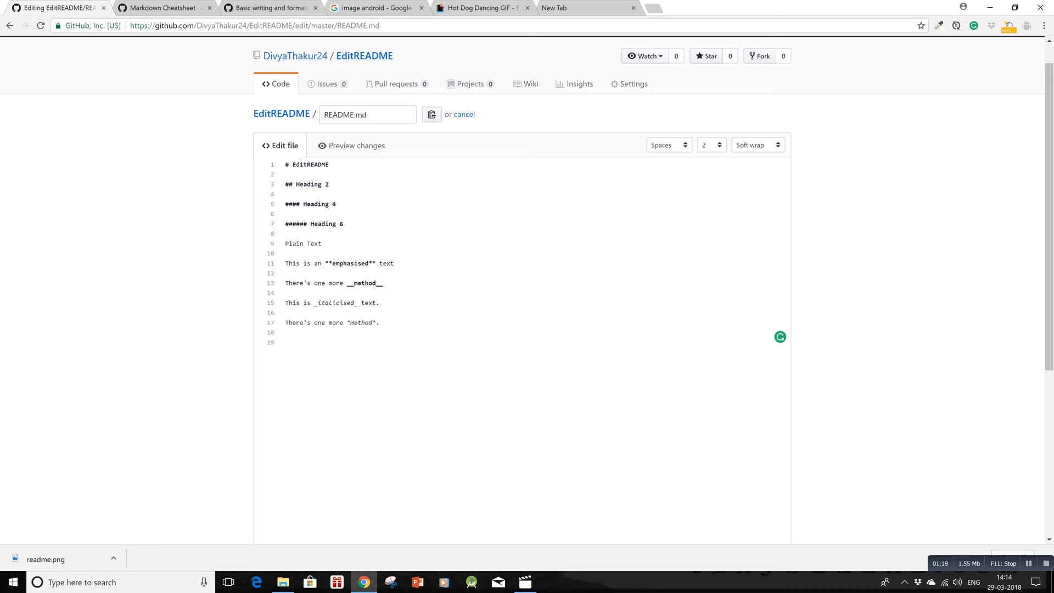
pyautogui.write('Bullet')
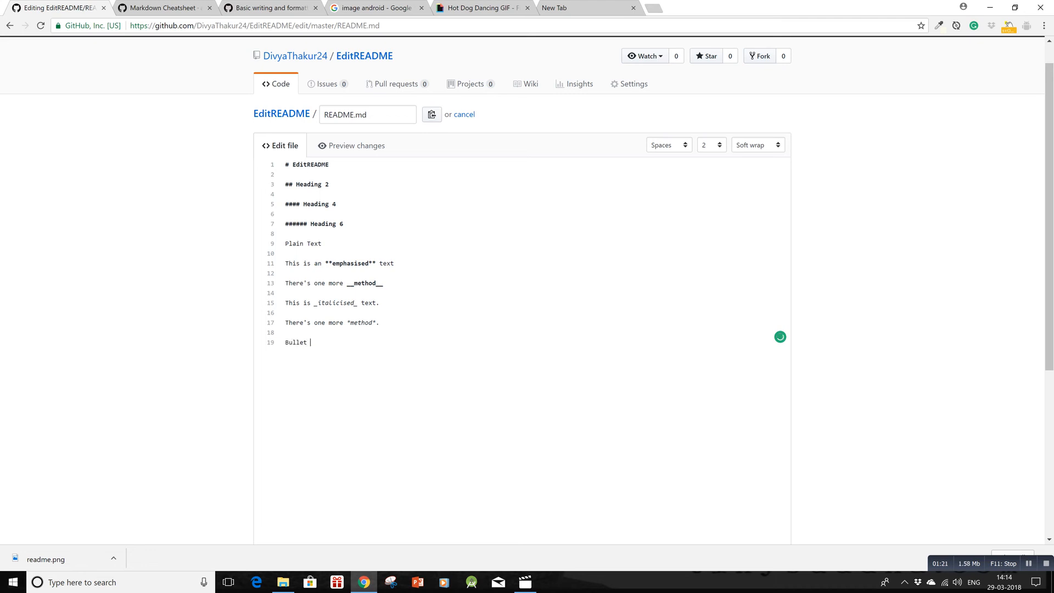
pyautogui.press('Backspace')
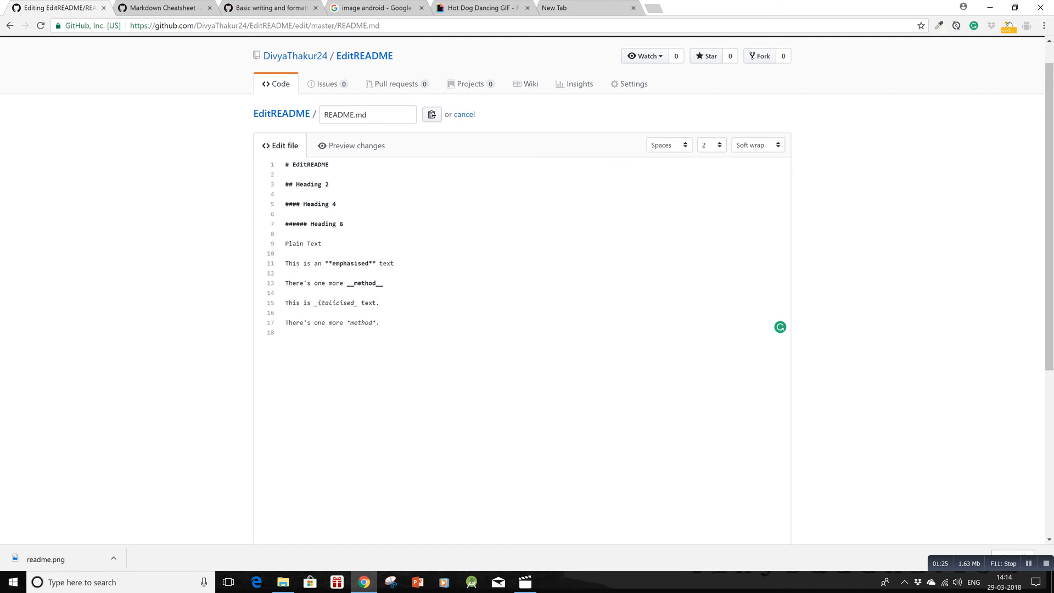
# - Commit the bold and italic README edits to master
pyautogui.scroll(-3)
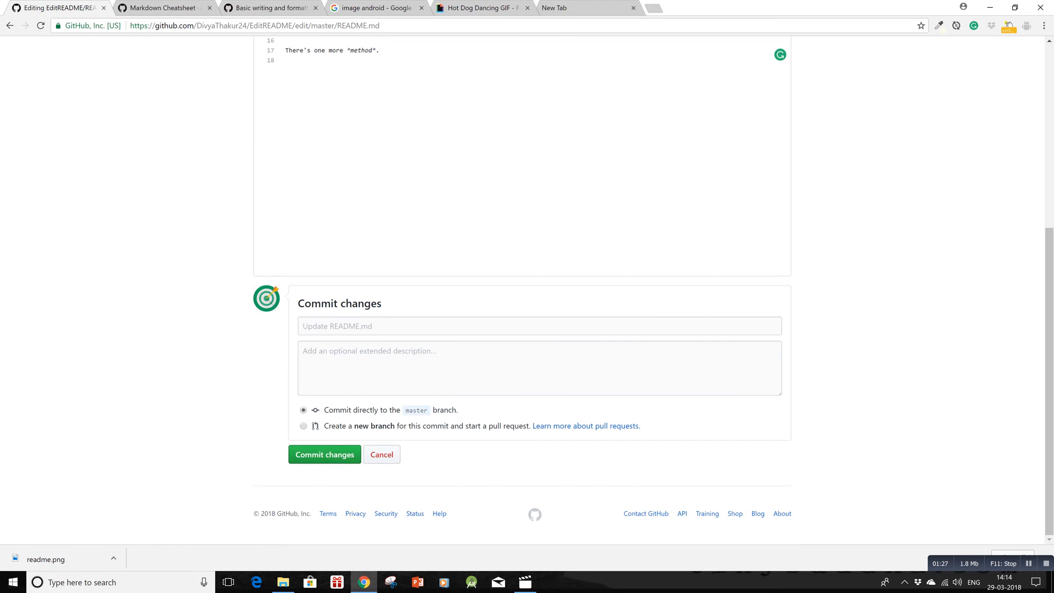
pyautogui.click(324, 454)
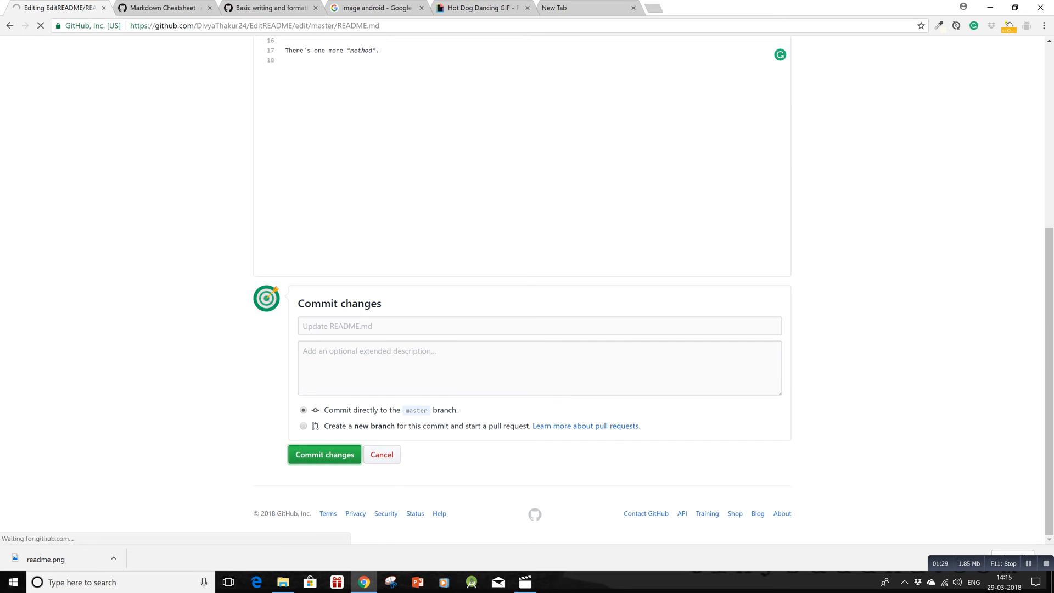
pyautogui.click(324, 454)
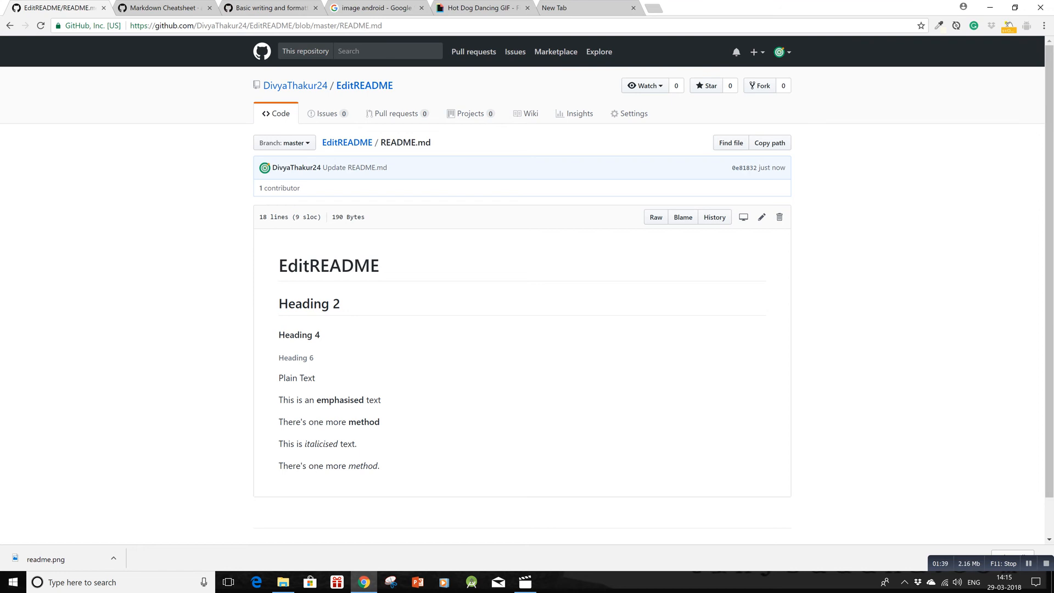
# - Review the rendered README.md formatting and reopen it in the editor
pyautogui.moveTo(319, 444); pyautogui.dragTo(348, 444)
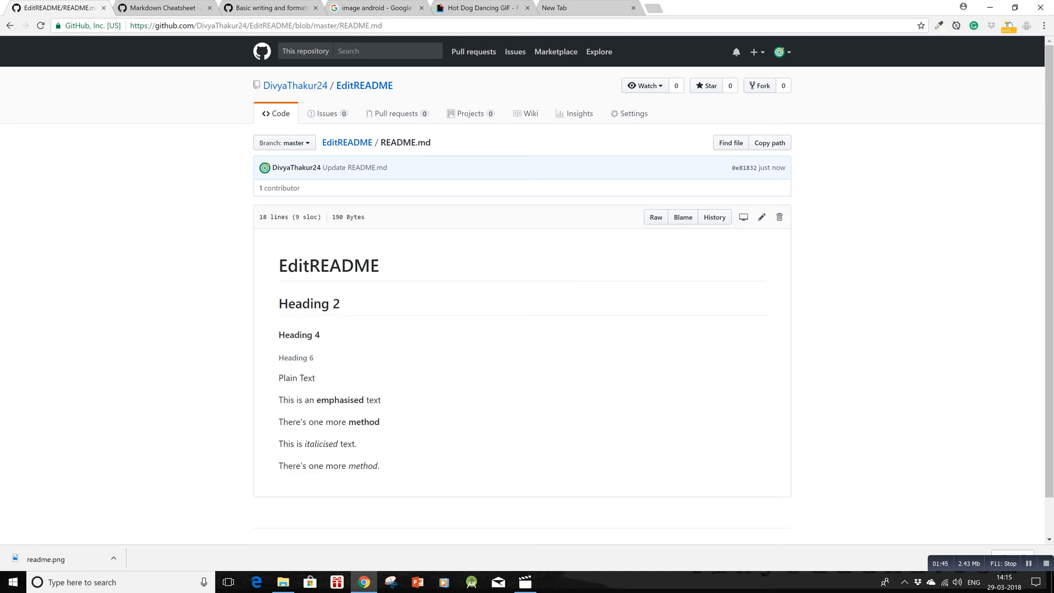
pyautogui.moveTo(761, 216)
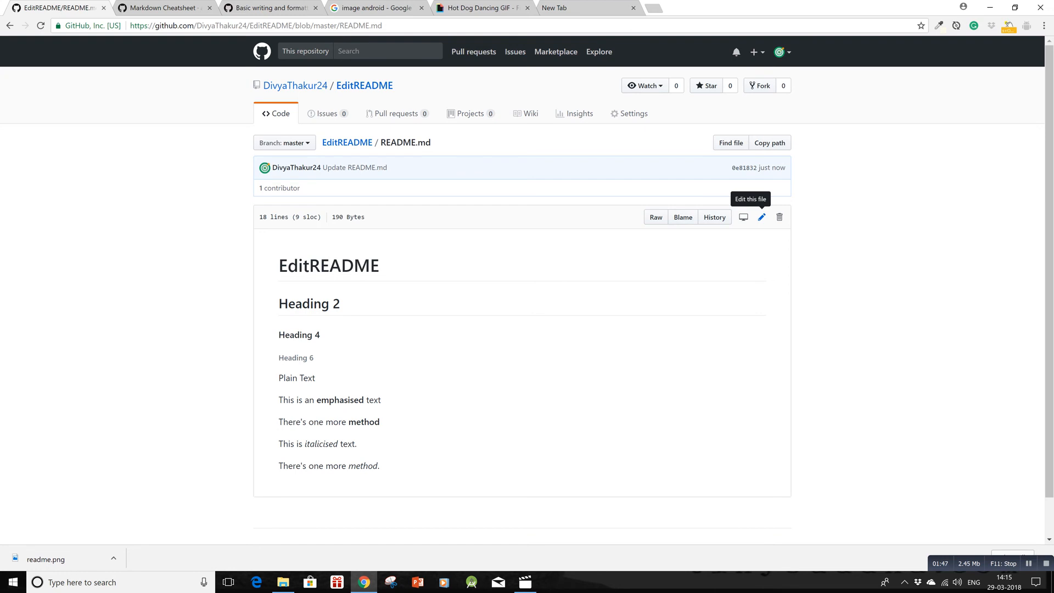
pyautogui.click(761, 218)
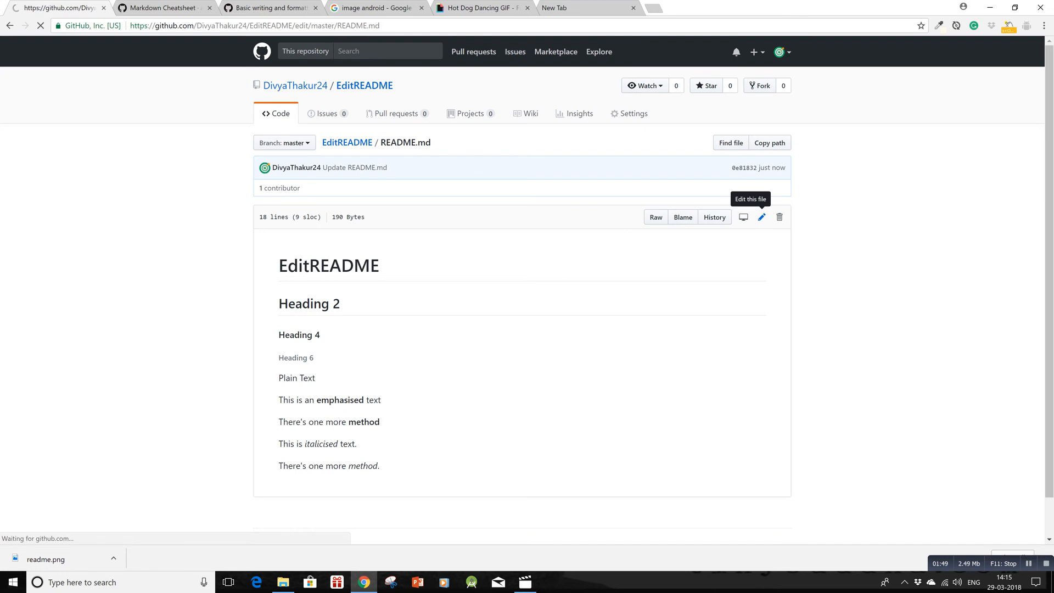
# - Add the heading '### A list Bullet Points' below the last sentence
pyautogui.click(761, 218)
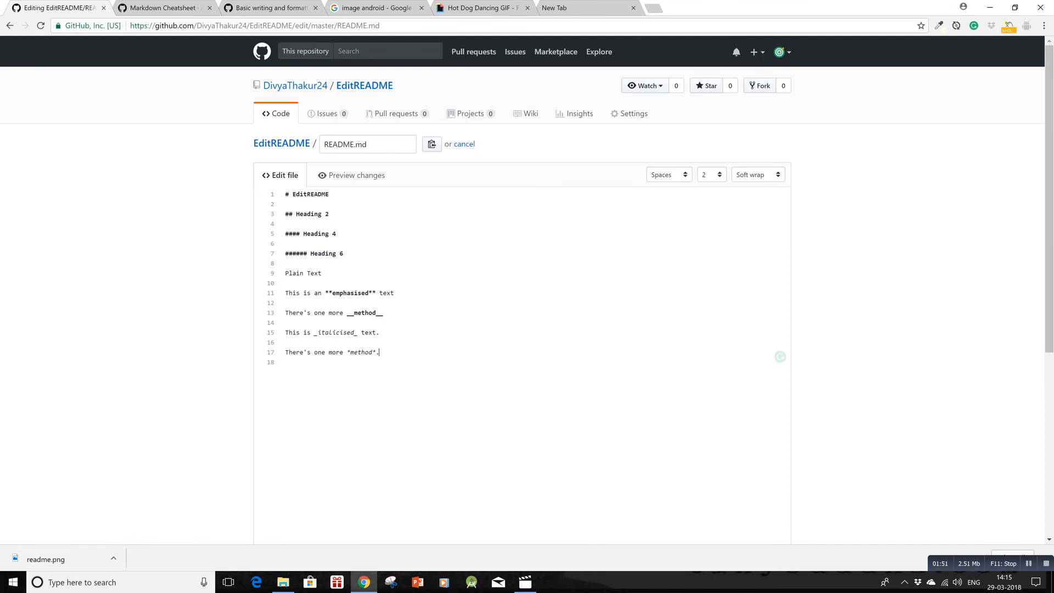
pyautogui.press('Enter')
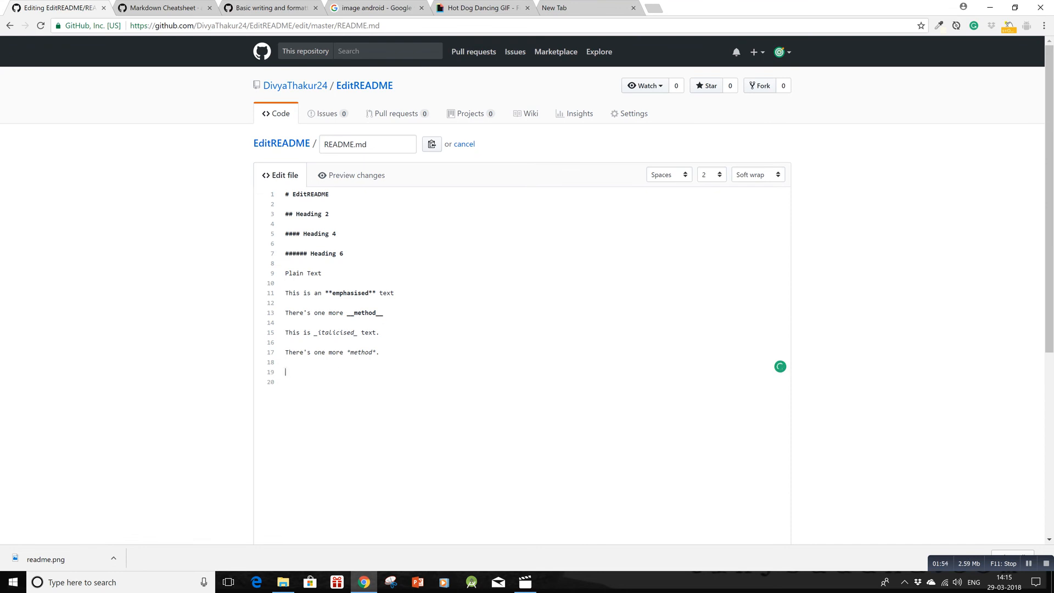
pyautogui.write('Bullet Po')
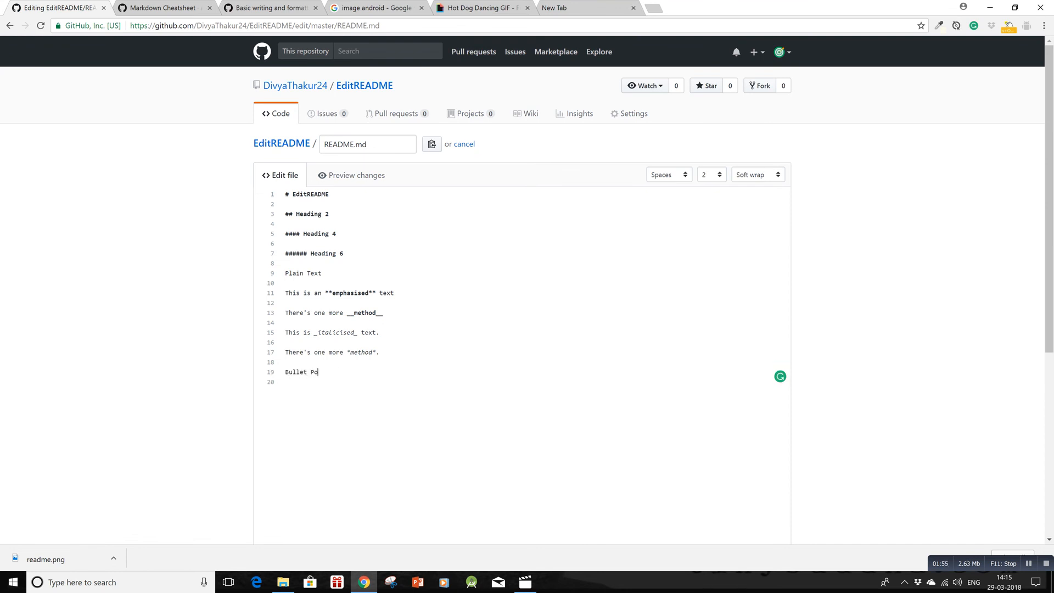
pyautogui.write('ints')
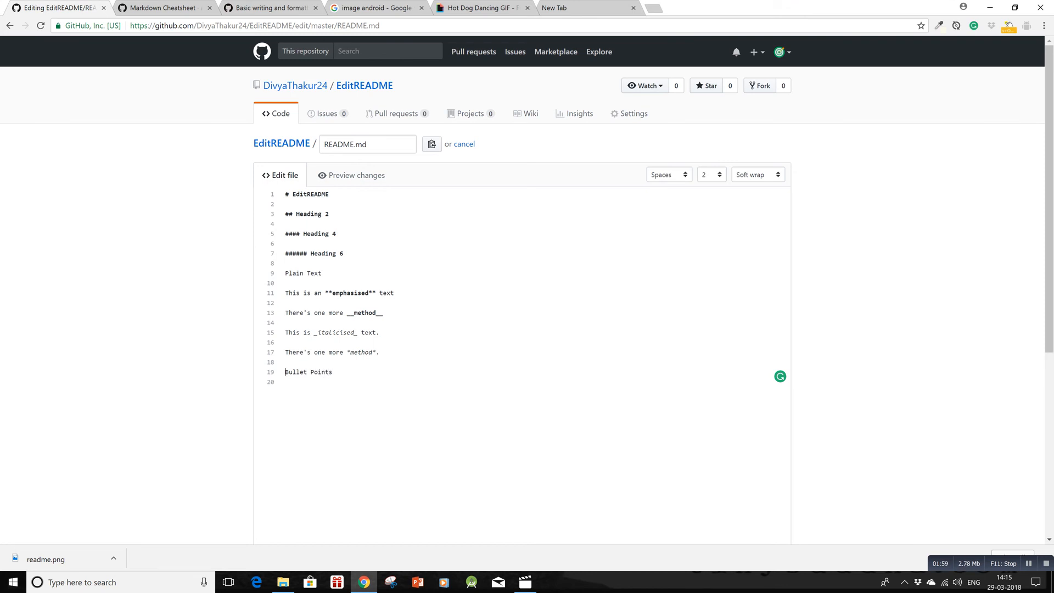
pyautogui.write('A list')
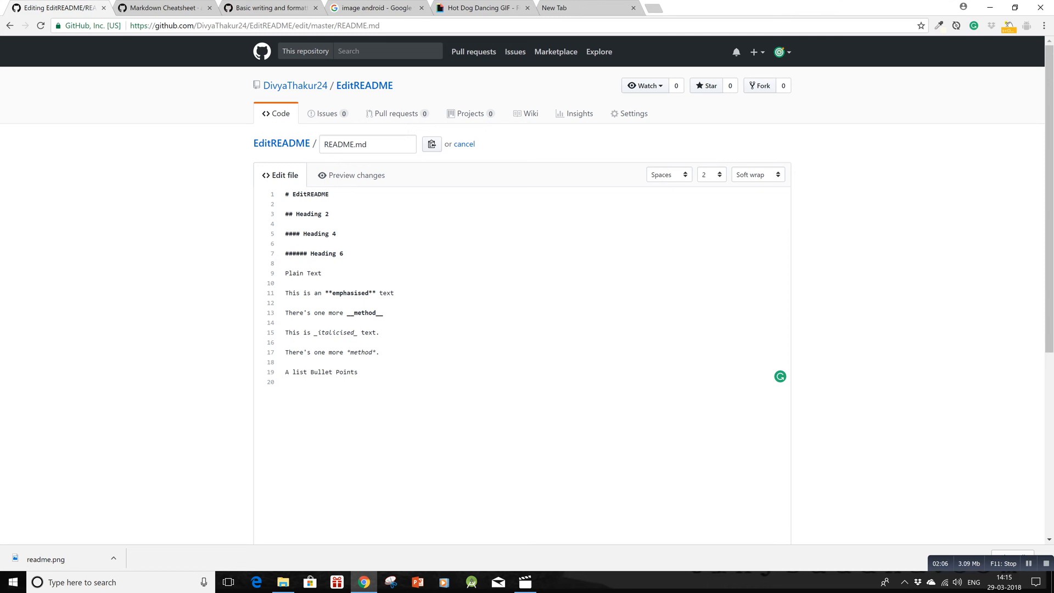
pyautogui.write('###')
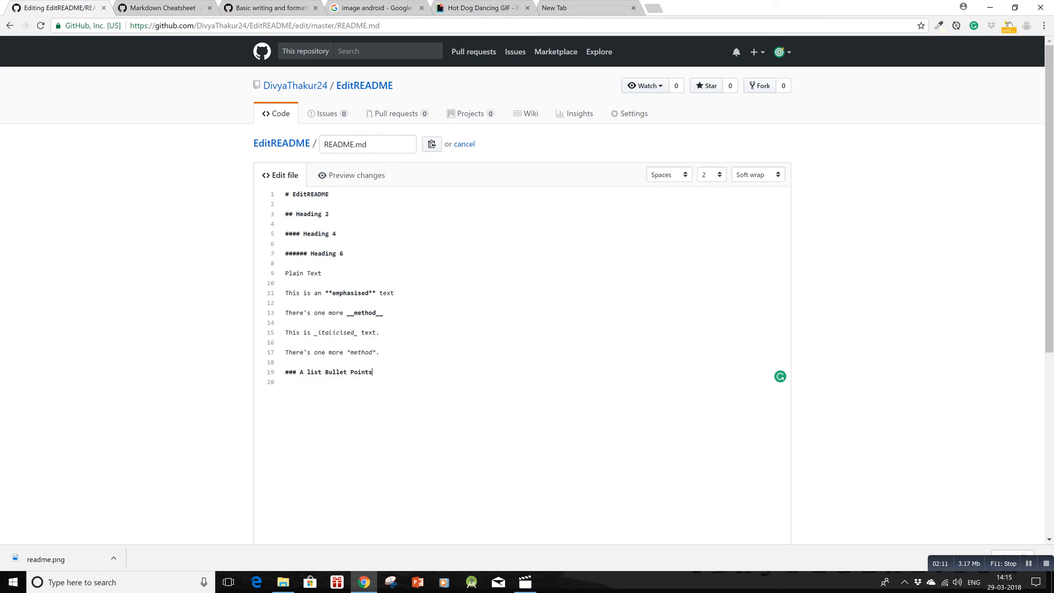
pyautogui.press('enter')
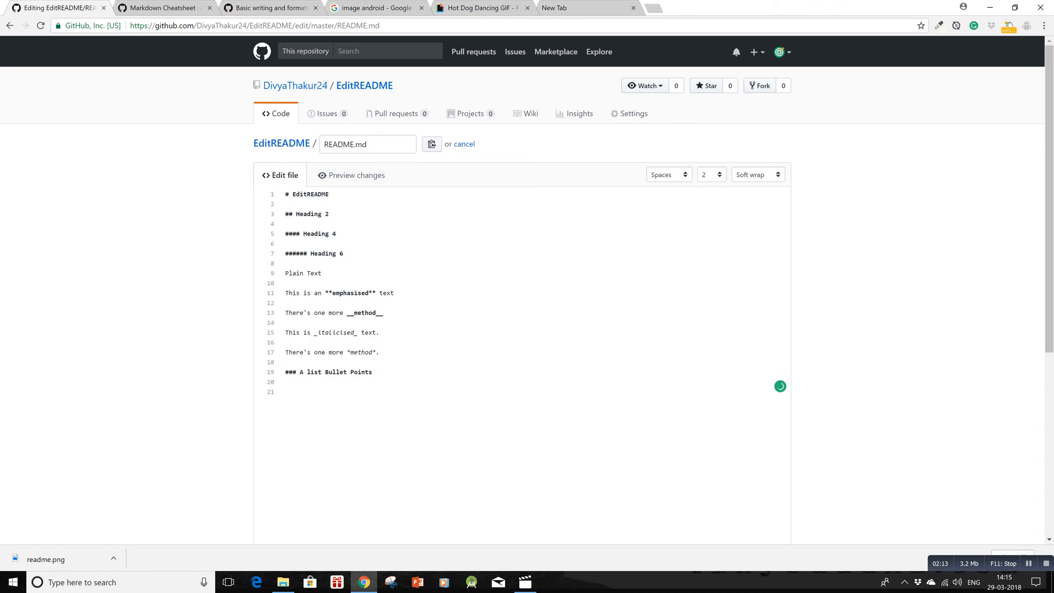
# - List asterisk bullets Number 1, Number 2 and Number 3 under it
pyautogui.write('* Number 1')
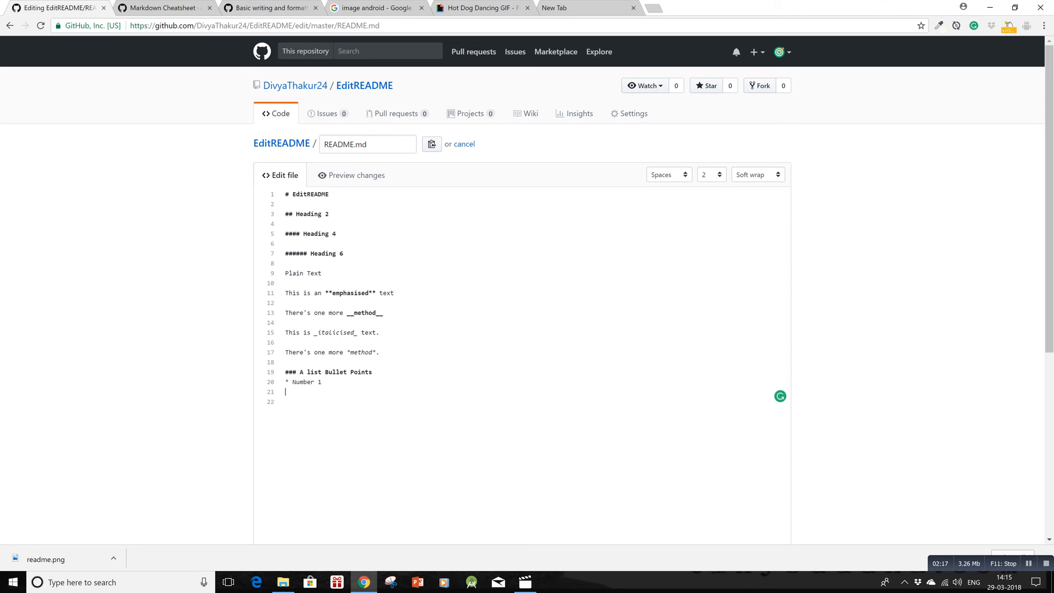
pyautogui.write('*')
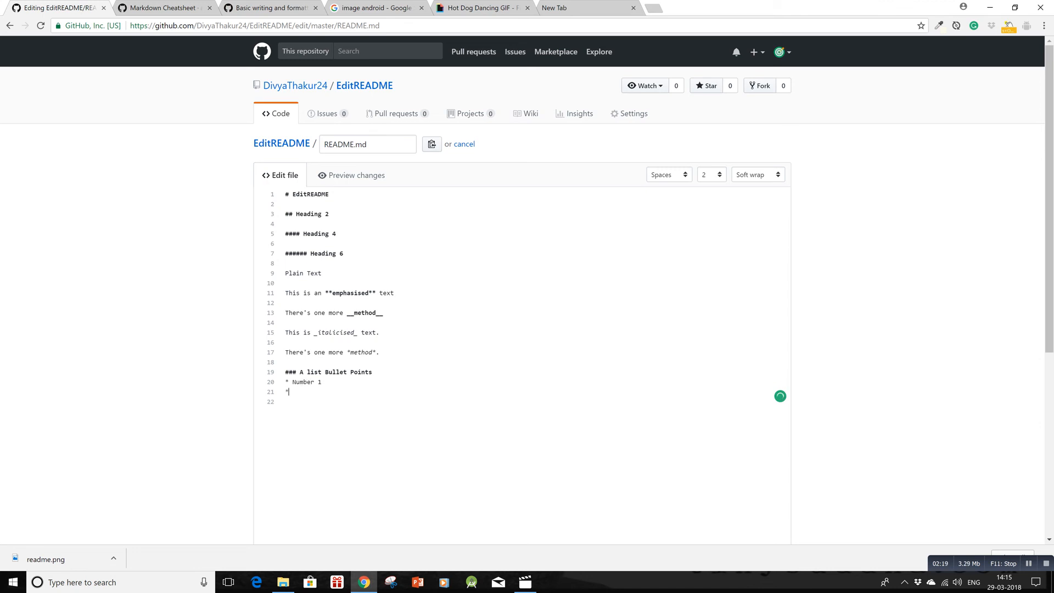
pyautogui.write('Number 2')
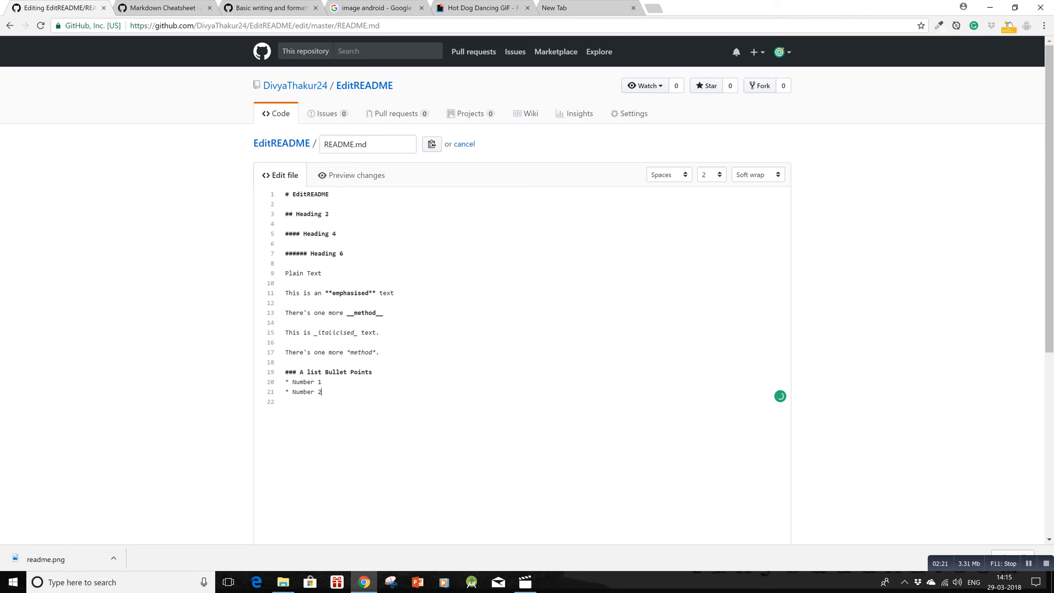
pyautogui.press('Enter')
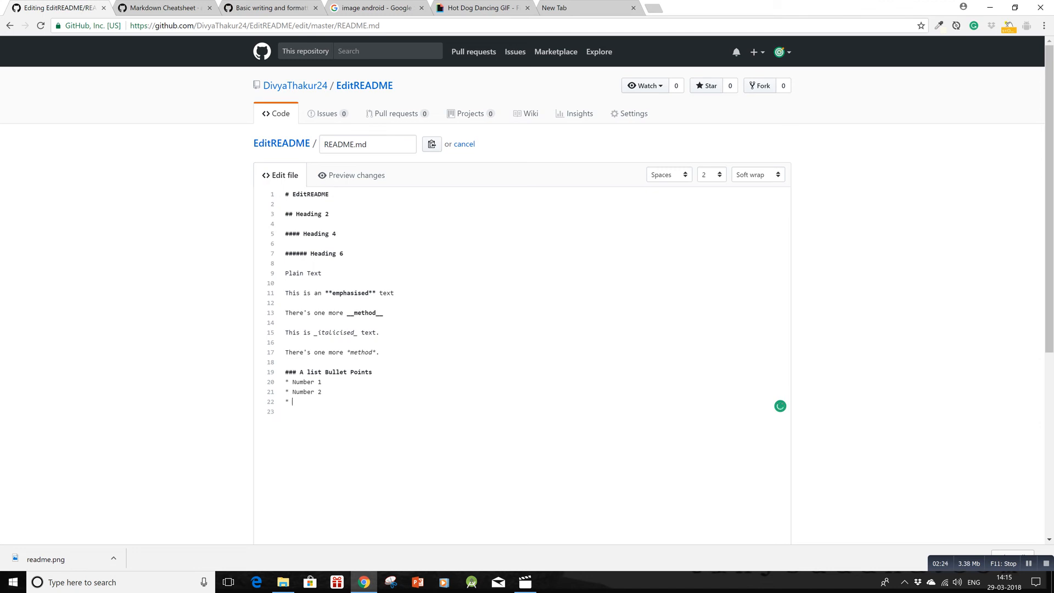
pyautogui.write('Number 3')
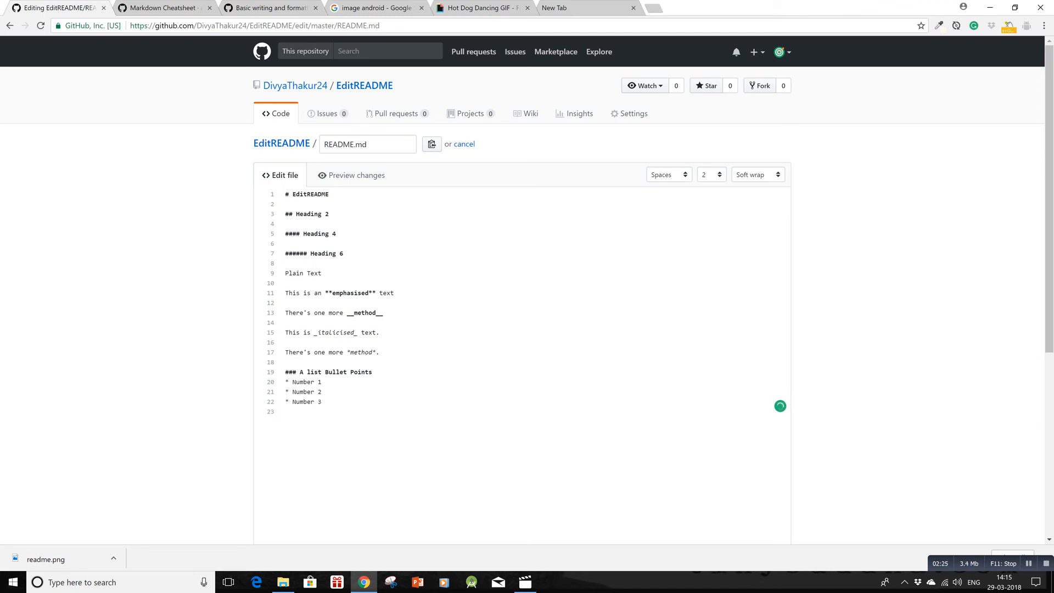
# - Commit the bullet-list edits, check the rendered list, and reopen README.md for editing
pyautogui.scroll(-3)
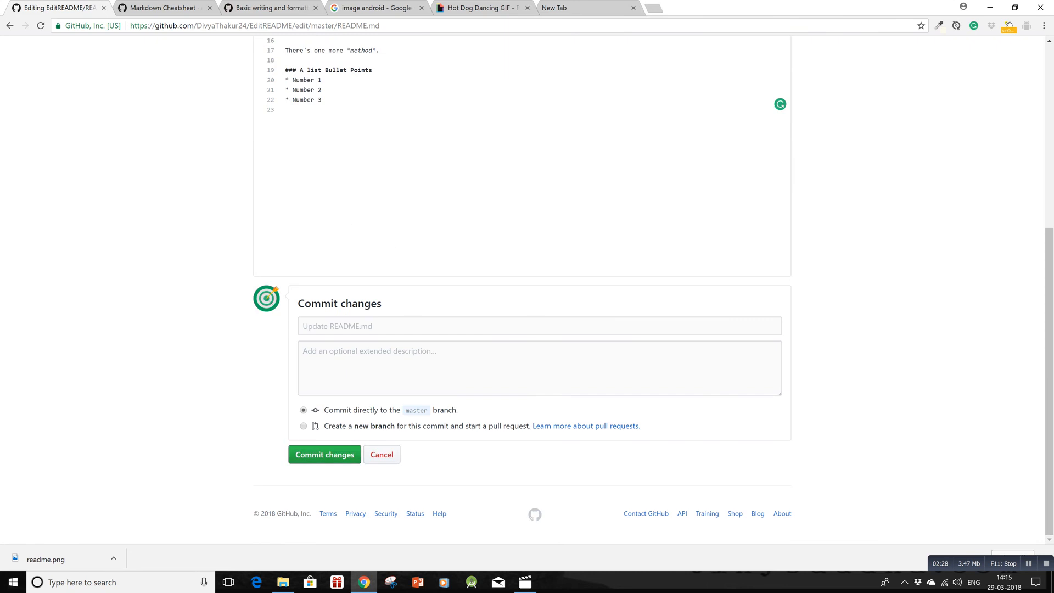
pyautogui.click(324, 455)
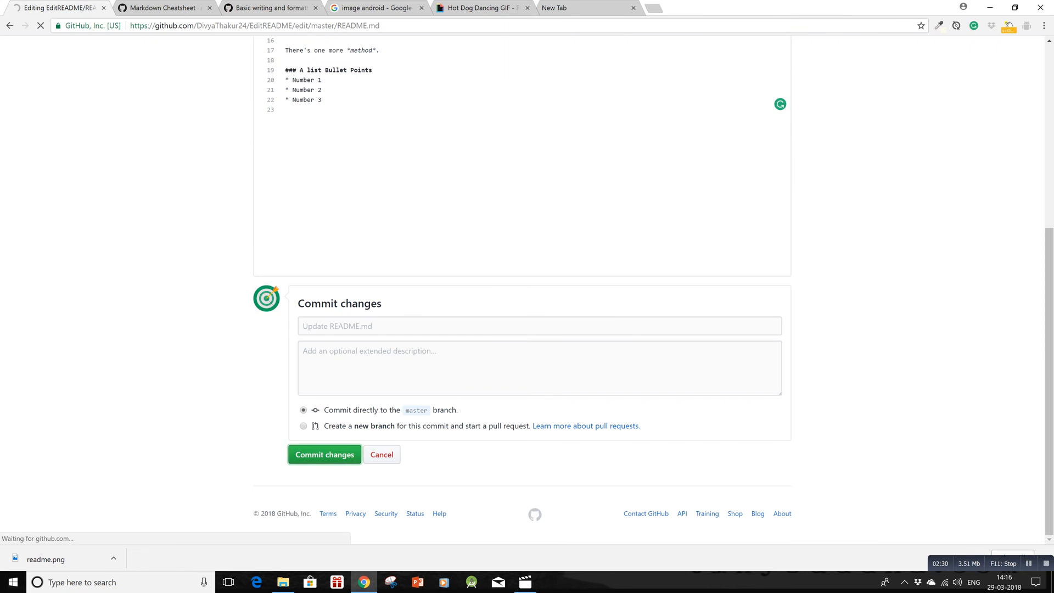
pyautogui.click(324, 455)
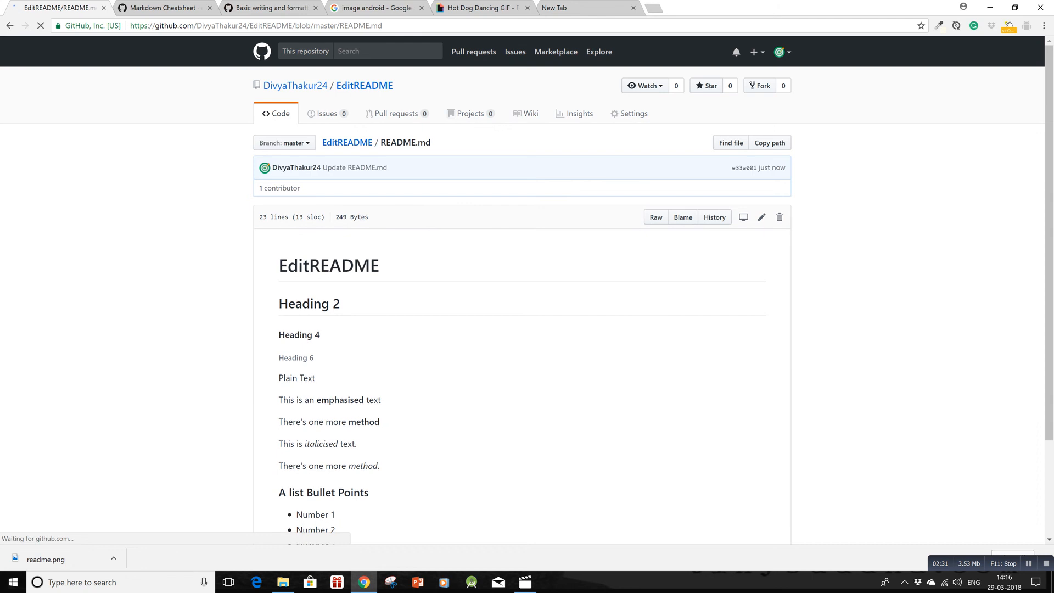
pyautogui.scroll(-3)
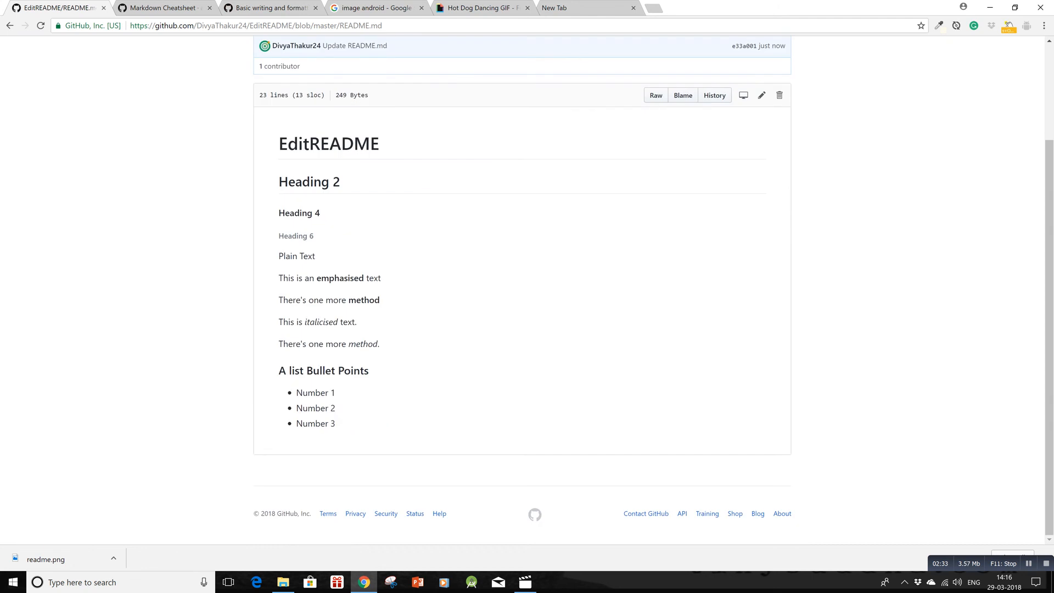
pyautogui.click(761, 95)
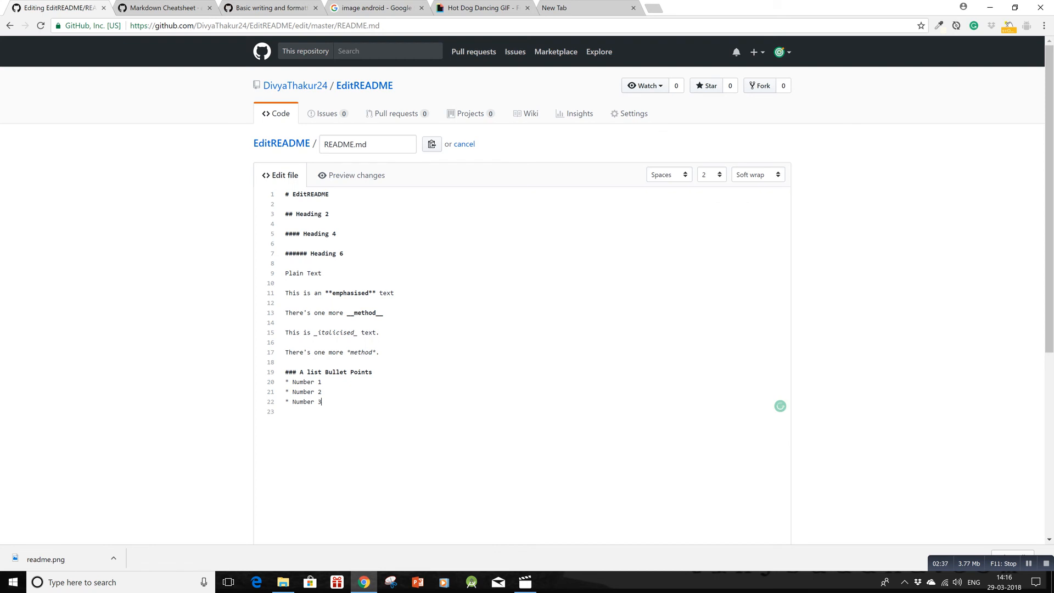
# - Add a '### Again a List' heading after the first list
pyautogui.press('enter')
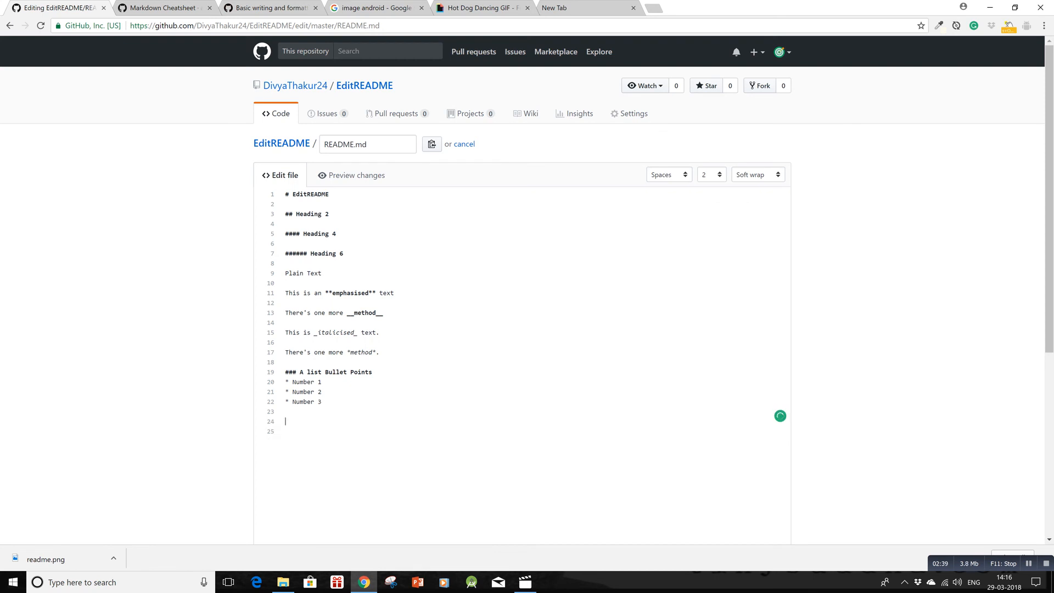
pyautogui.write('###')
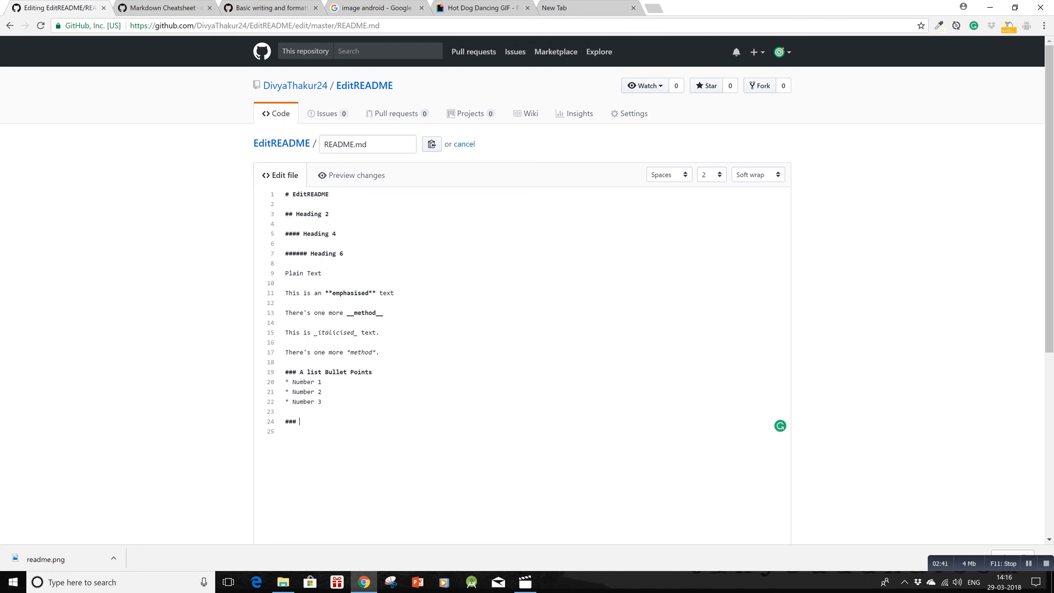
pyautogui.write('A')
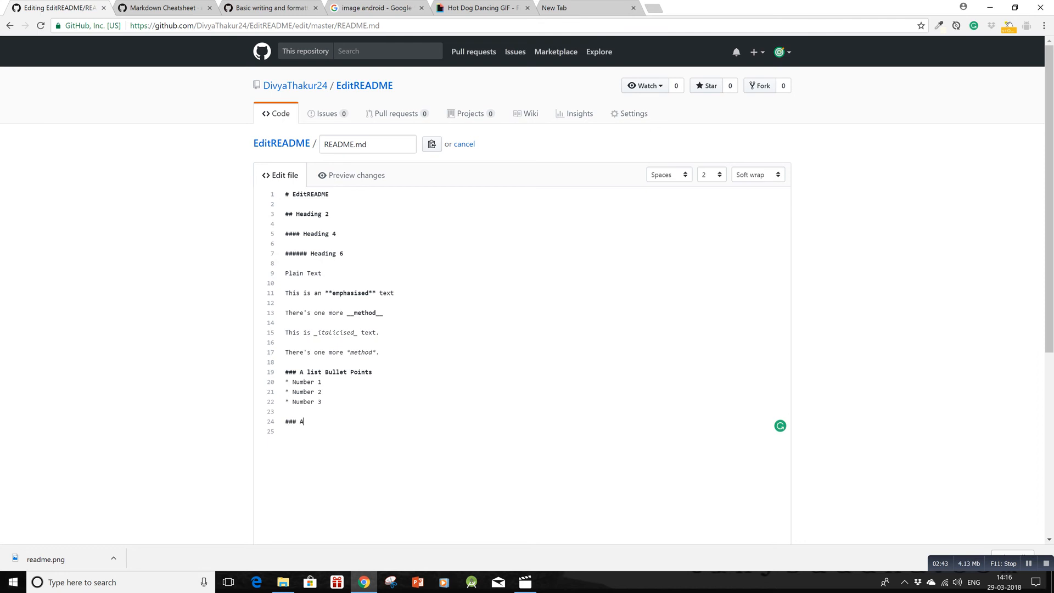
pyautogui.write('gain a List')
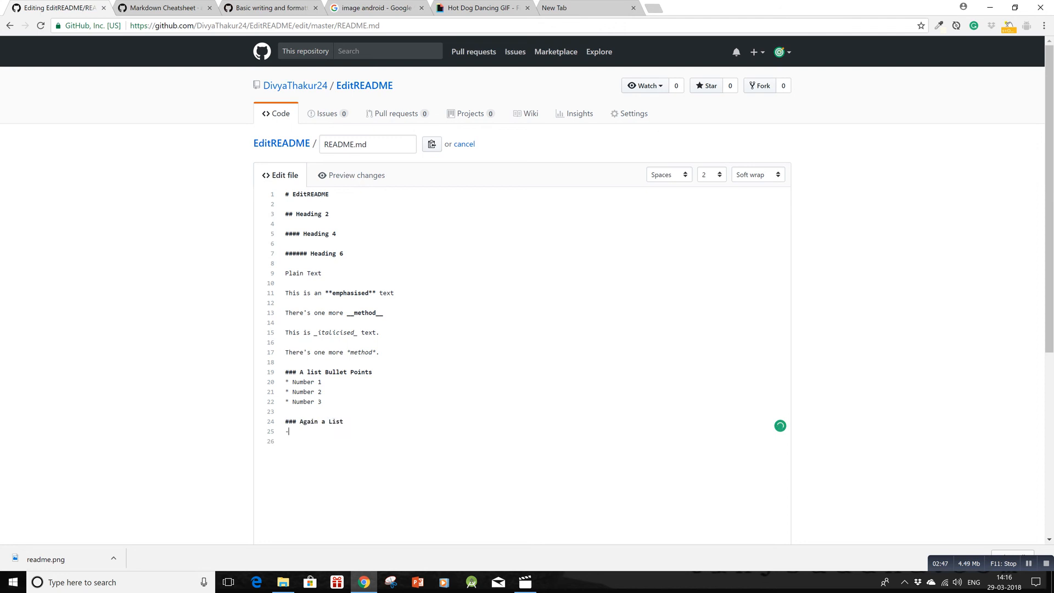
# - List dash items Number 1, Number 2 and Number 3 under it
pyautogui.write('N')
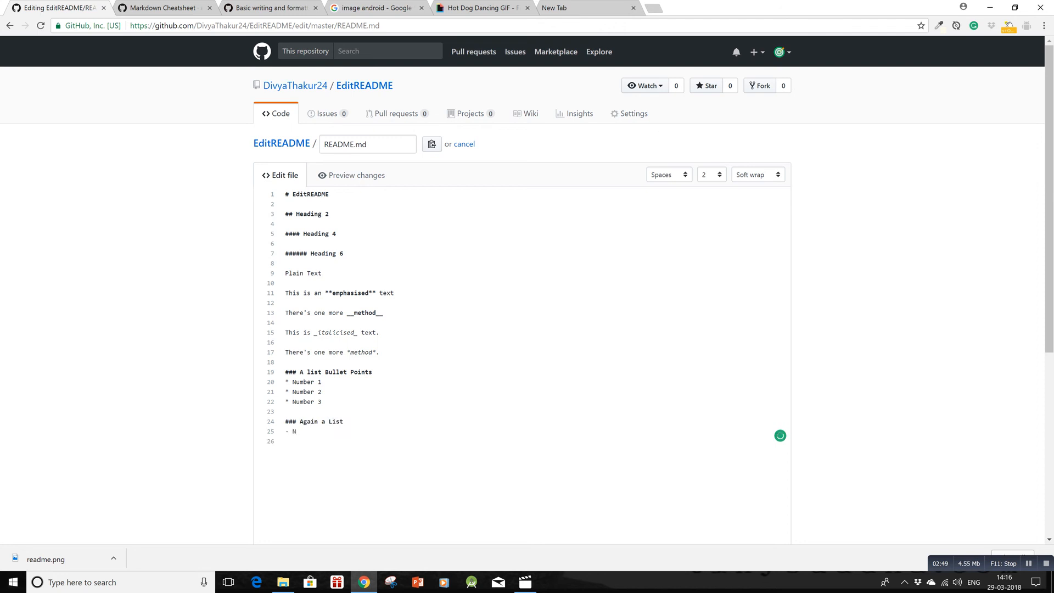
pyautogui.write('umber')
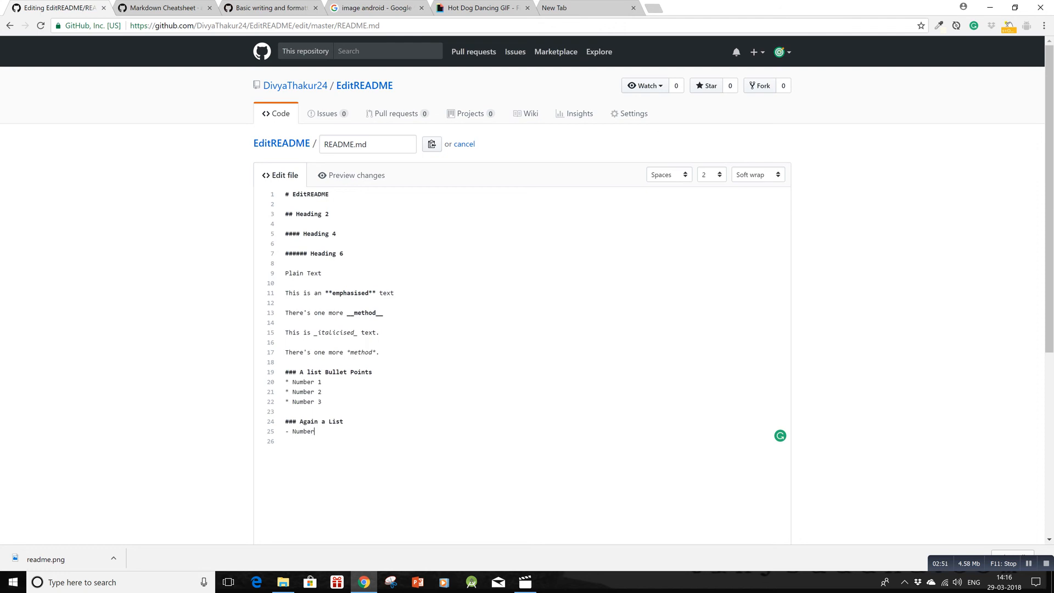
pyautogui.press('enter')
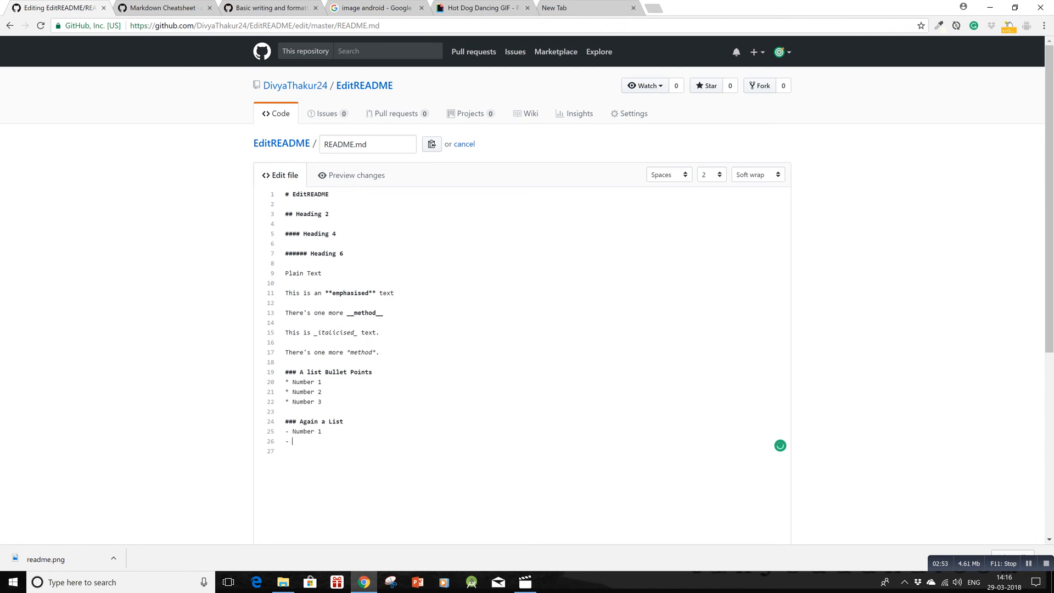
pyautogui.write('Number 2')
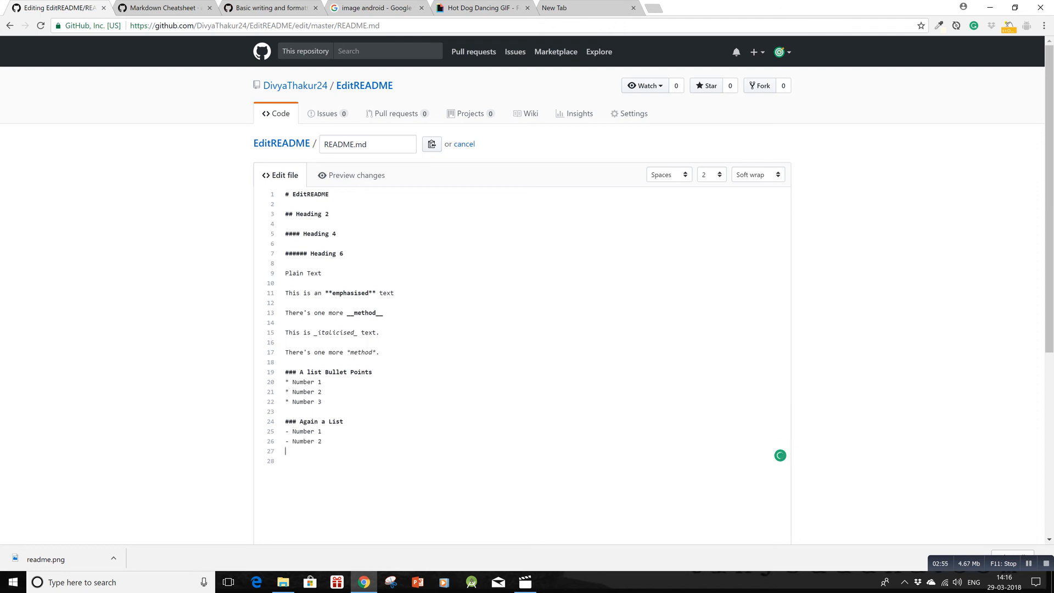
pyautogui.write('- Number 3')
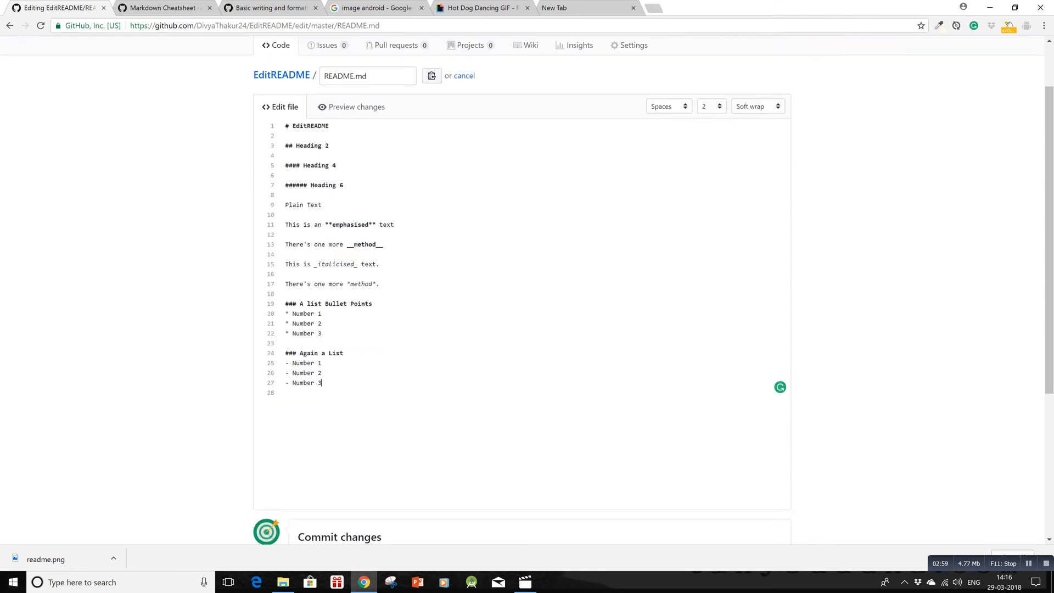
pyautogui.scroll(-3)
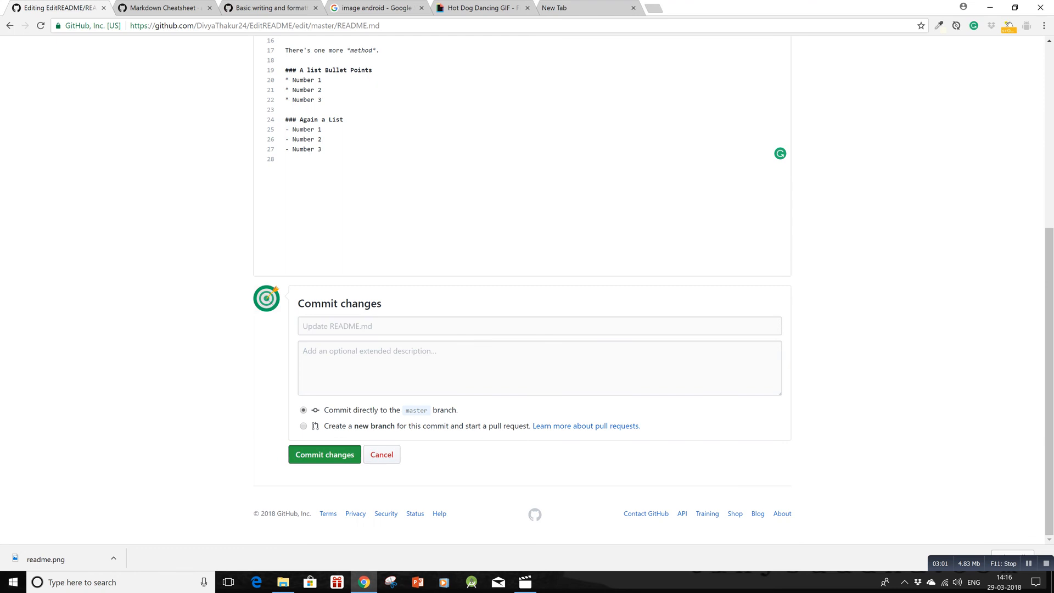
# - Commit the 'Again a List' edits and reopen README.md for editing
pyautogui.click(324, 455)
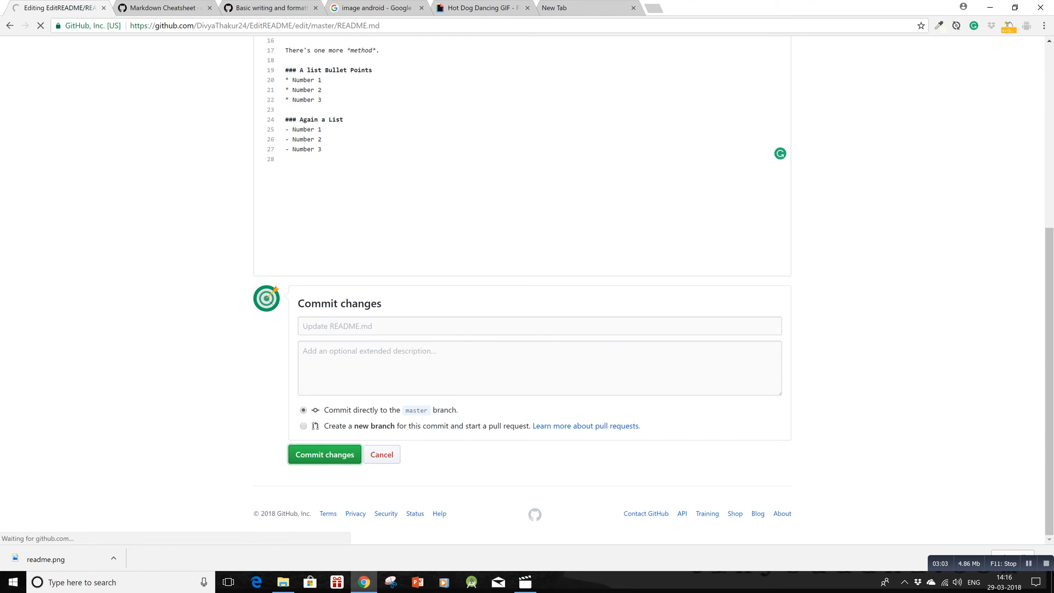
pyautogui.click(324, 454)
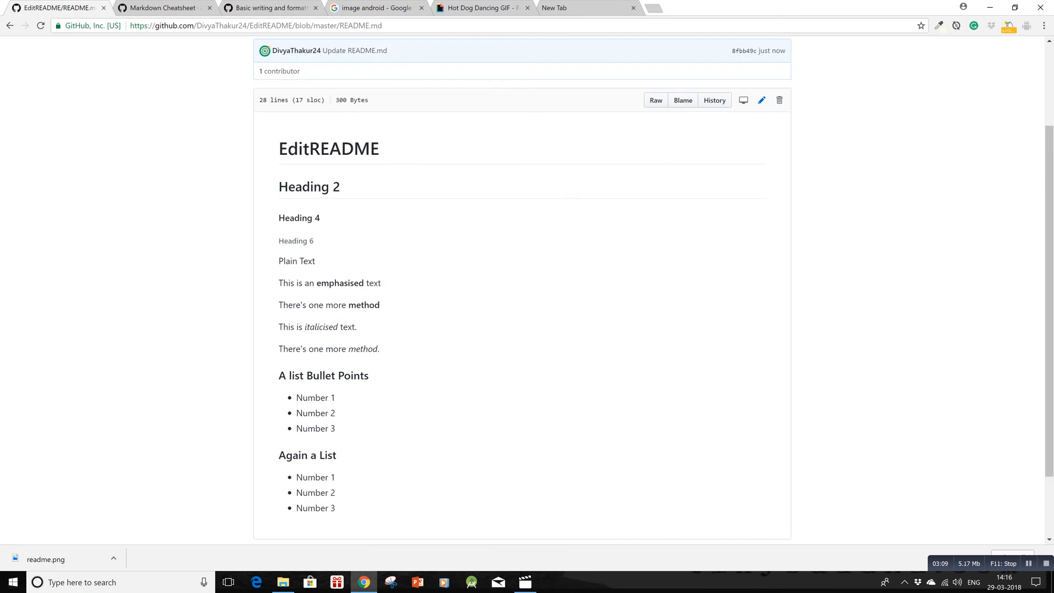
pyautogui.click(761, 100)
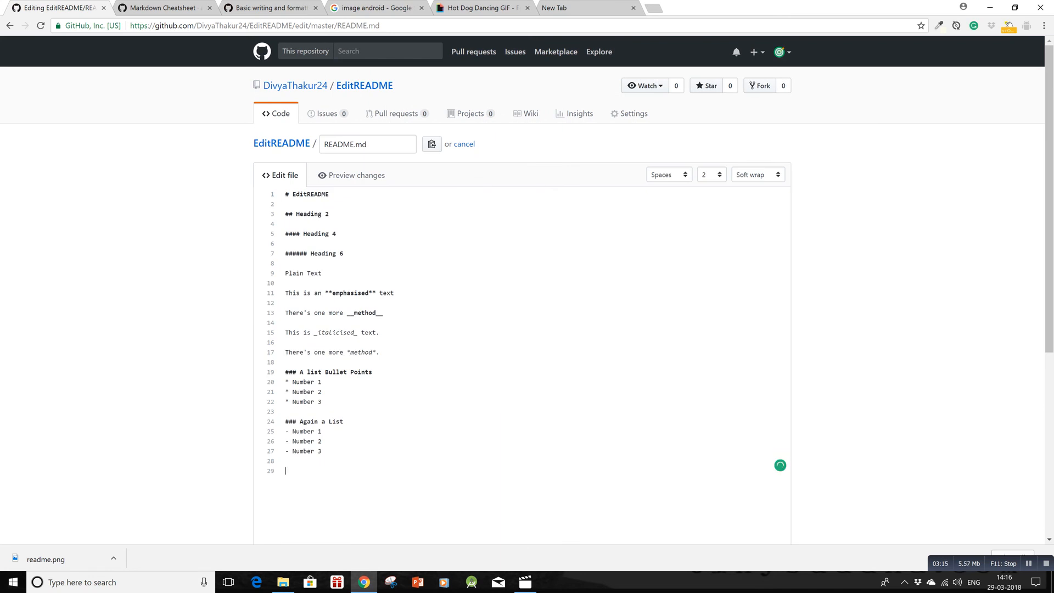
# - Add the '### Add Images' heading and begin an img line
pyautogui.write('Add Images')
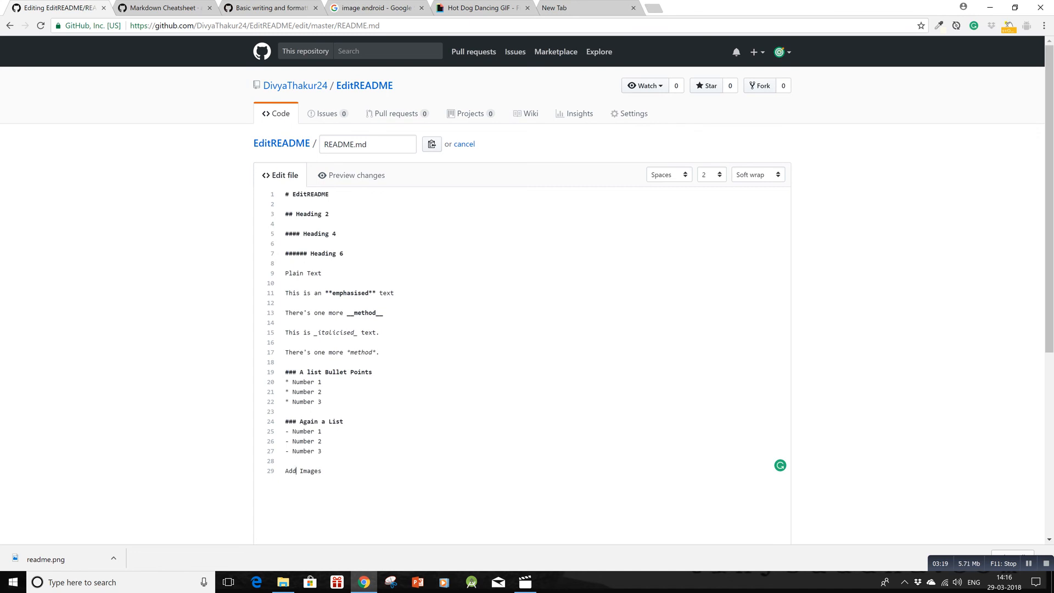
pyautogui.write('###')
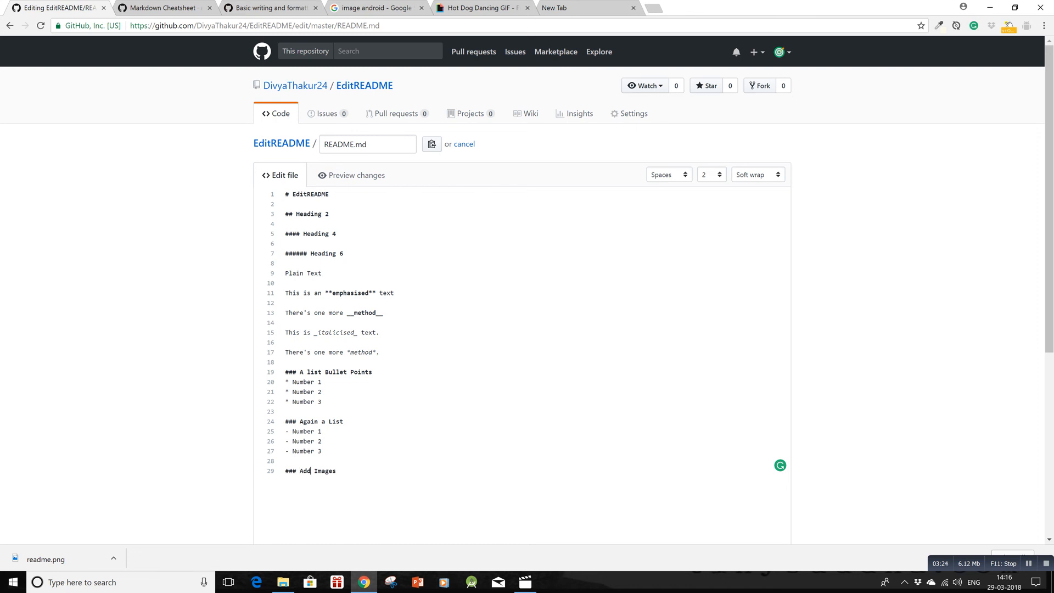
pyautogui.press('Enter')
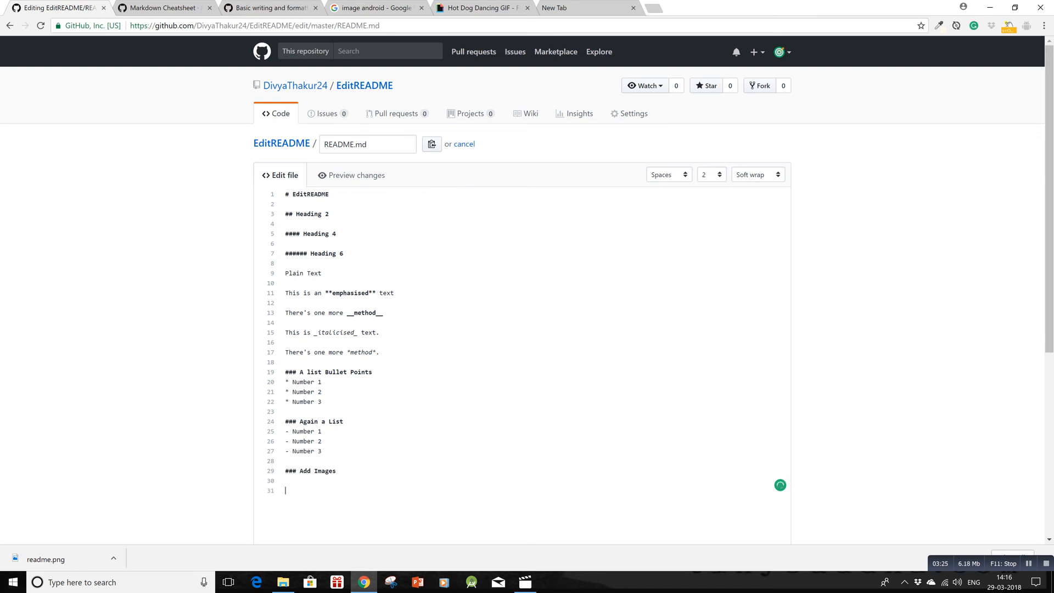
pyautogui.write('<im')
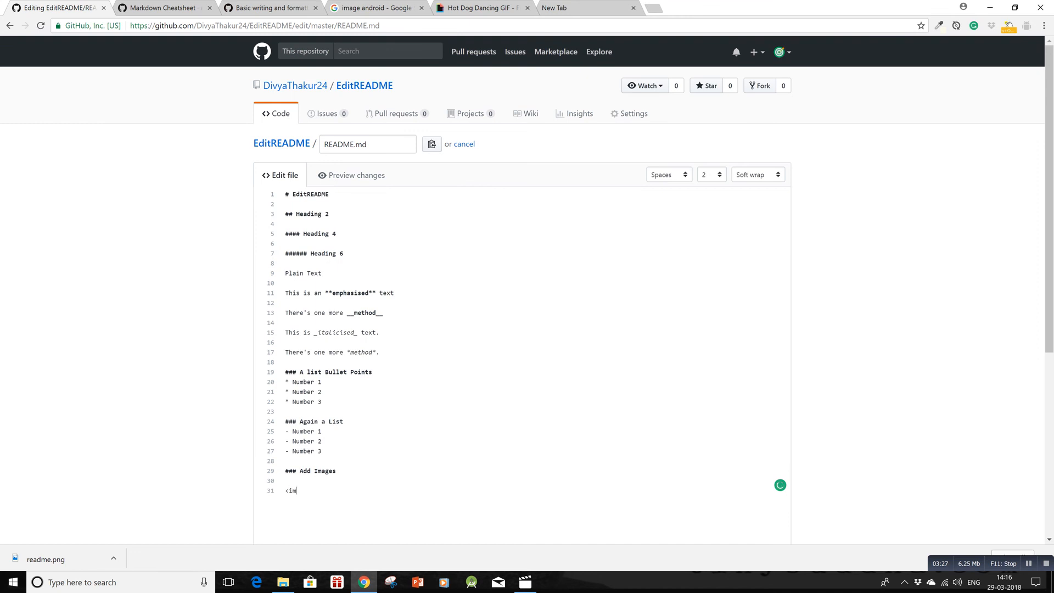
pyautogui.write('g')
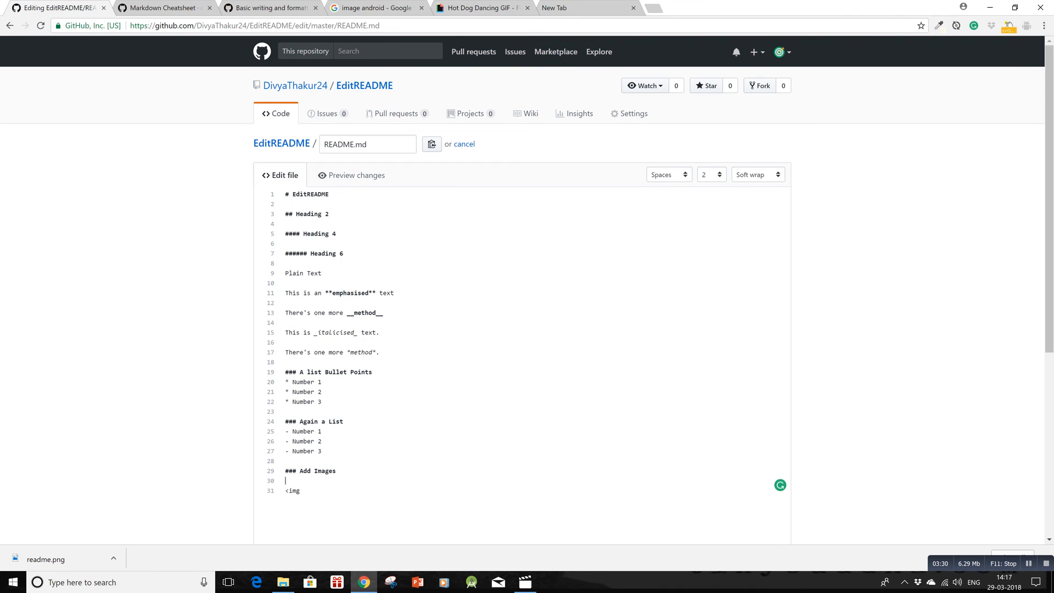
pyautogui.write('// For')
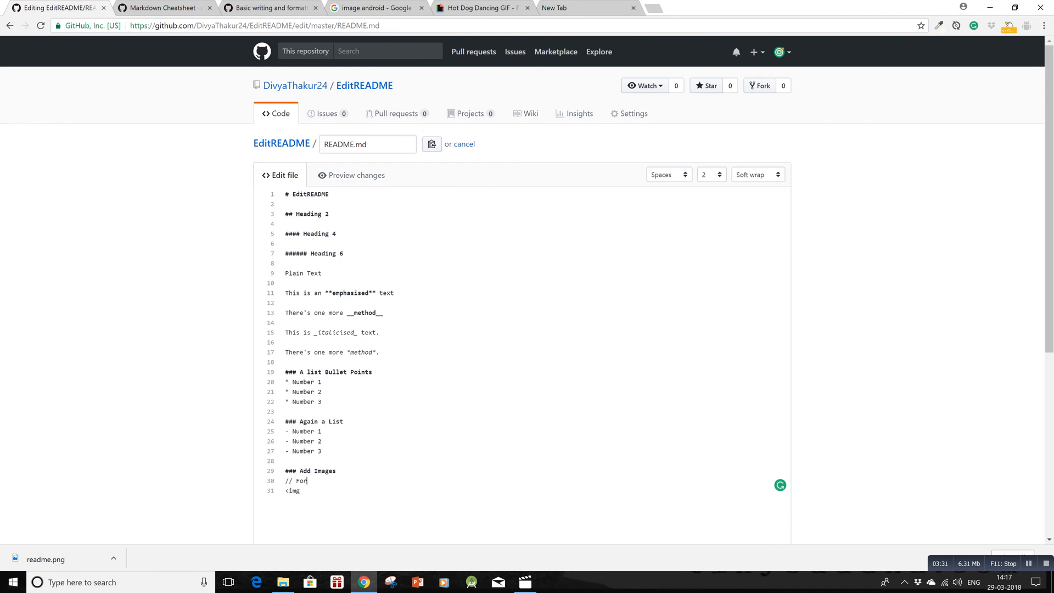
pyautogui.press('BackSpace')
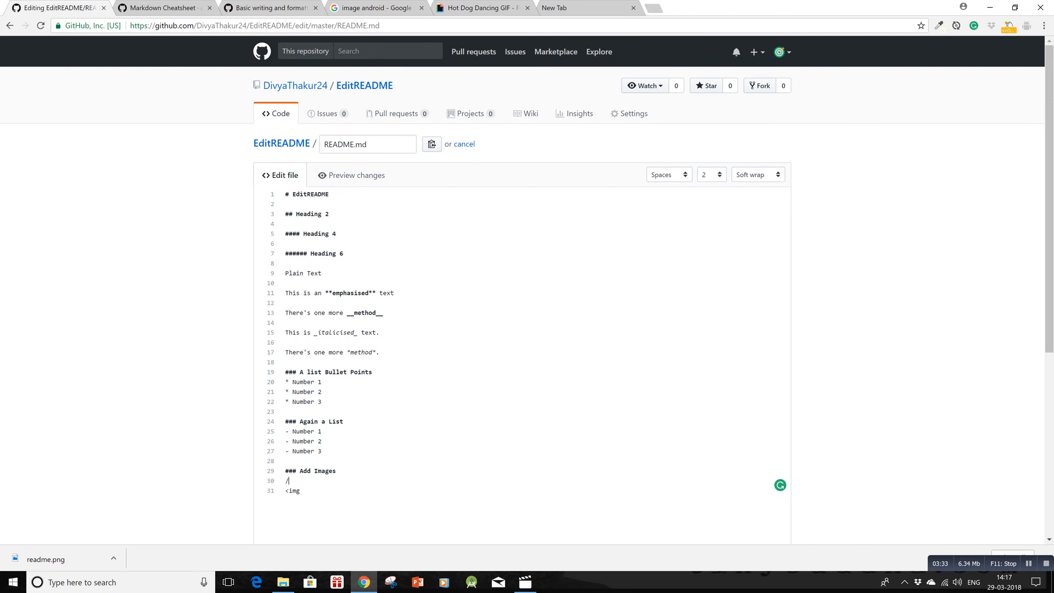
# - Write the '##### For pngs/jpegs/jpgs' subheading and an empty src="" attribute
pyautogui.write('##')
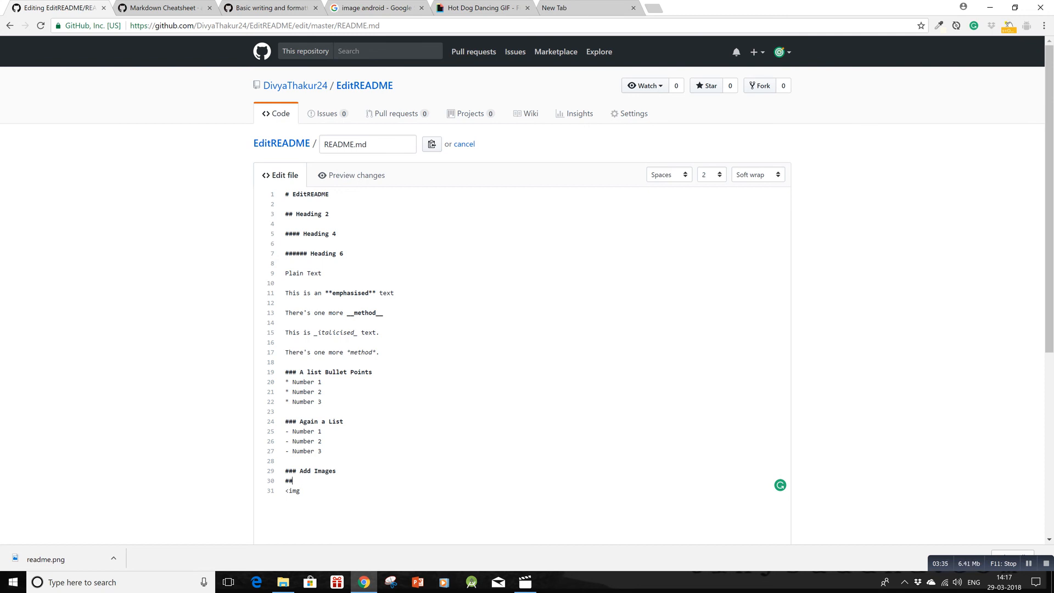
pyautogui.write('###')
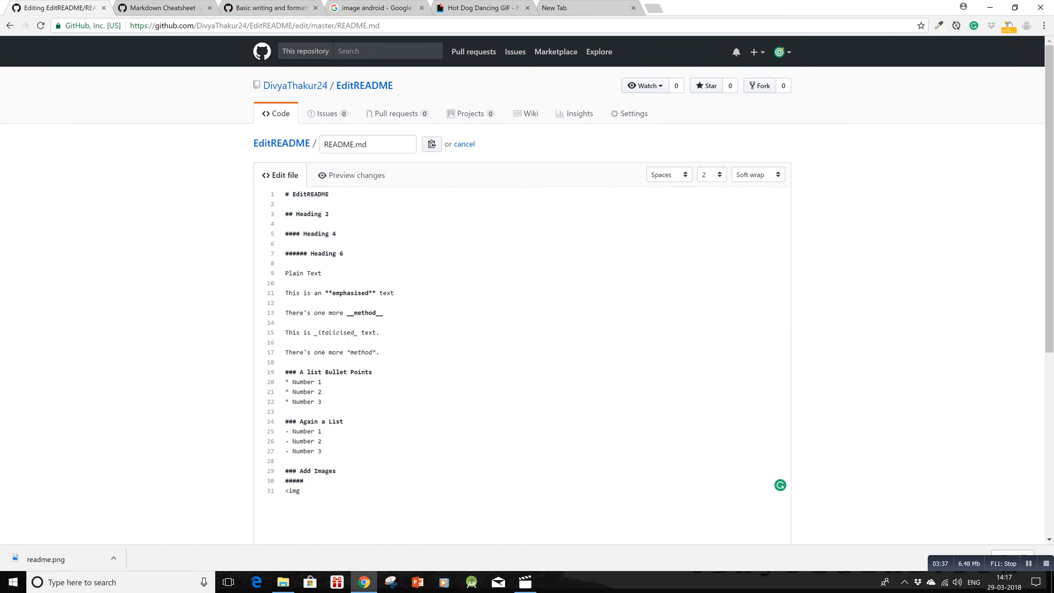
pyautogui.write('For p')
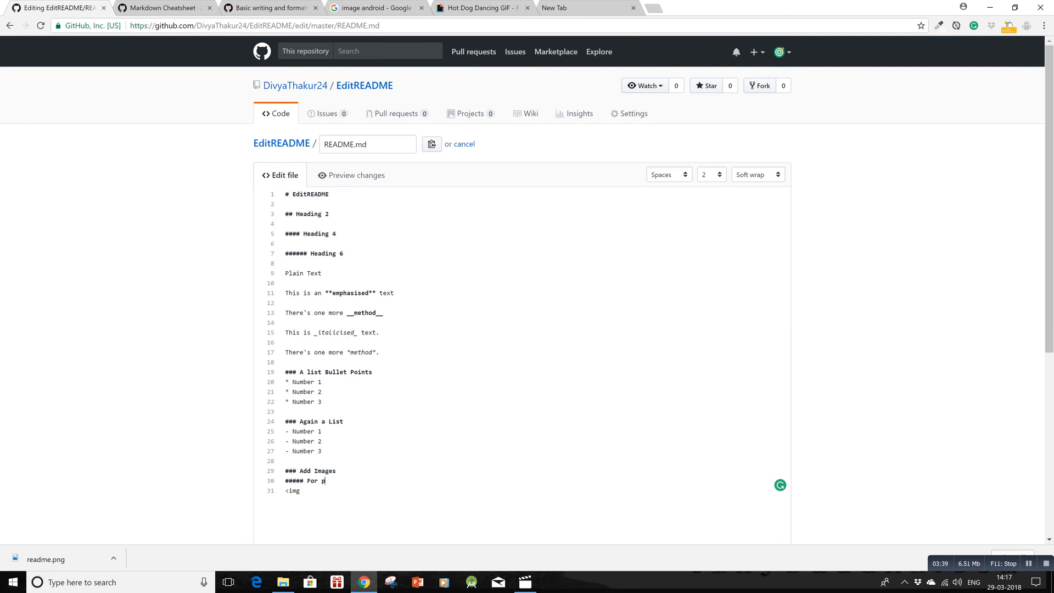
pyautogui.write('ngs/')
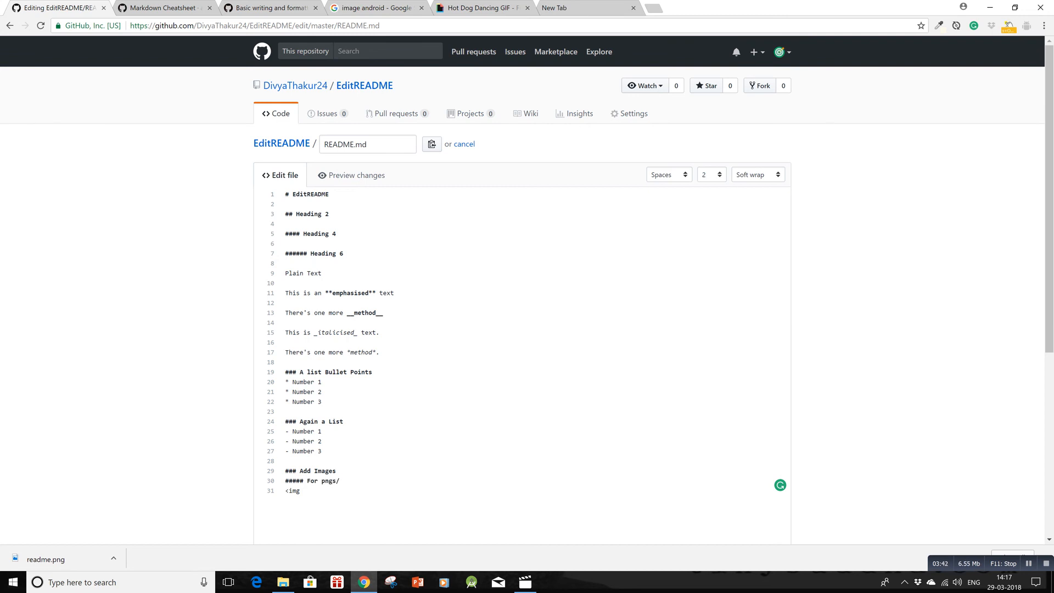
pyautogui.write('jpegs/j')
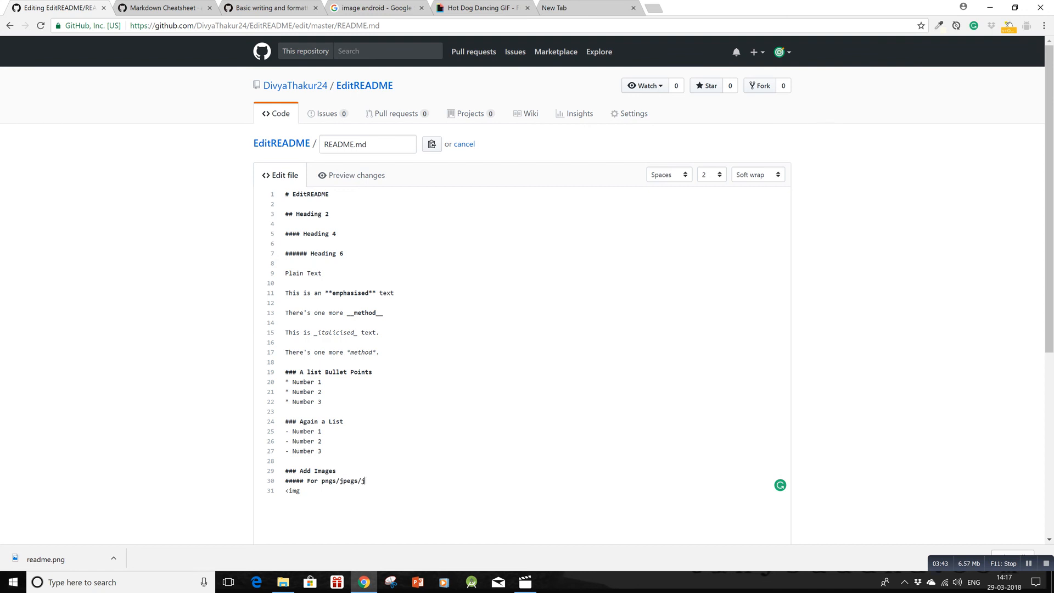
pyautogui.write('pgs')
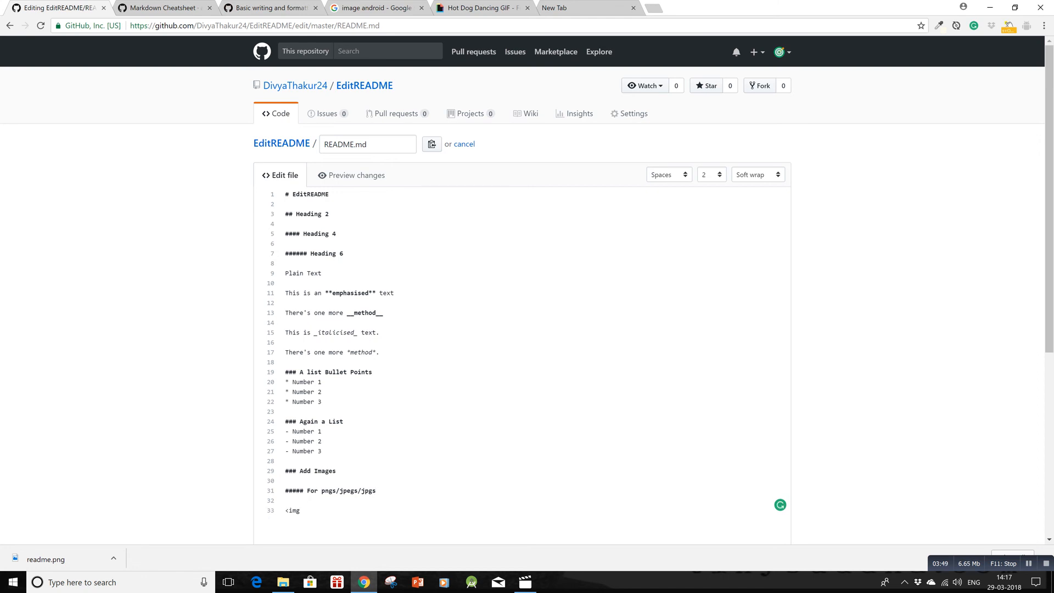
pyautogui.scroll(-3)
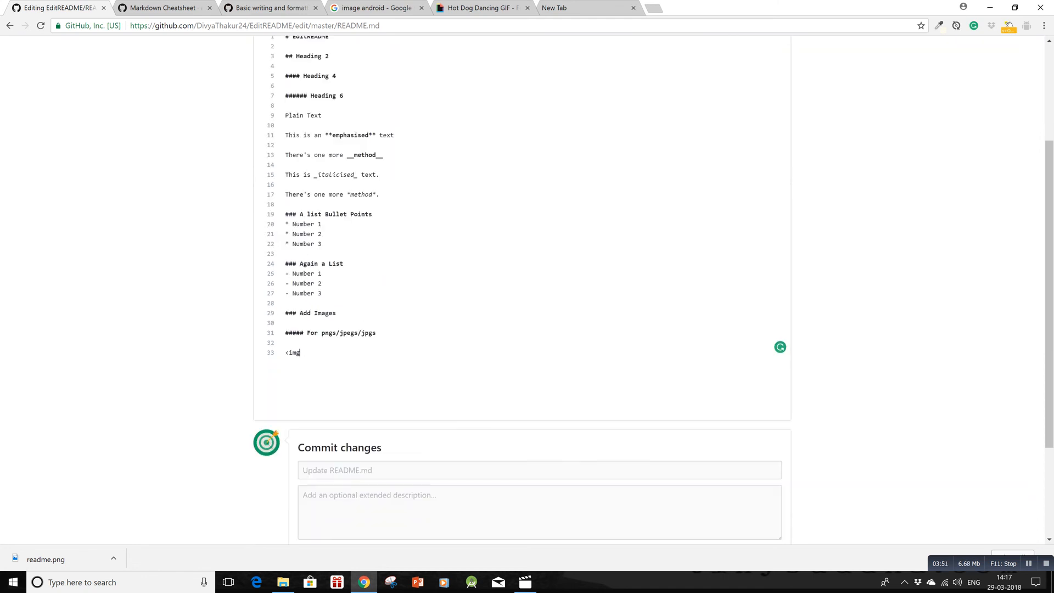
pyautogui.write('src=""')
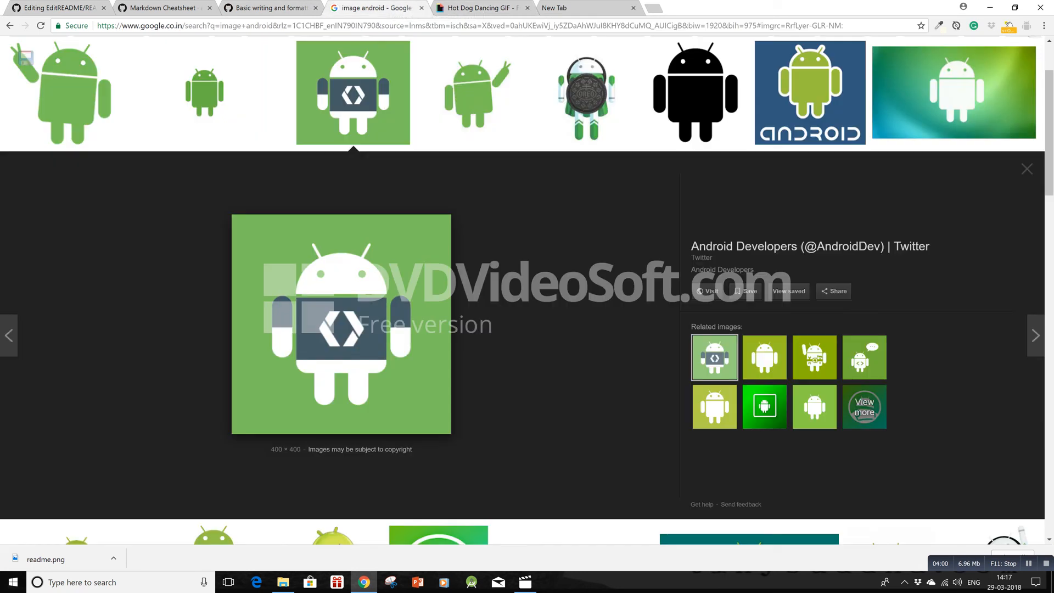
# - Copy the image address of the green Android Developers image preview
pyautogui.rightClick(341, 324)
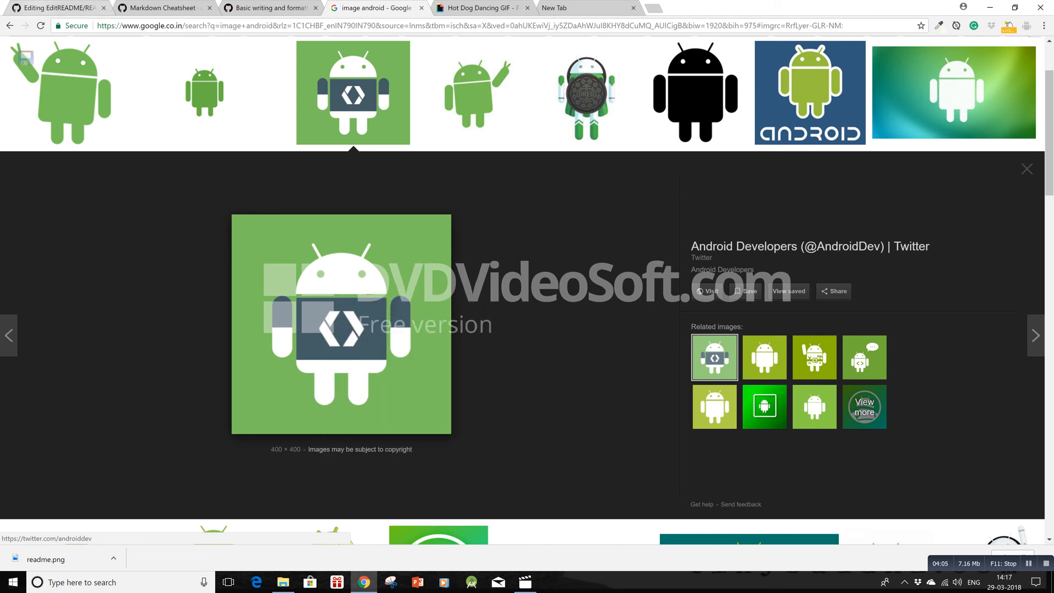
# - Paste the Android image URL (…2NqZJYQI.png) into the img tag's src attribute
pyautogui.click(57, 7)
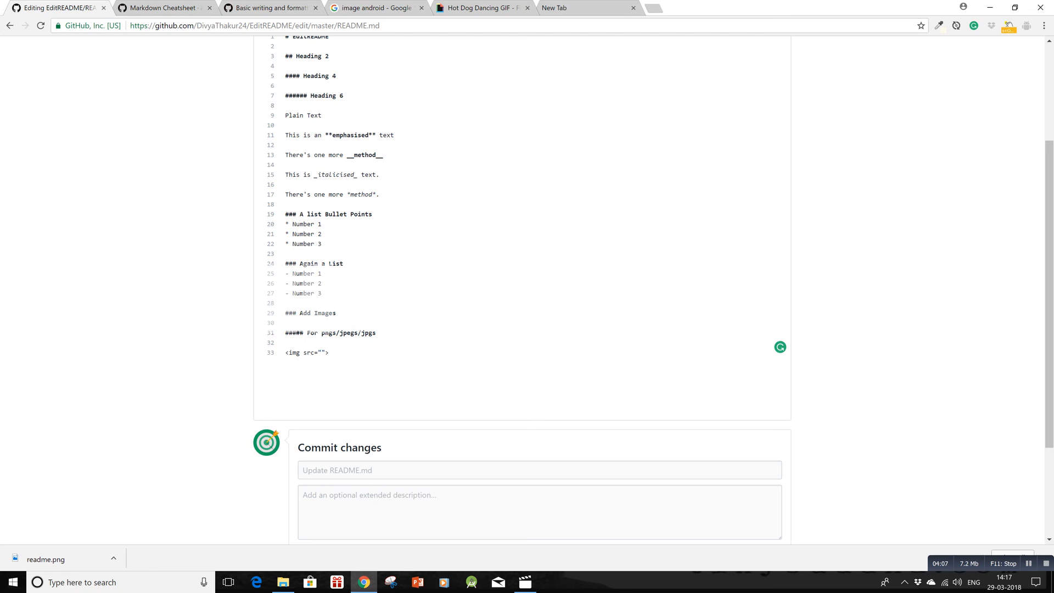
pyautogui.write('https://pbs.twimg.com/profile_images/606585229034135553/2NqZJYQI.png')
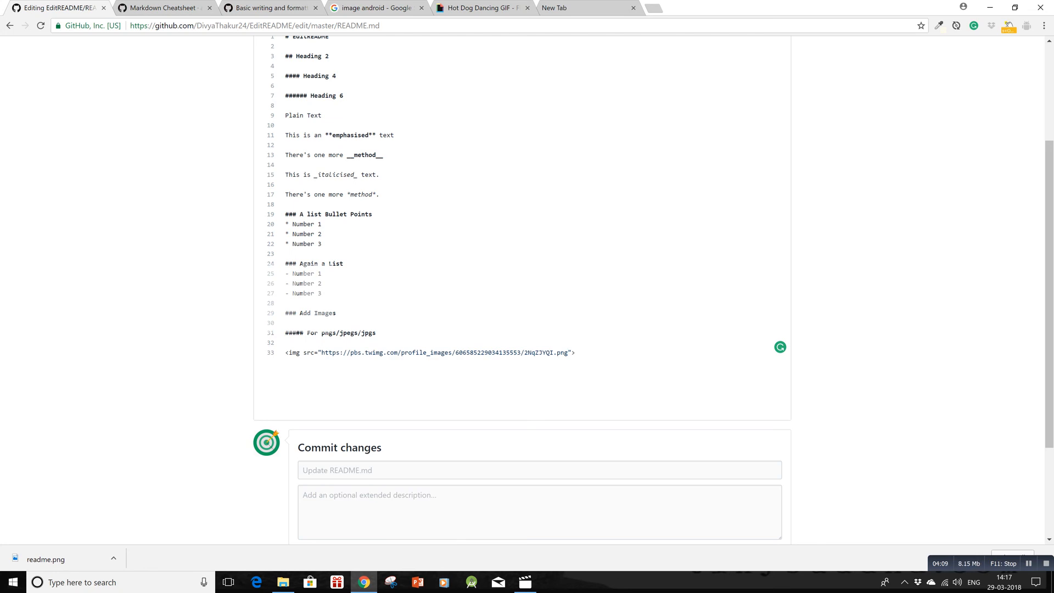
pyautogui.scroll(-3)
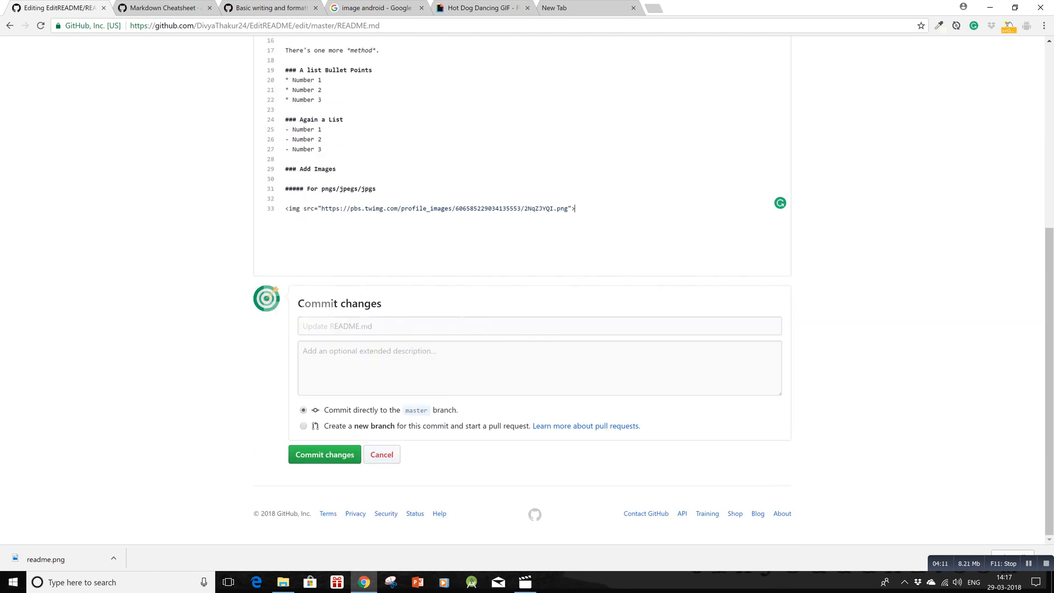
# - Commit the updated README.md to master
pyautogui.click(324, 455)
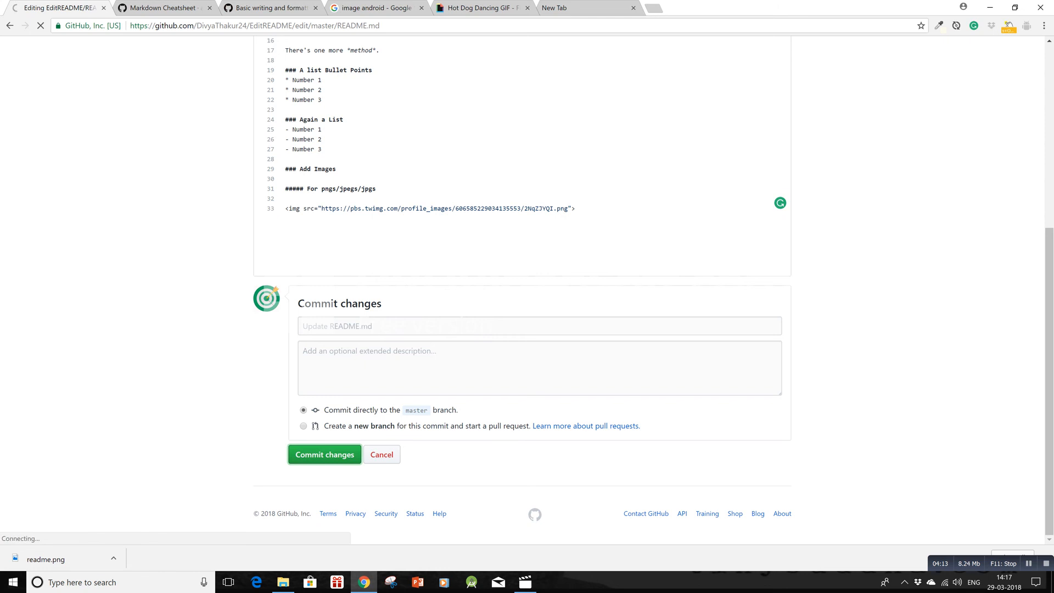
pyautogui.click(324, 454)
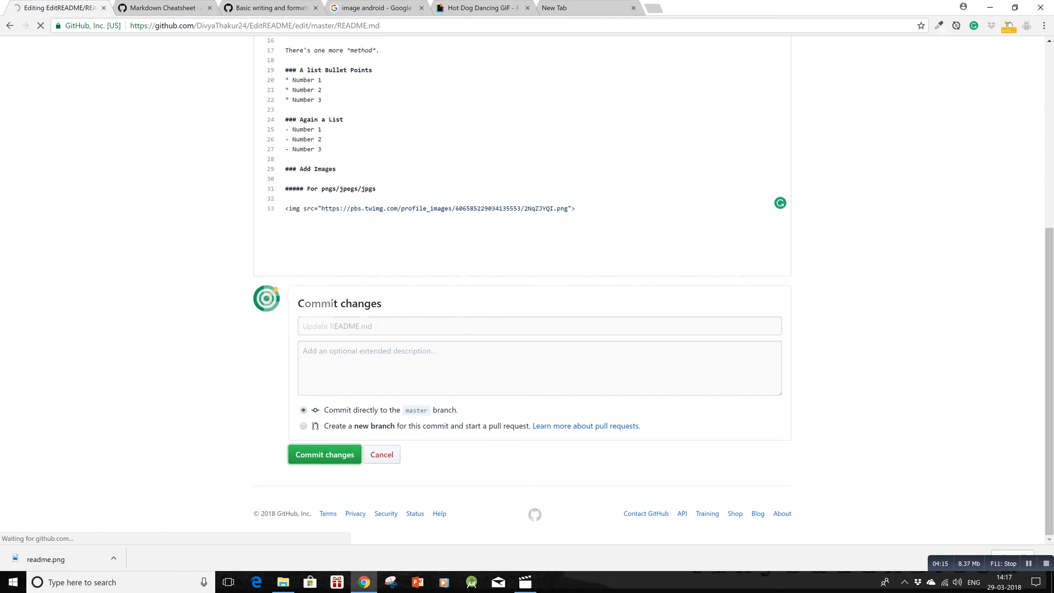
pyautogui.click(324, 455)
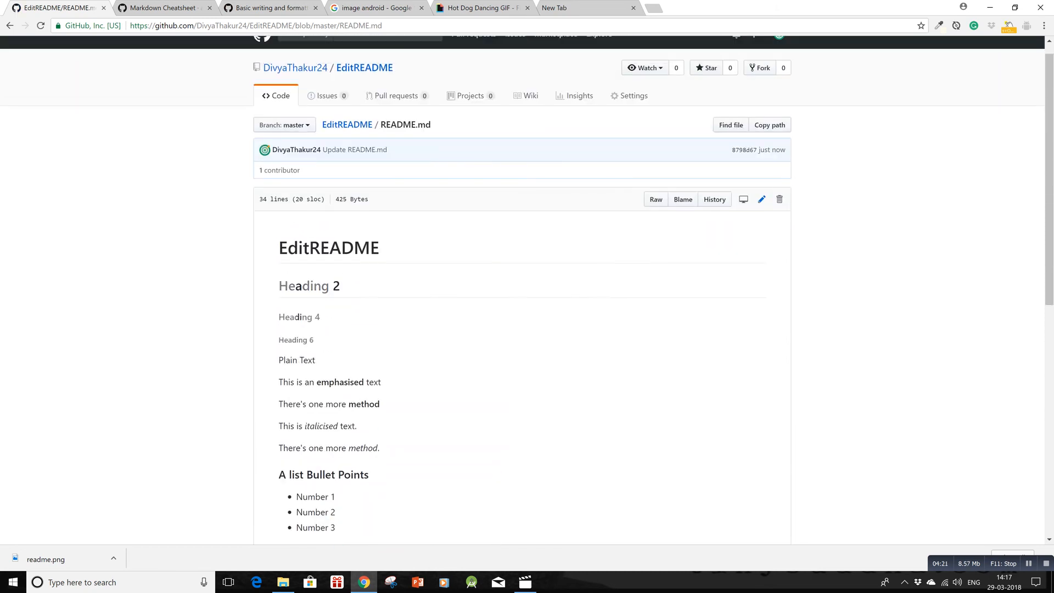
# - Reopen README.md and add '![alt text](…2NqZ3YQI.png)' below the img tag
pyautogui.click(761, 198)
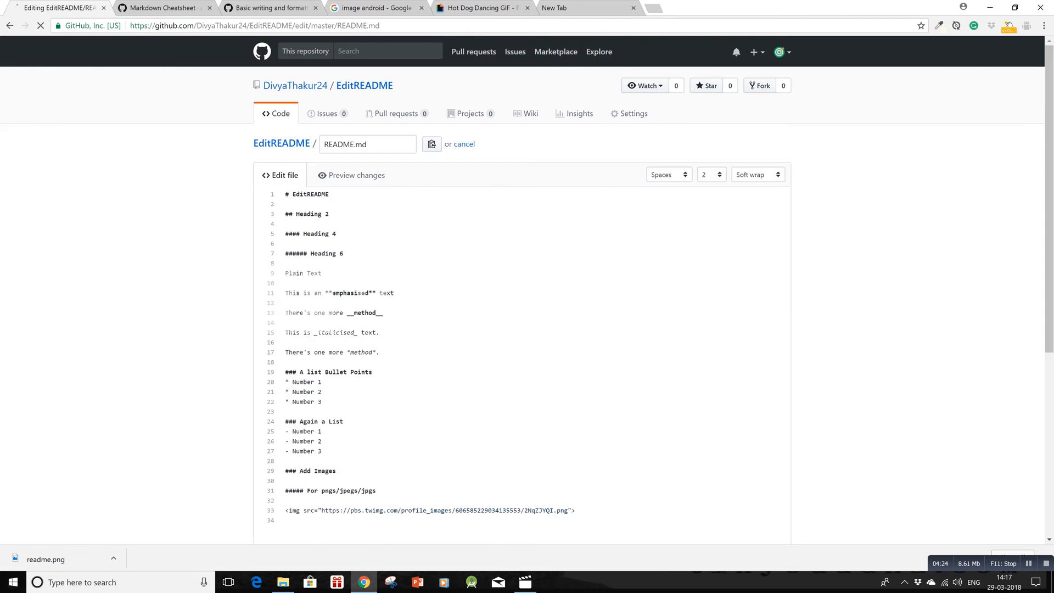
pyautogui.scroll(-3)
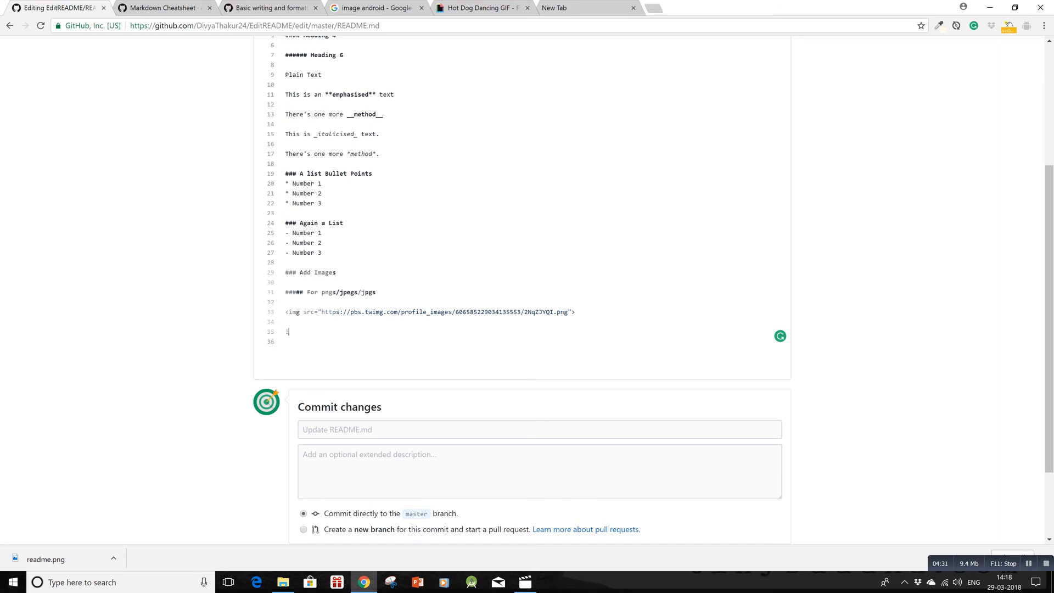
pyautogui.write('![')
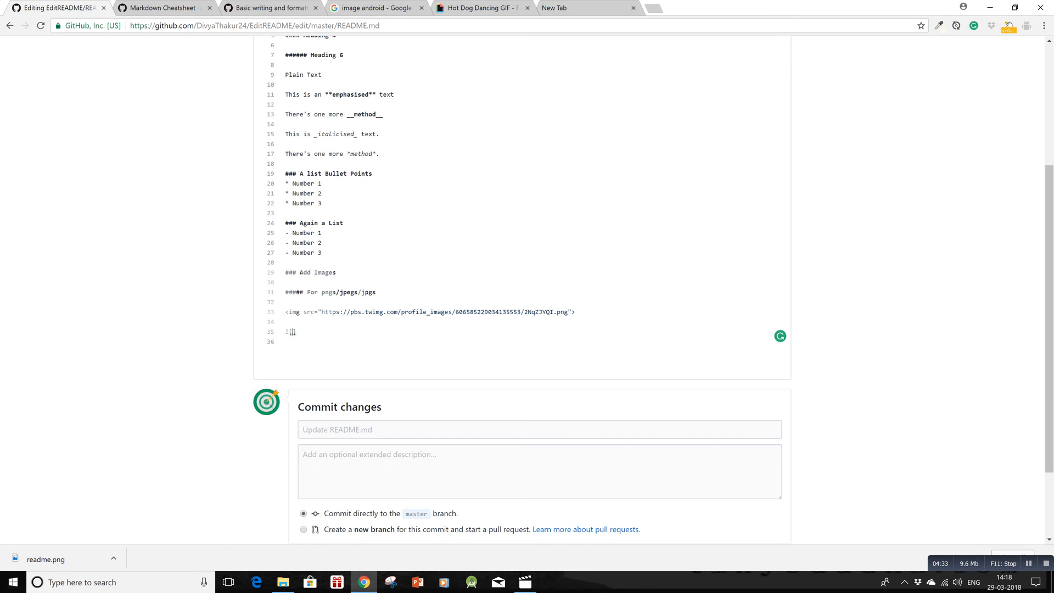
pyautogui.write('[alt text]')
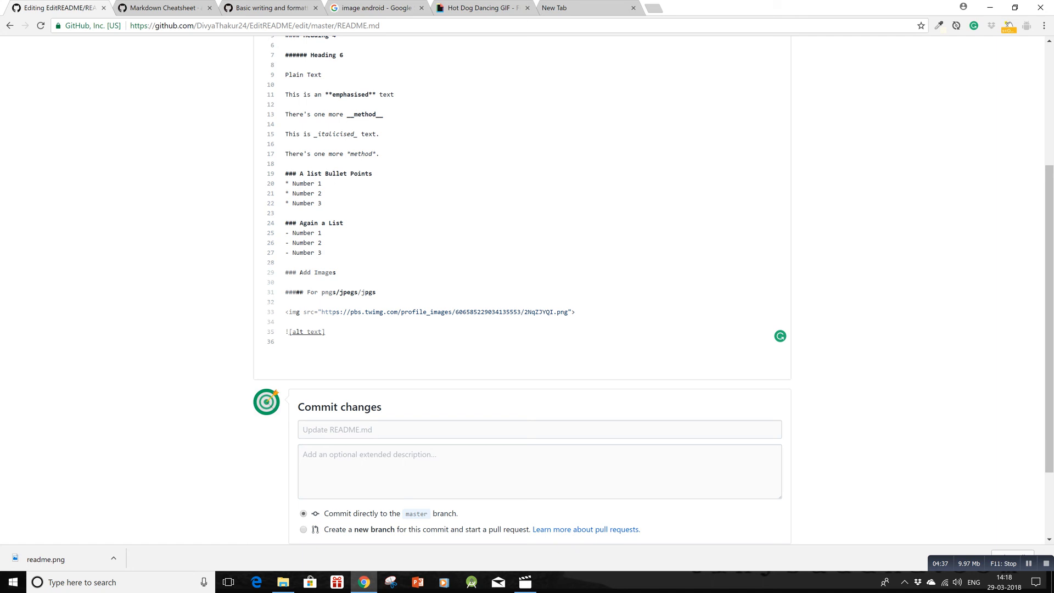
pyautogui.click(326, 332)
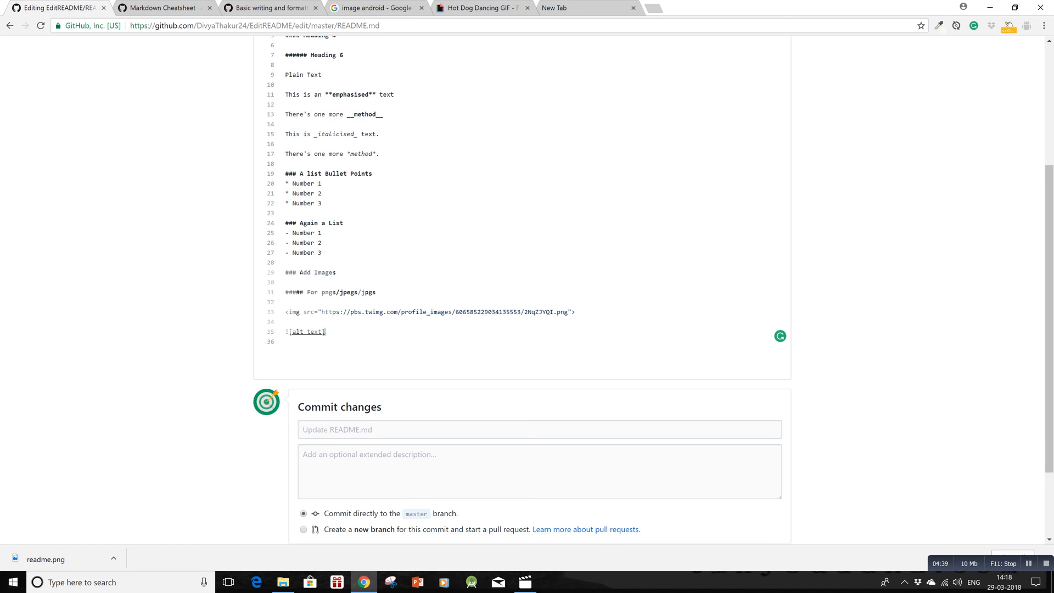
pyautogui.write('()')
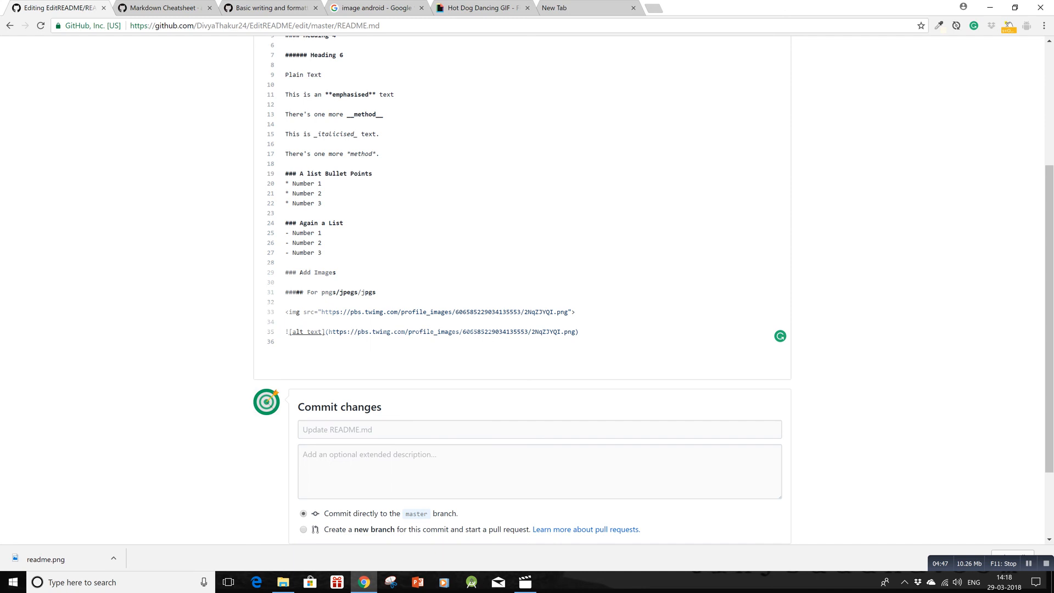
pyautogui.scroll(-3)
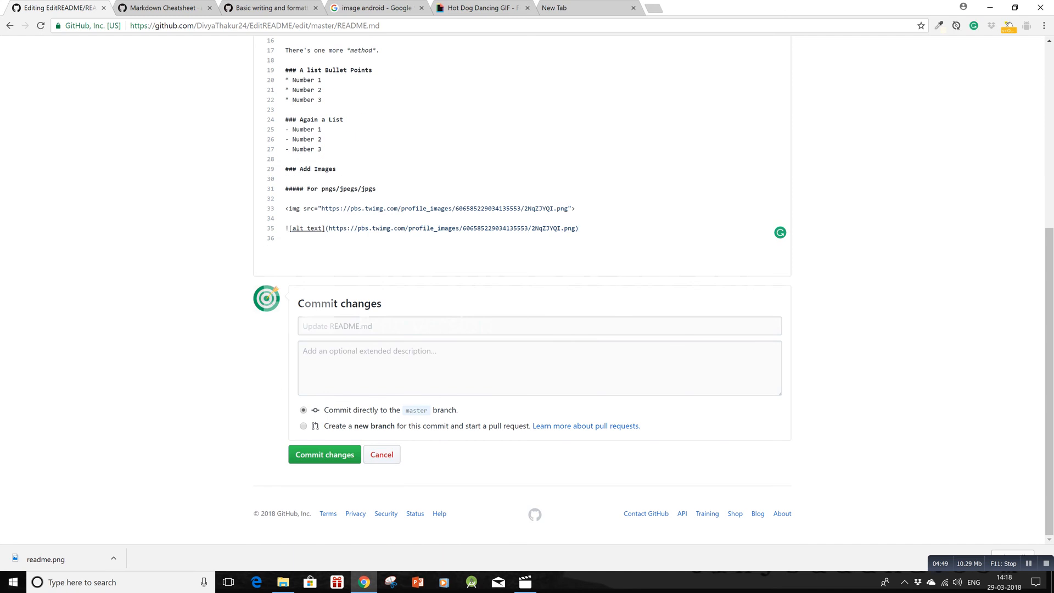
# - Commit the new image line and scroll up to view both rendered Android images
pyautogui.click(324, 454)
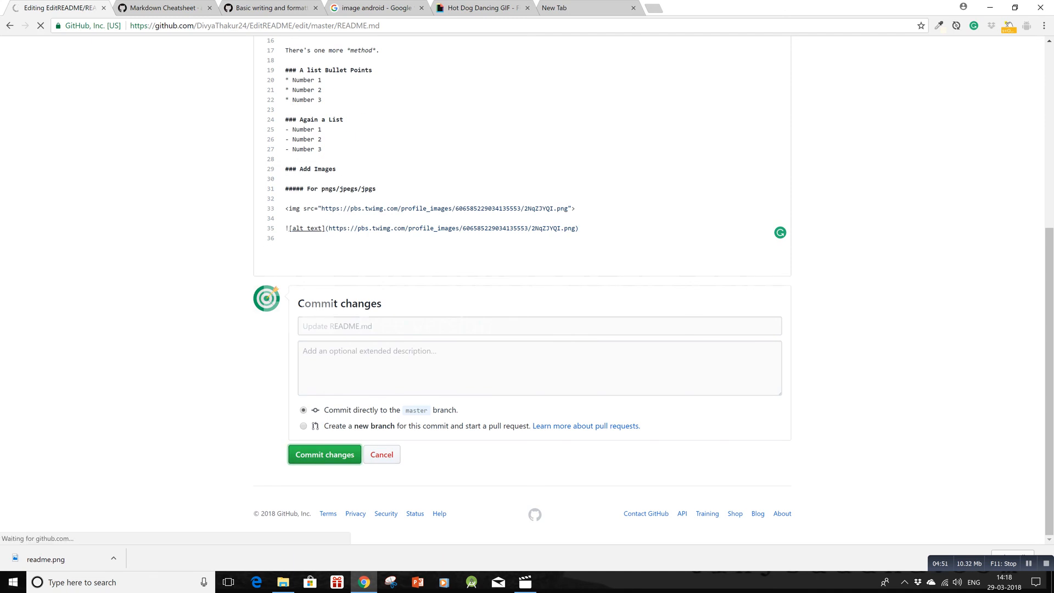
pyautogui.click(324, 454)
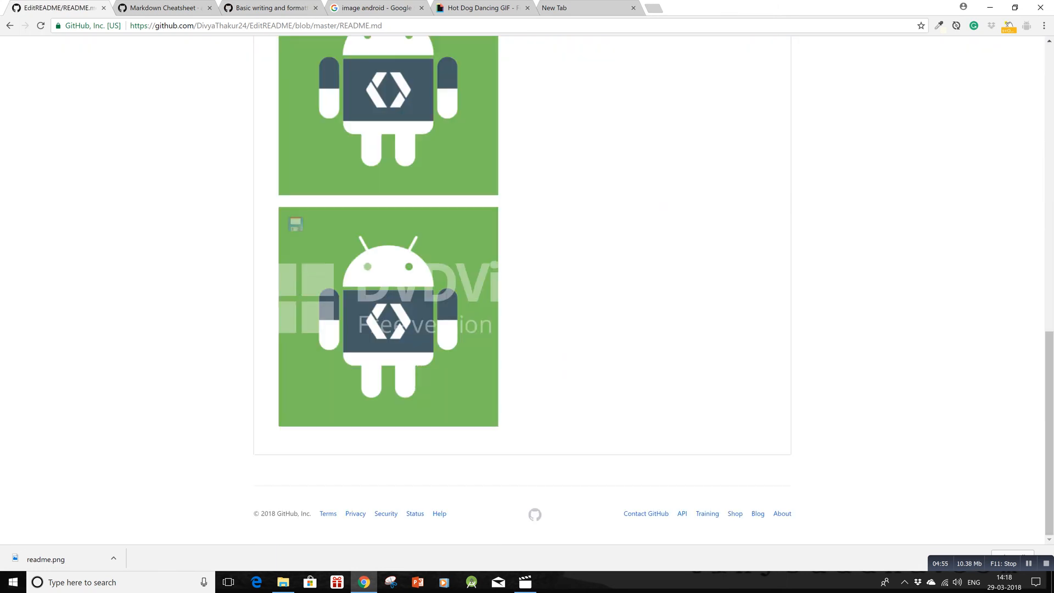
pyautogui.scroll(3)
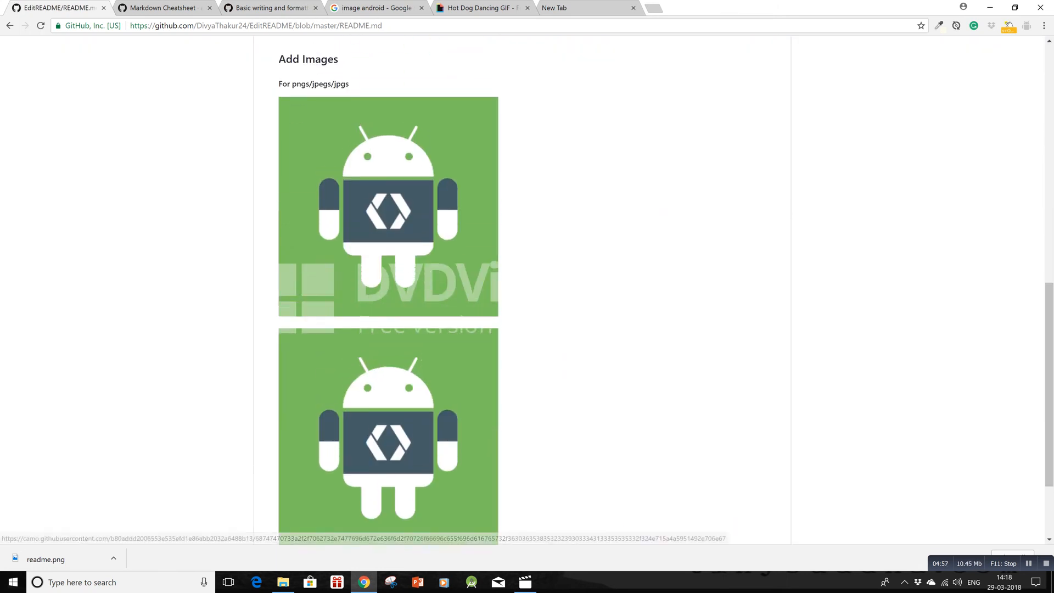
pyautogui.scroll(3)
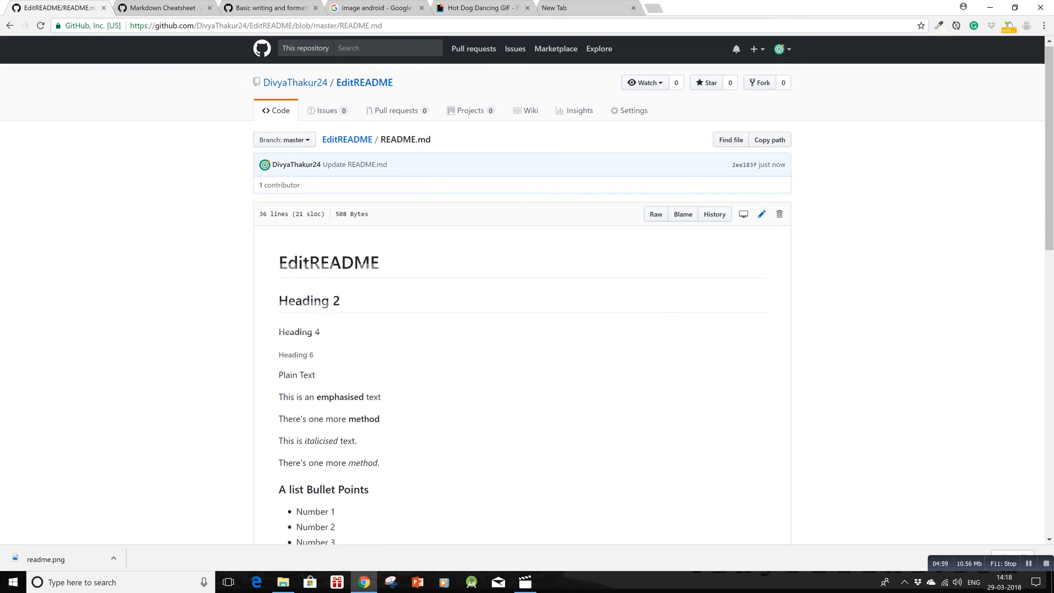
# - Reopen README.md and add an empty '![alt text]()' image line below the second image
pyautogui.click(761, 214)
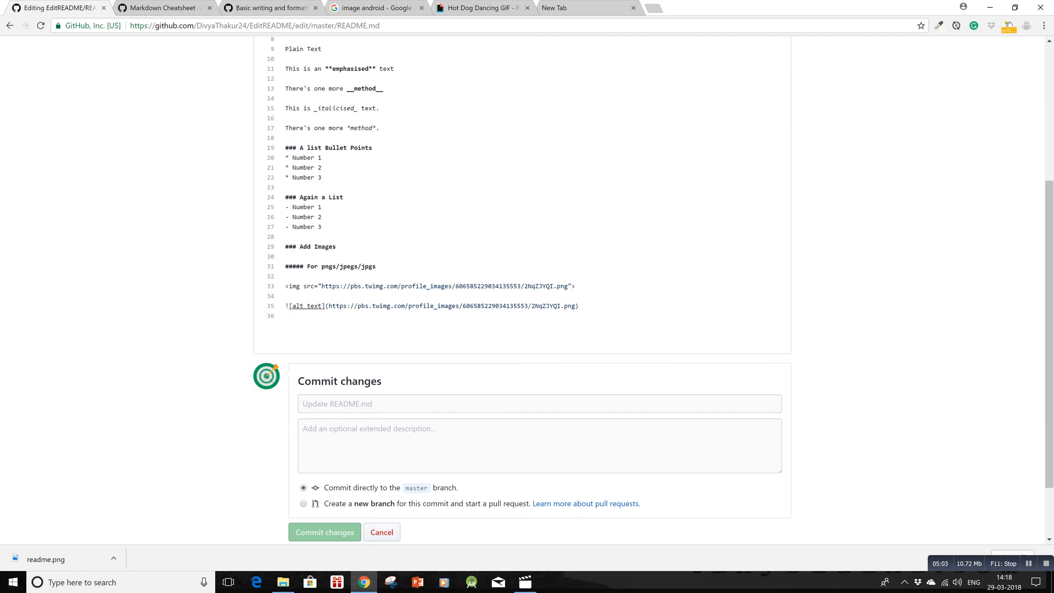
pyautogui.press('enter')
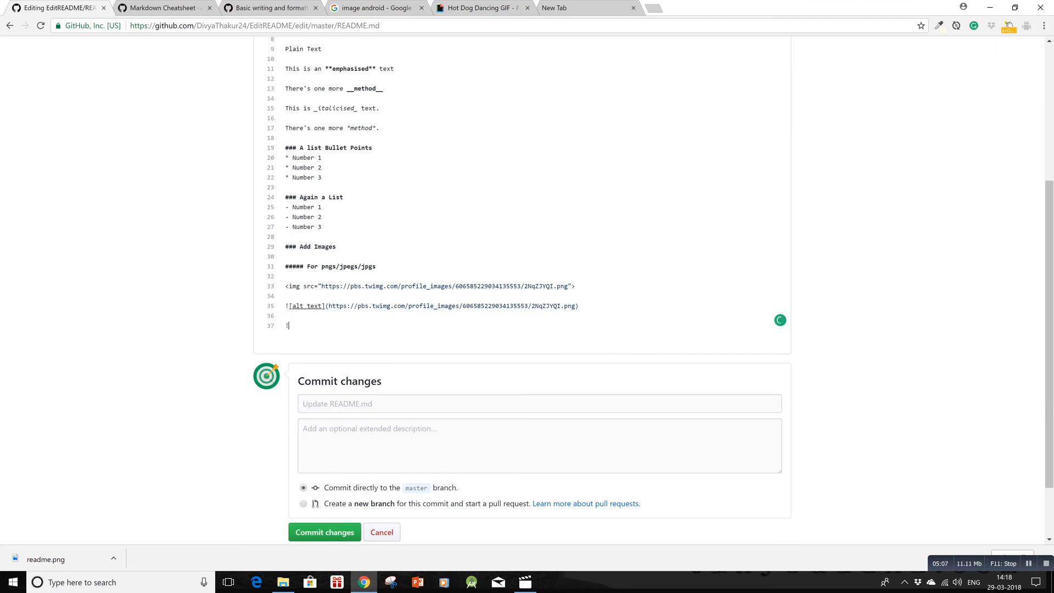
pyautogui.write('[alt text')
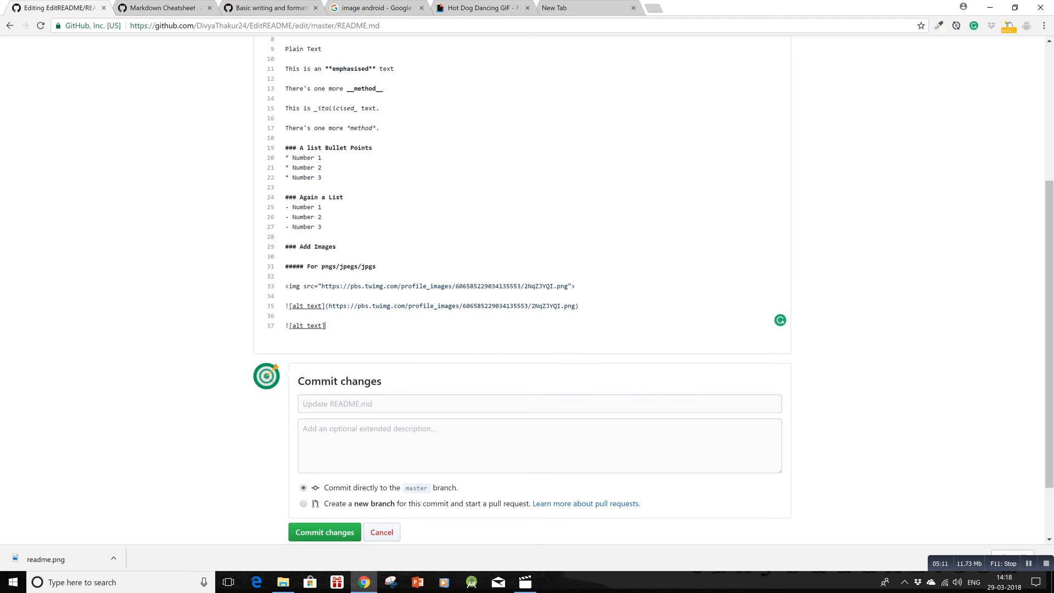
pyautogui.write('()')
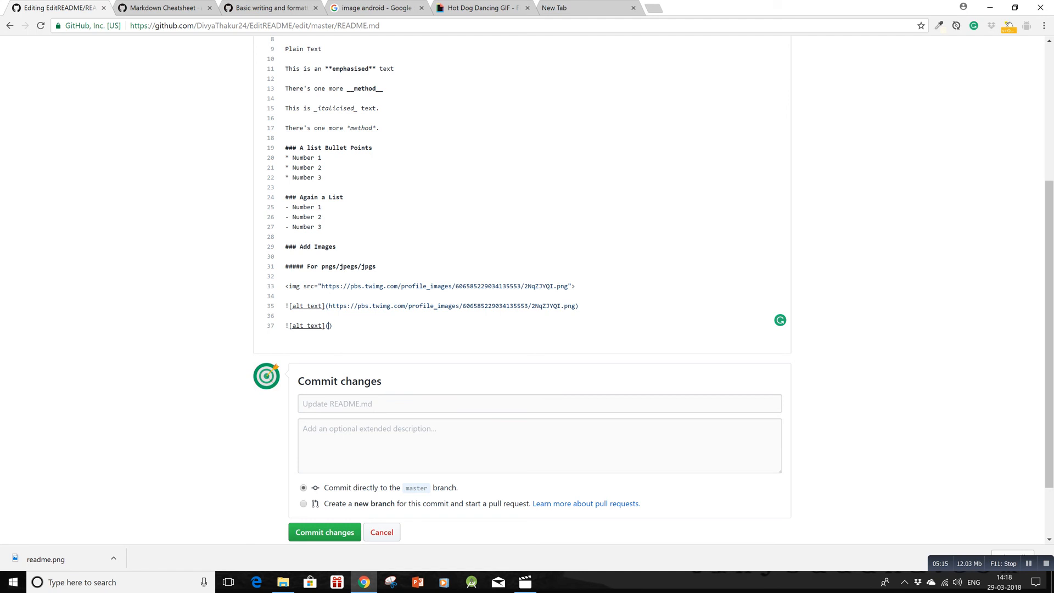
# - Add a '##### For gifs' subheading above the empty image line
pyautogui.click(564, 306)
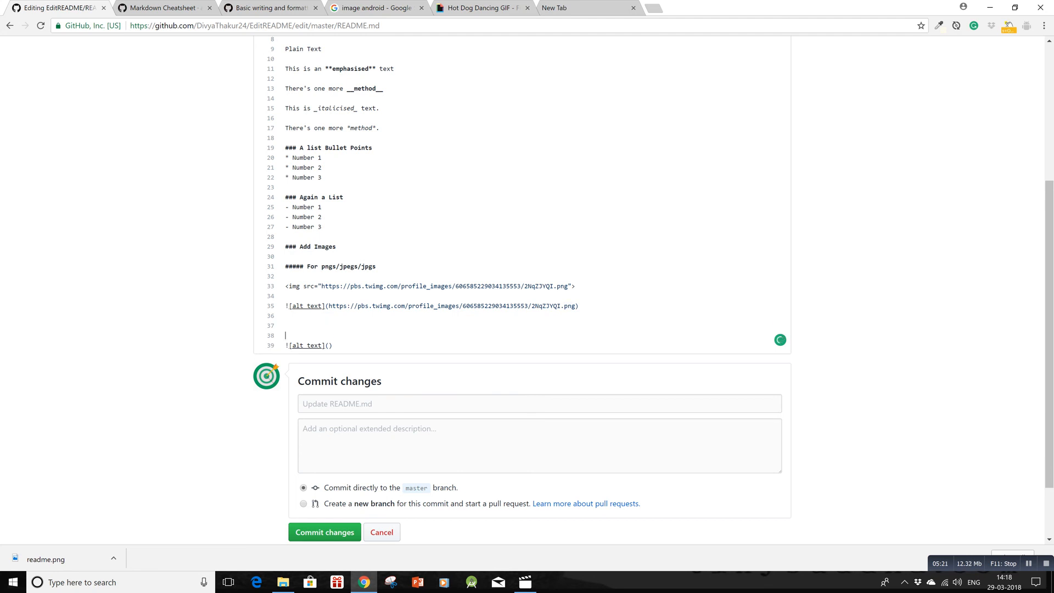
pyautogui.write('###')
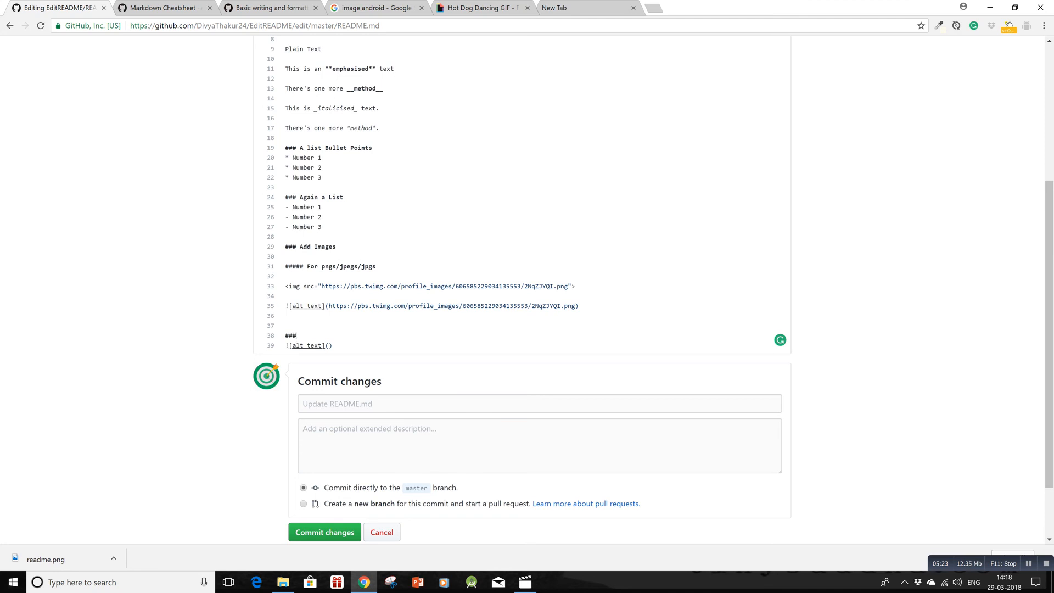
pyautogui.write('#')
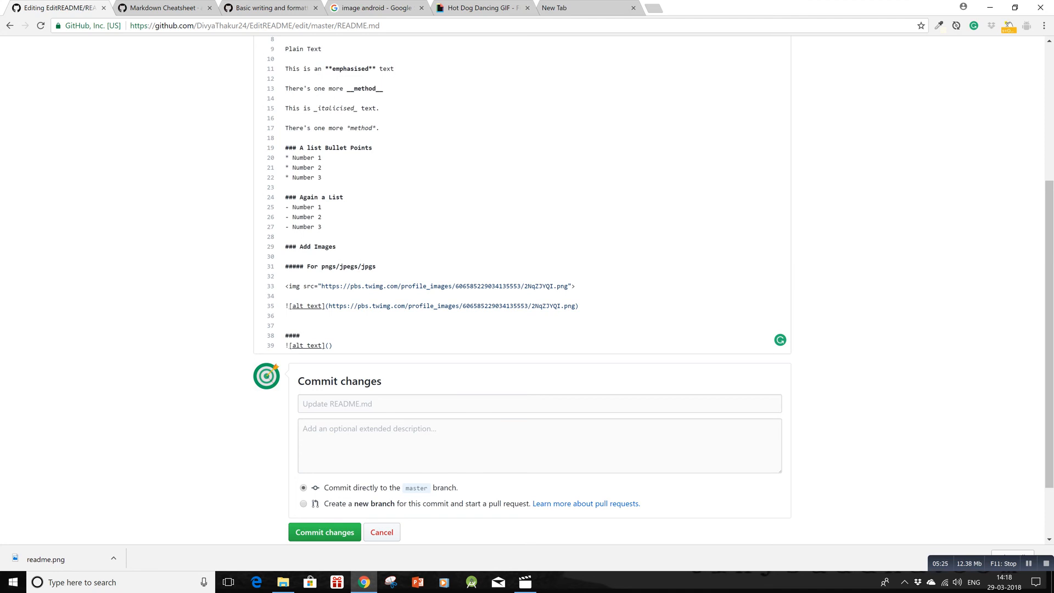
pyautogui.press('Backspace')
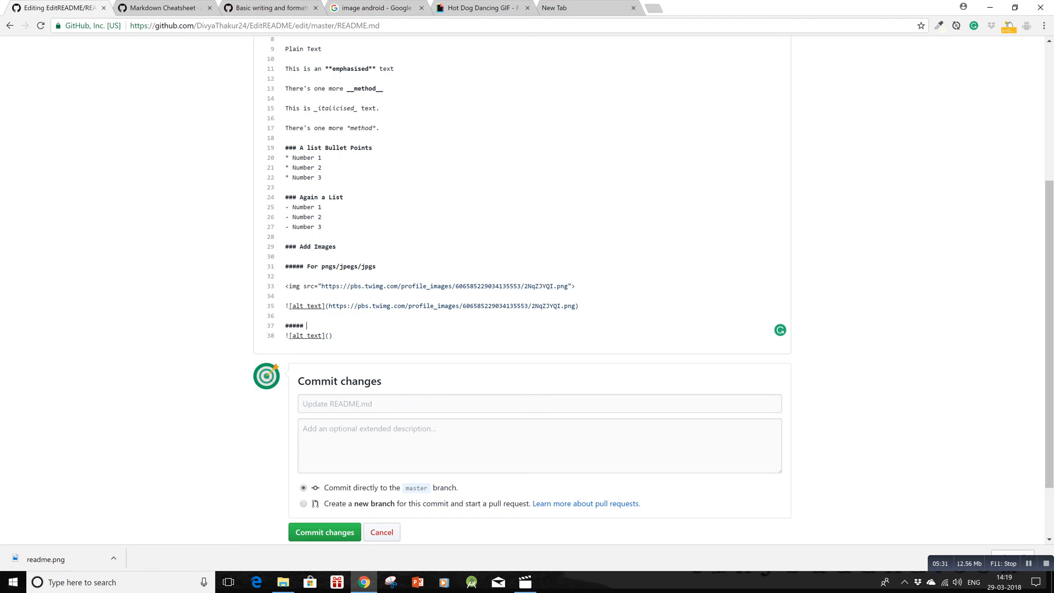
pyautogui.write('For gifs')
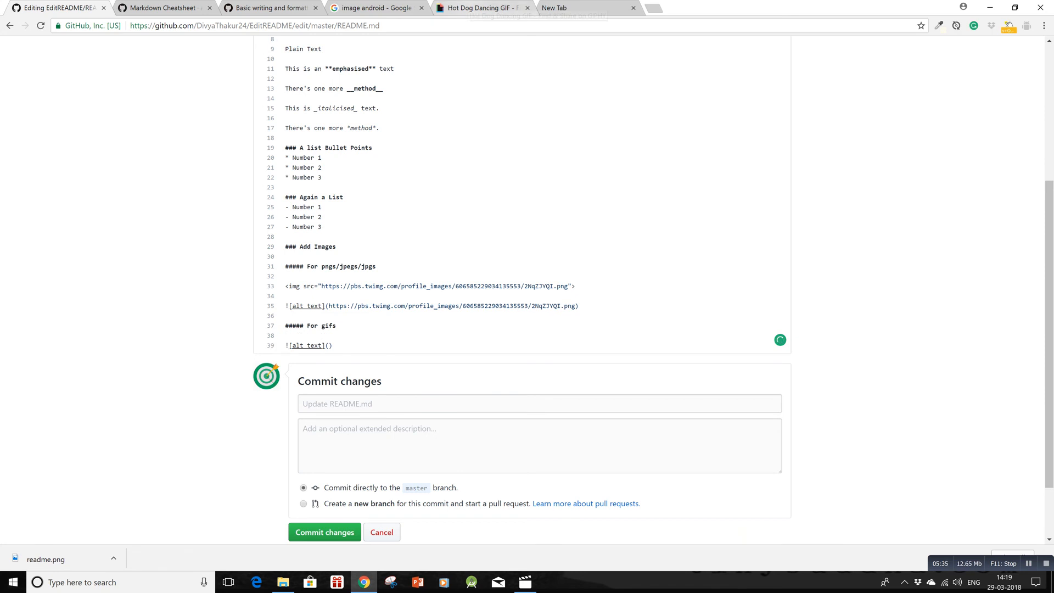
# - Copy the dancing hot dog GIF's direct link from GIPHY's Links panel
pyautogui.click(481, 7)
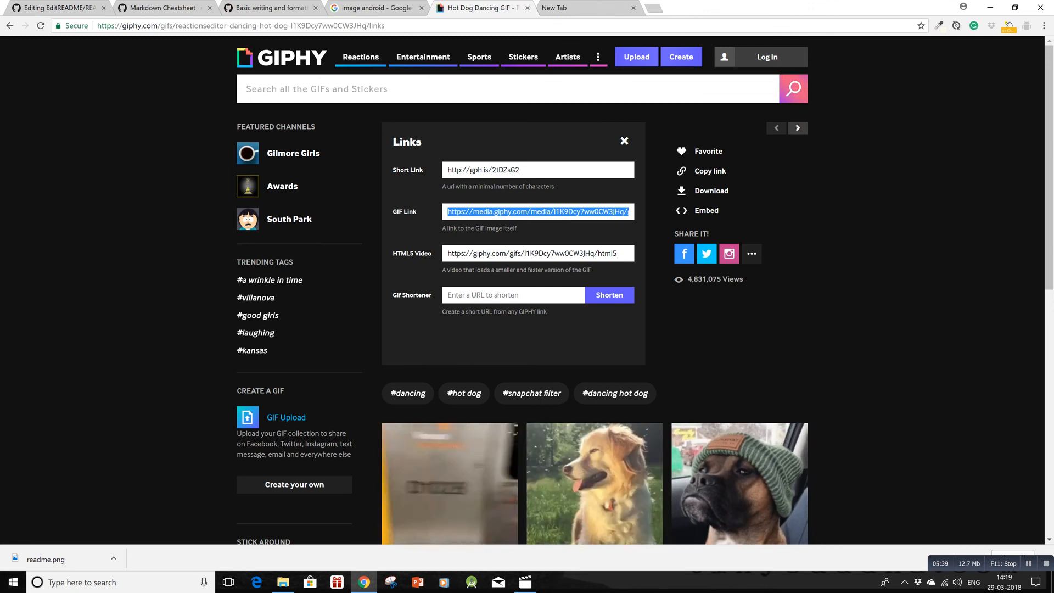
pyautogui.click(623, 141)
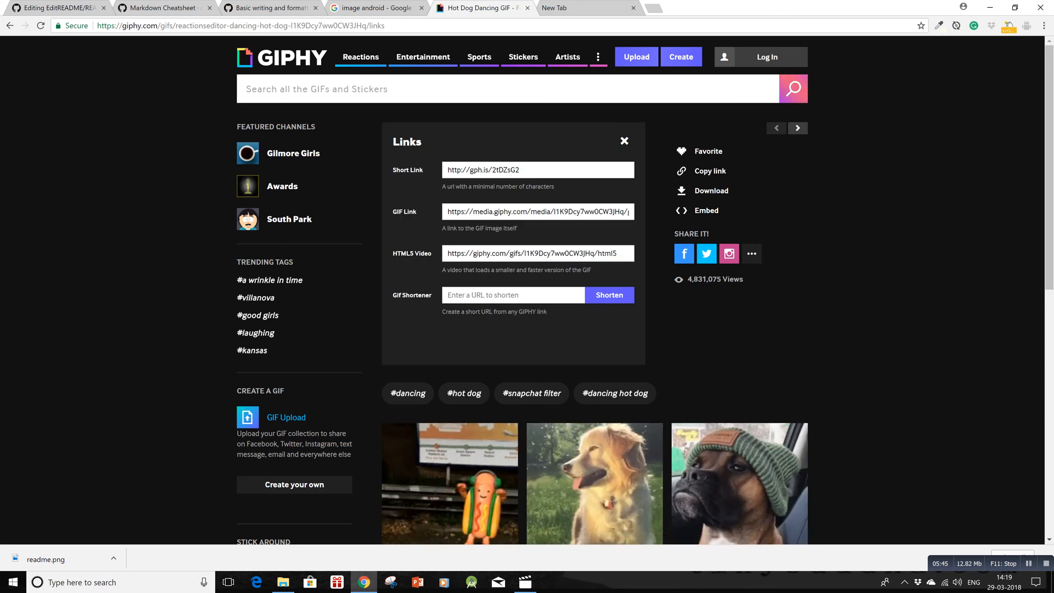
pyautogui.click(710, 171)
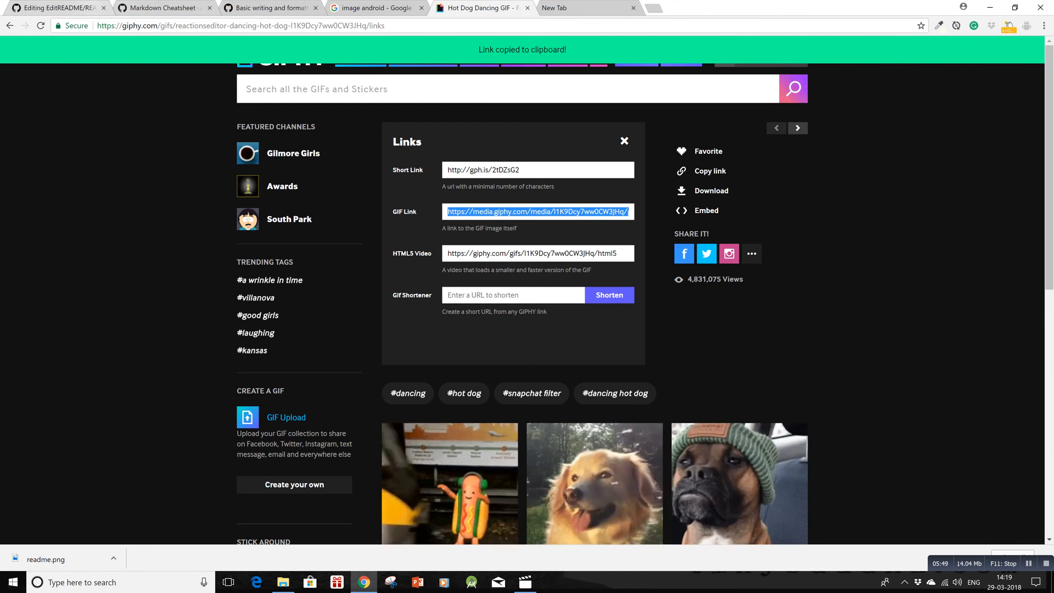
pyautogui.click(57, 7)
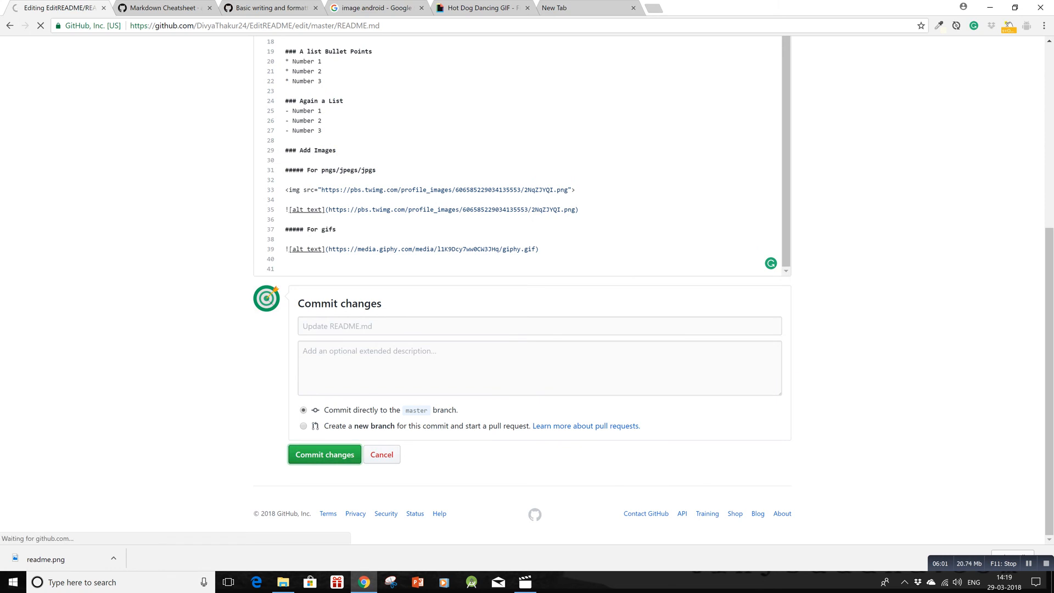
# - Commit the README with the GIPHY GIF link and reopen it in the editor
pyautogui.click(324, 455)
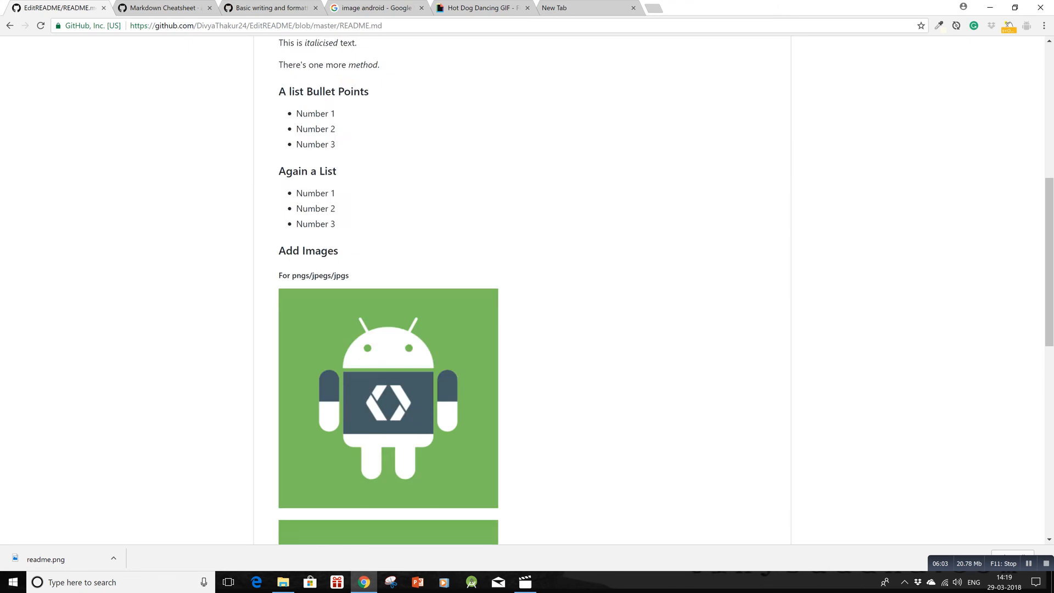
pyautogui.scroll(-3)
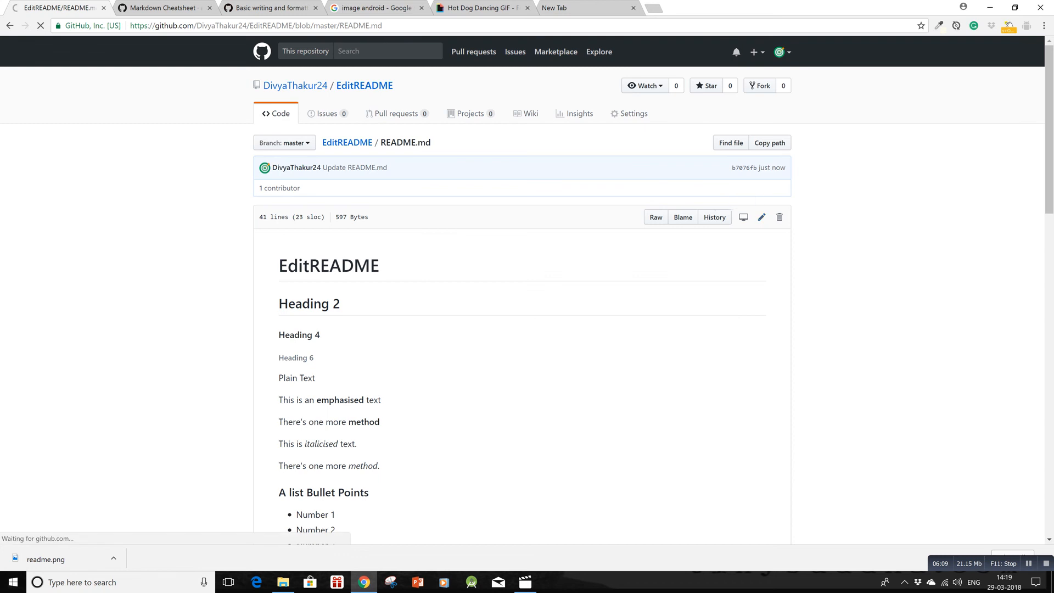
pyautogui.click(761, 218)
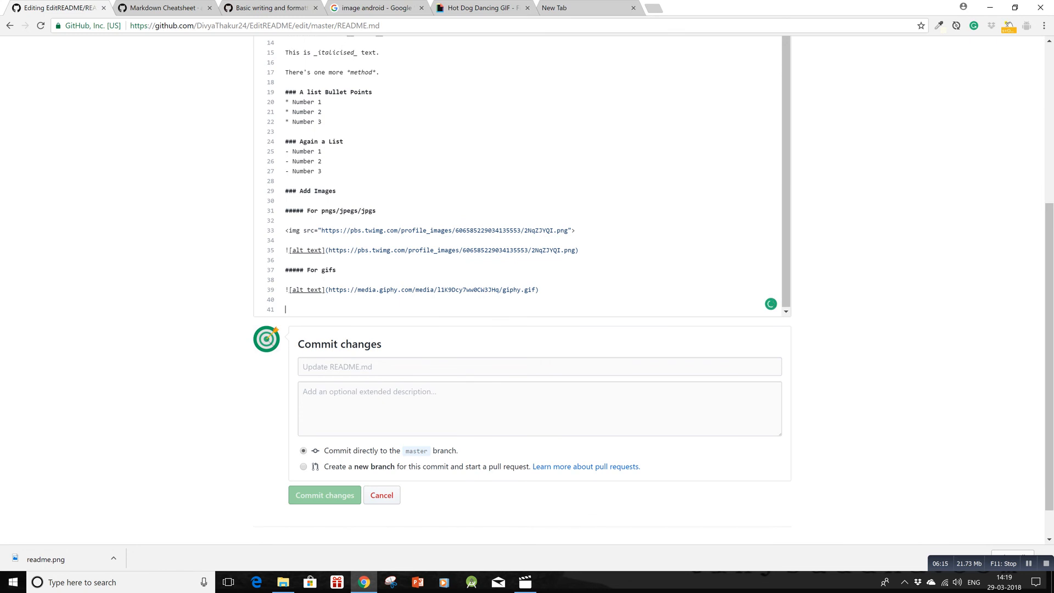
# - Type the blockquote '> I'm a blockquote' and the line 'int p = 10;'
pyautogui.write('>')
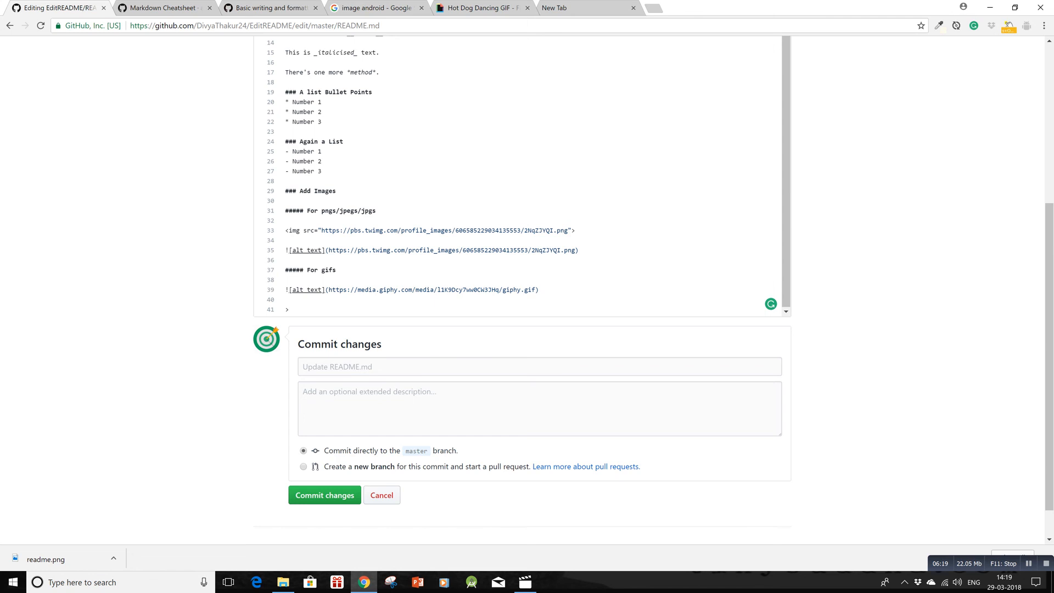
pyautogui.write("I'm a bl")
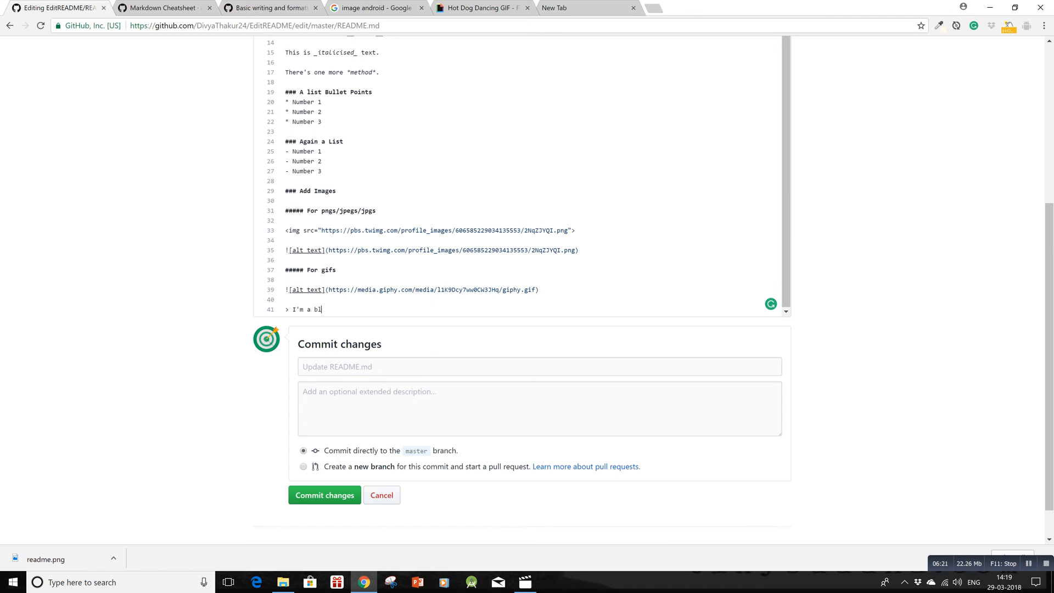
pyautogui.write('ockquote')
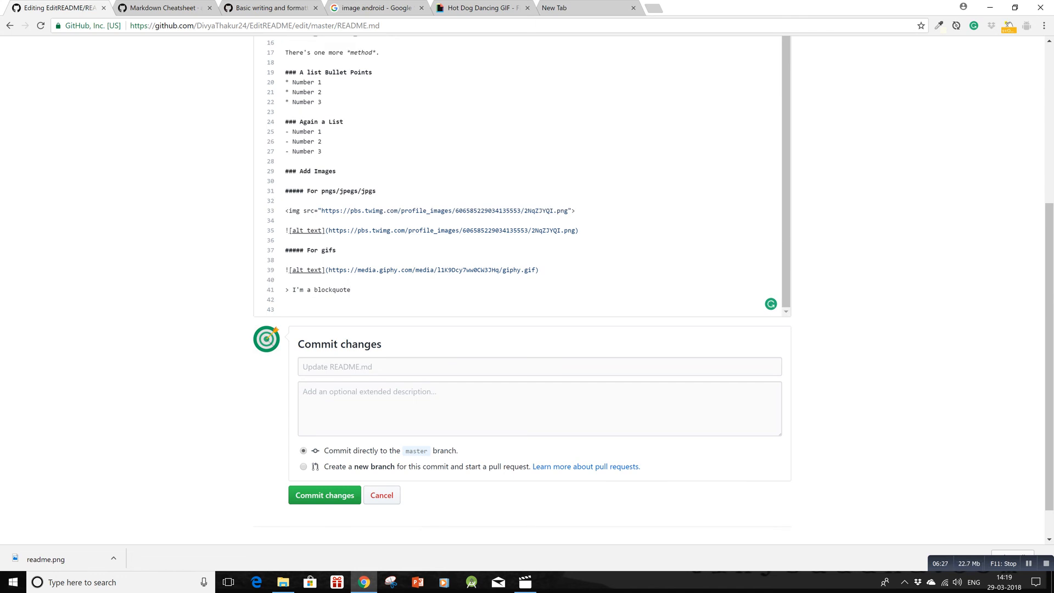
pyautogui.write('int p = 10')
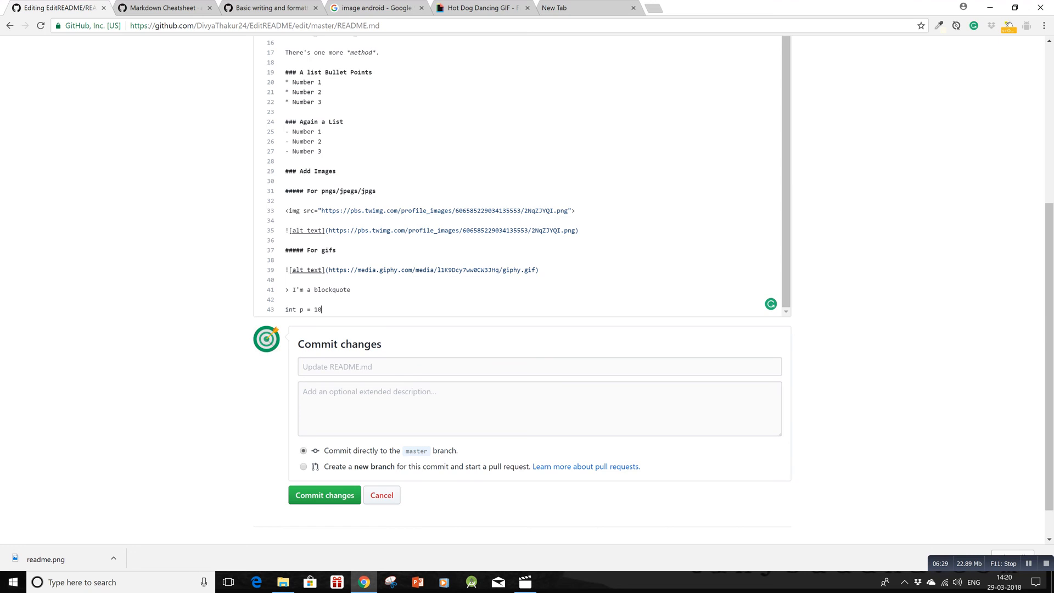
pyautogui.write(';')
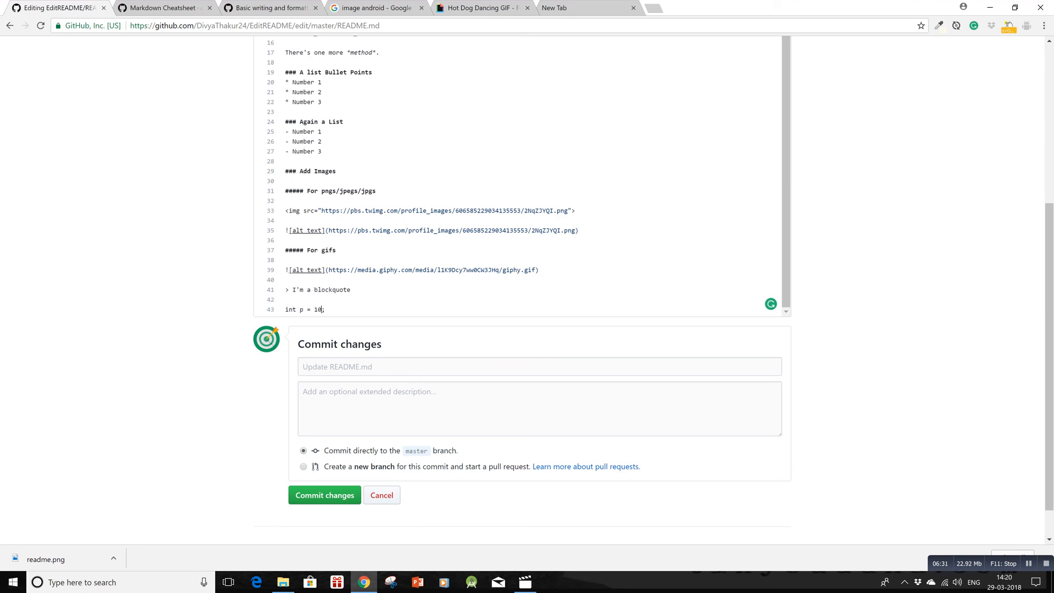
pyautogui.write(';')
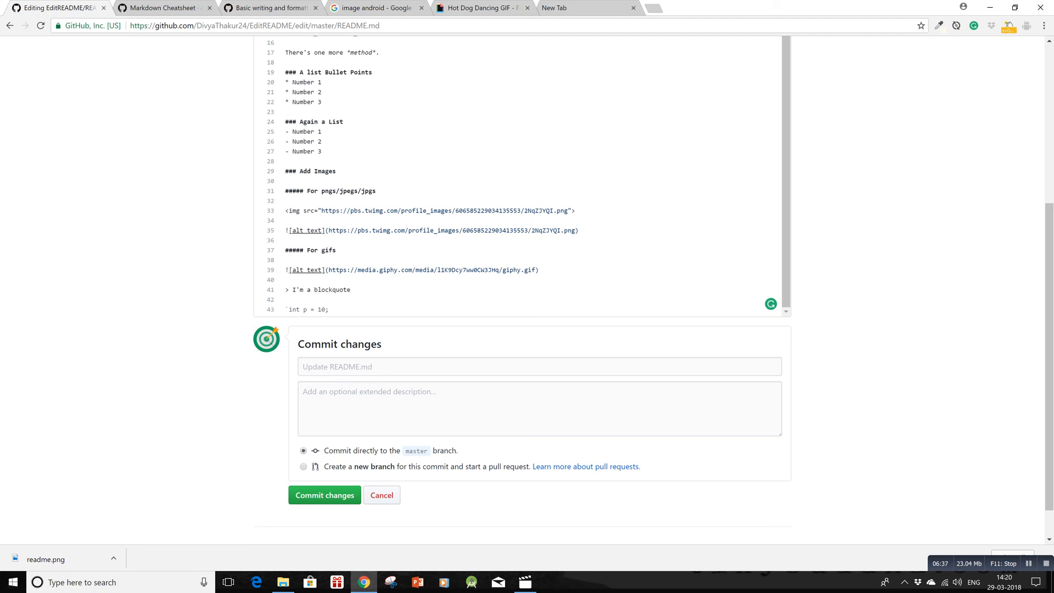
# - Wrap 'int p = 10;' in backticks and add a ``` fenced login(View v) method block
pyautogui.write('`')
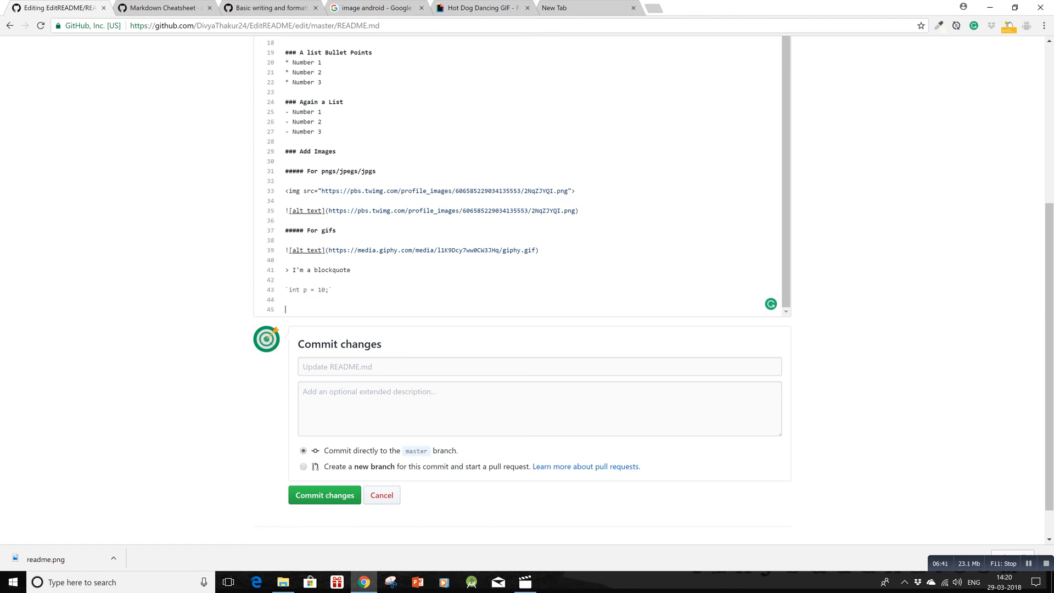
pyautogui.write('`')
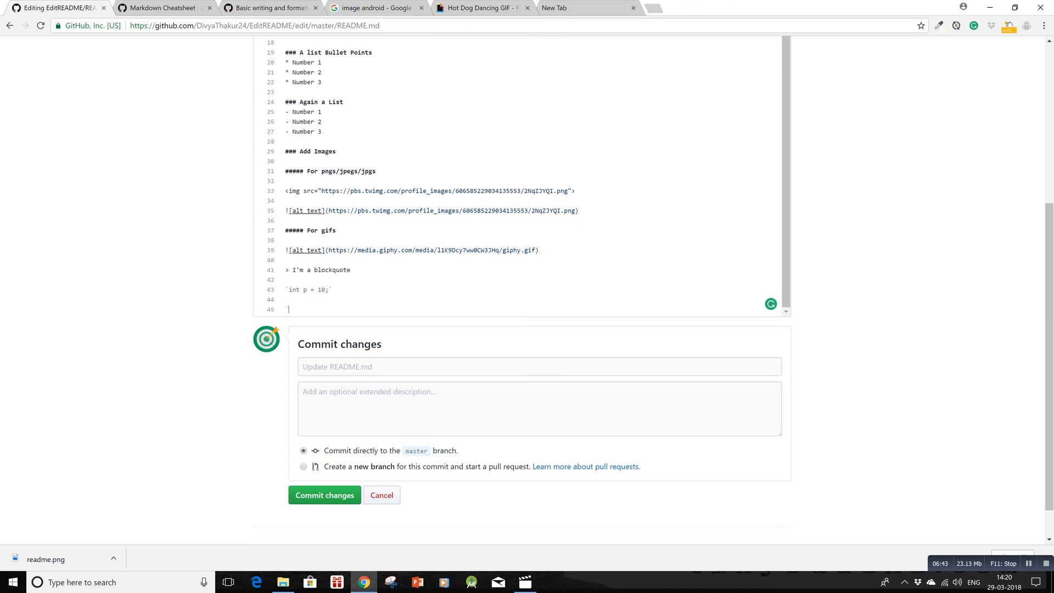
pyautogui.write('``')
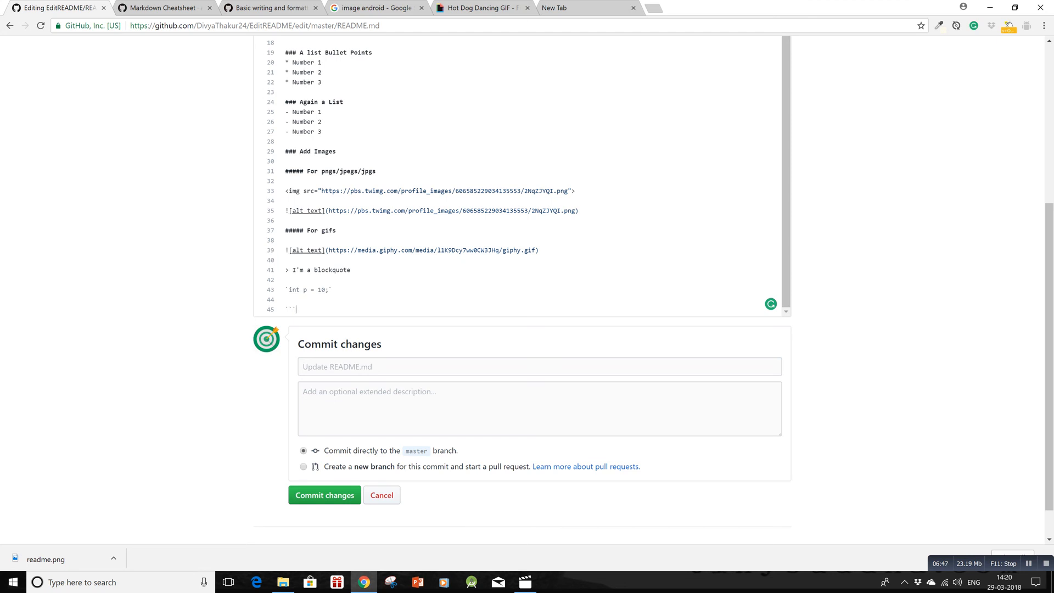
pyautogui.write('pu')
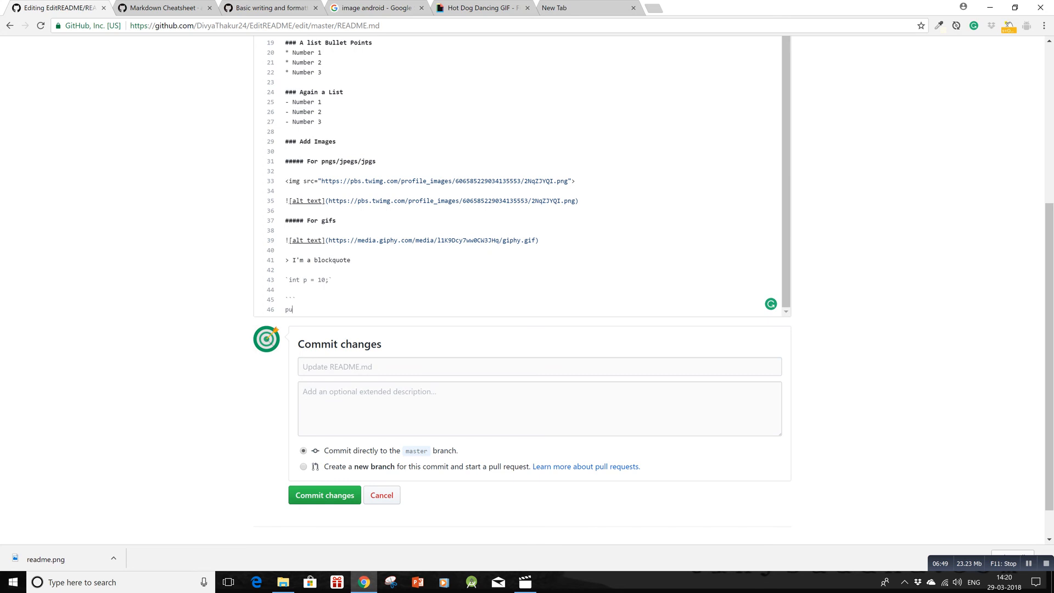
pyautogui.write('blic void login(Vi')
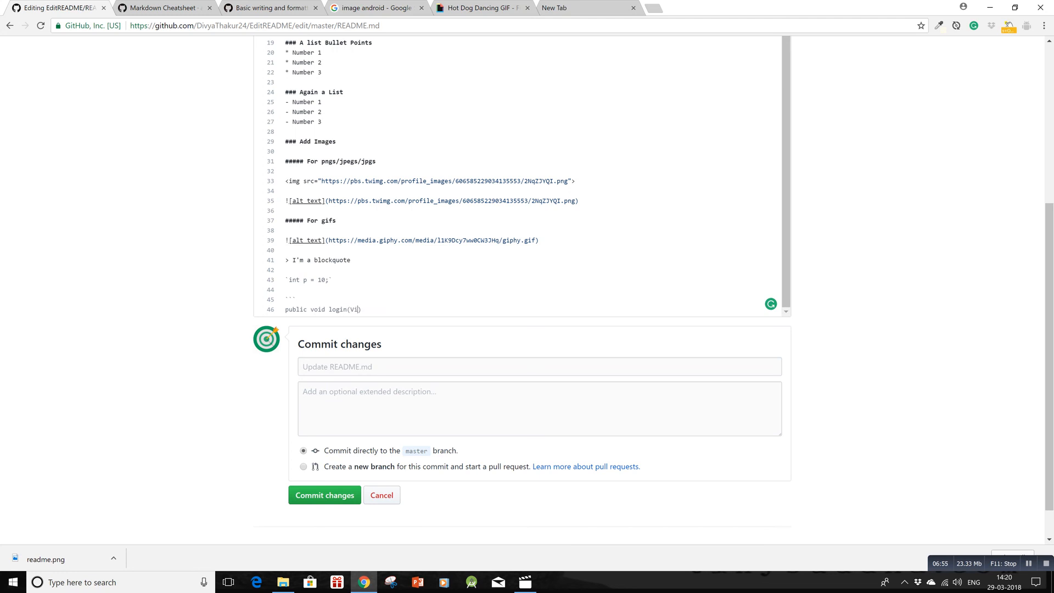
pyautogui.write('ew v)')
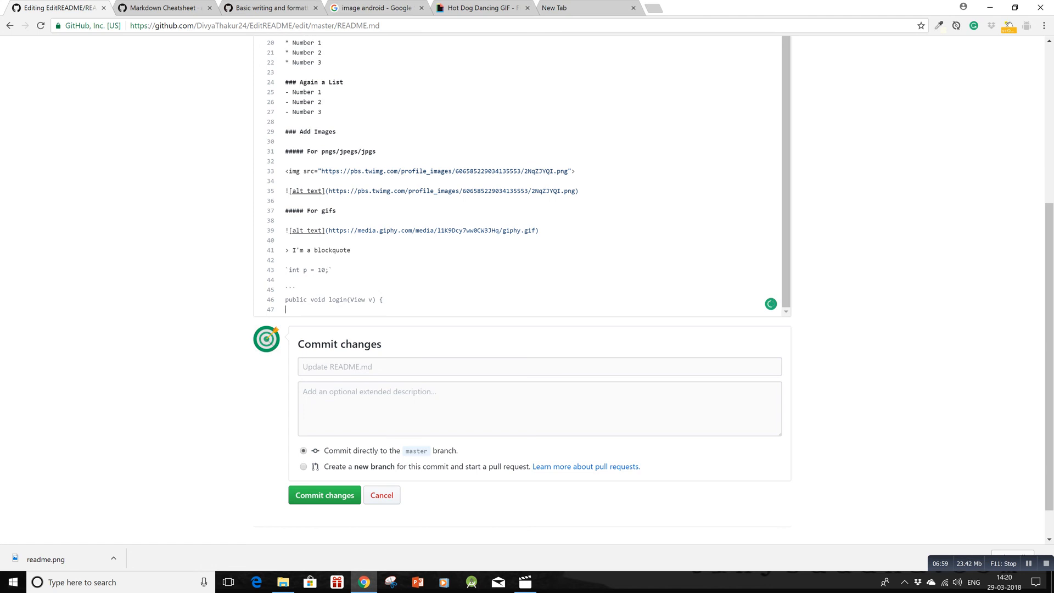
pyautogui.write('.')
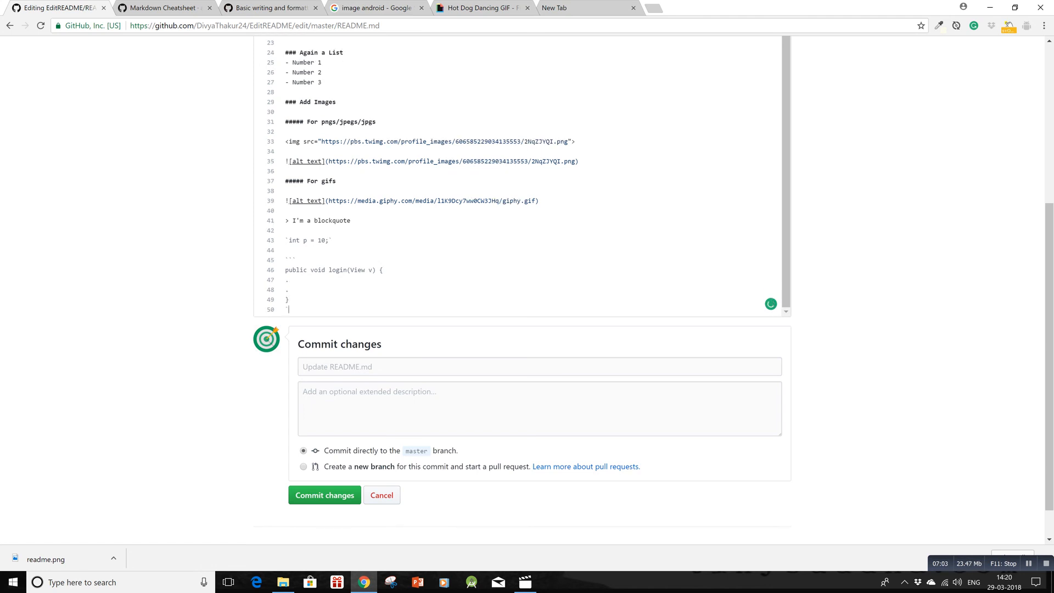
pyautogui.write('``')
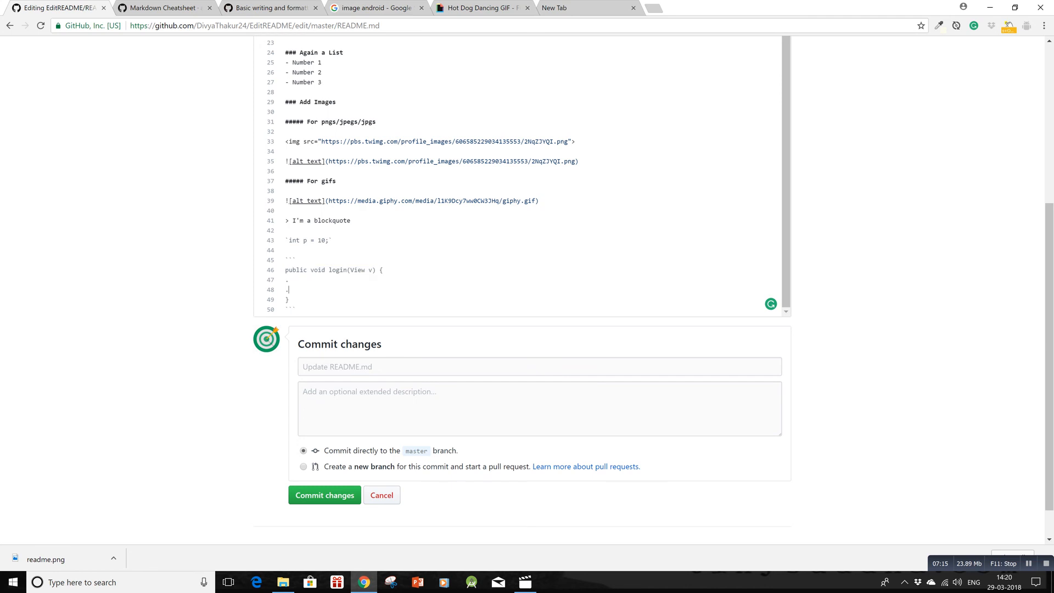
# - Commit the README and select the rendered inline code to check it
pyautogui.click(324, 495)
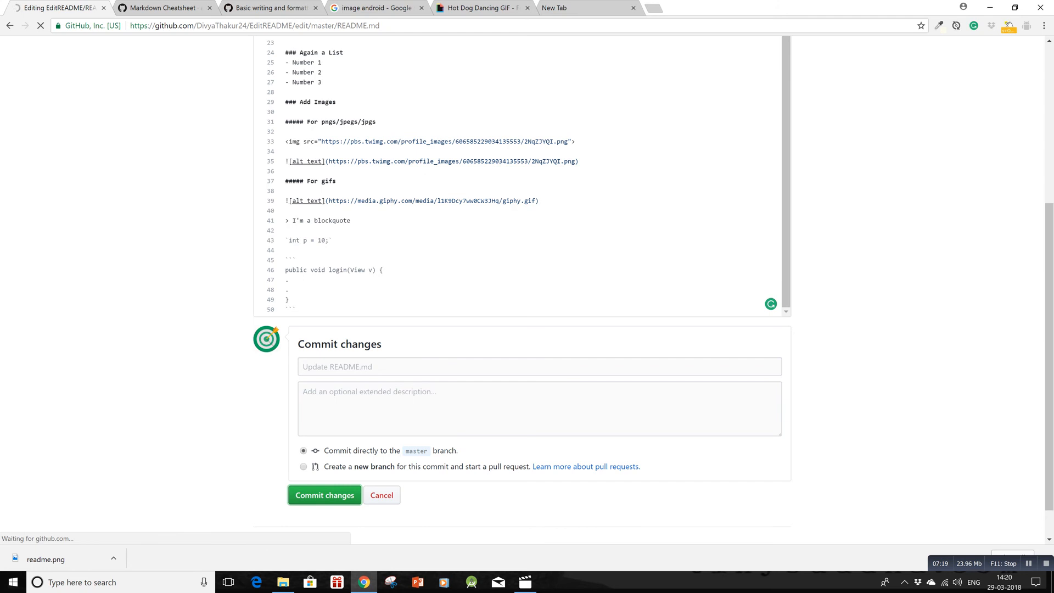
pyautogui.click(323, 495)
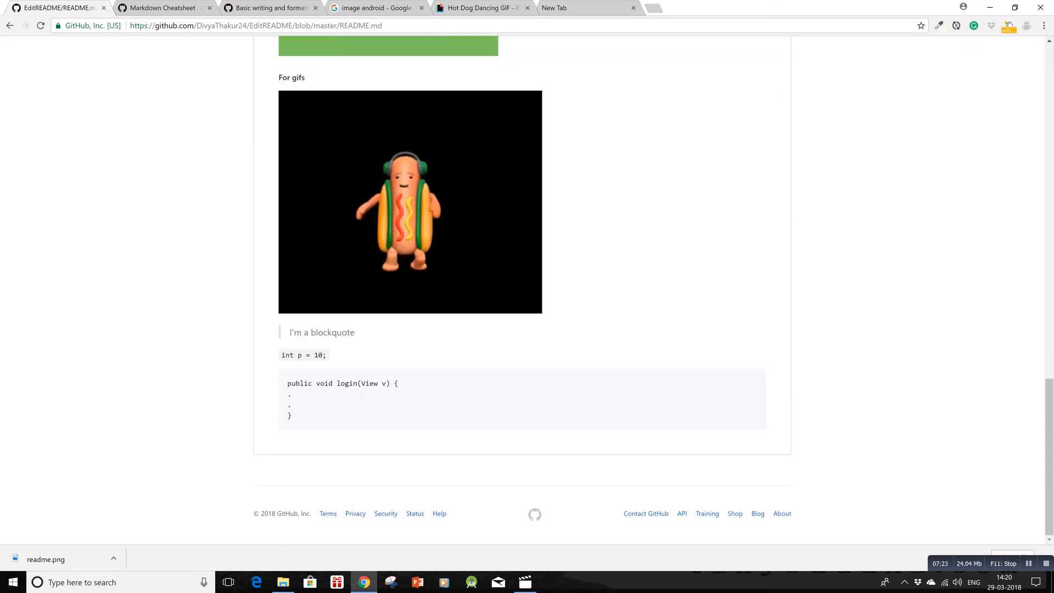
pyautogui.moveTo(285, 355); pyautogui.dragTo(327, 356)
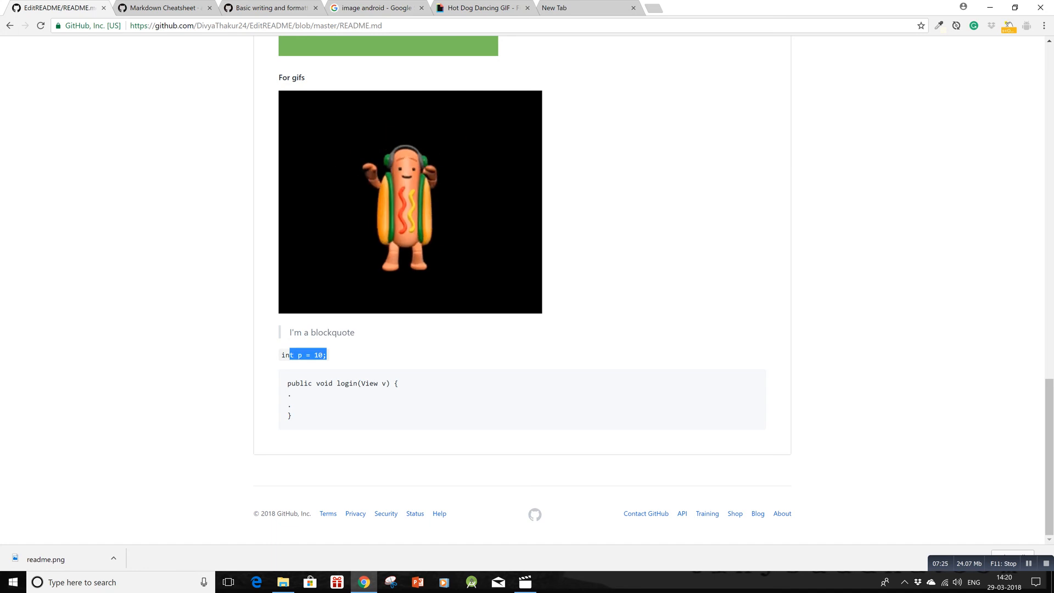